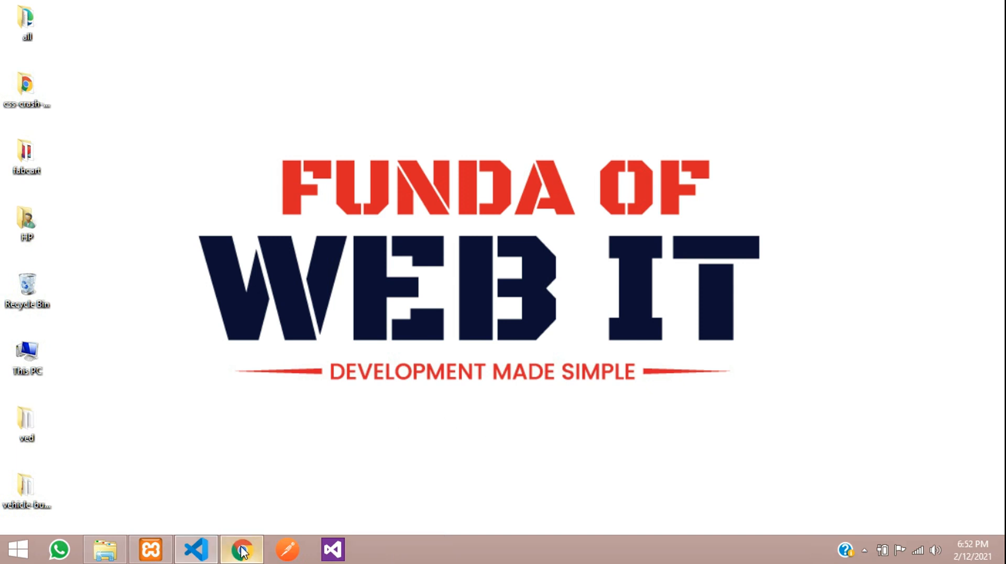
Bring up Chrome with the local search-box.php tutorial page.
{"action": "left_click", "coordinate": [241, 550]}
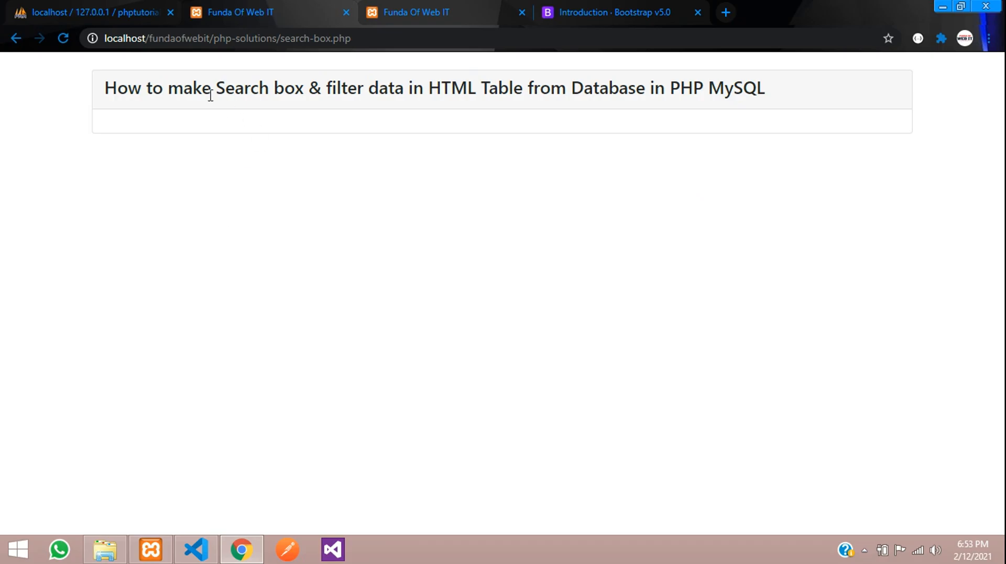
{"action": "mouse_move", "coordinate": [355, 107]}
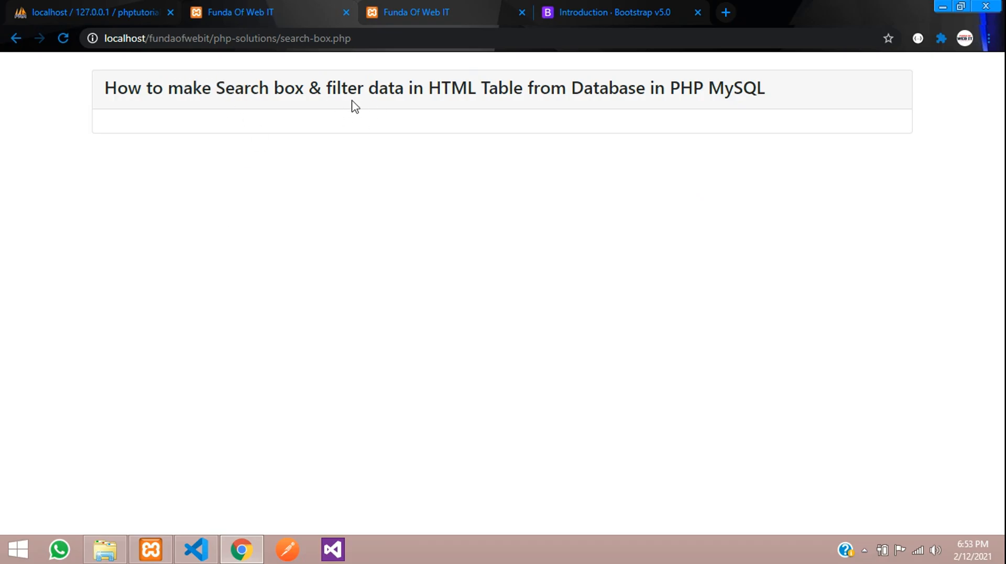
{"action": "mouse_move", "coordinate": [409, 147]}
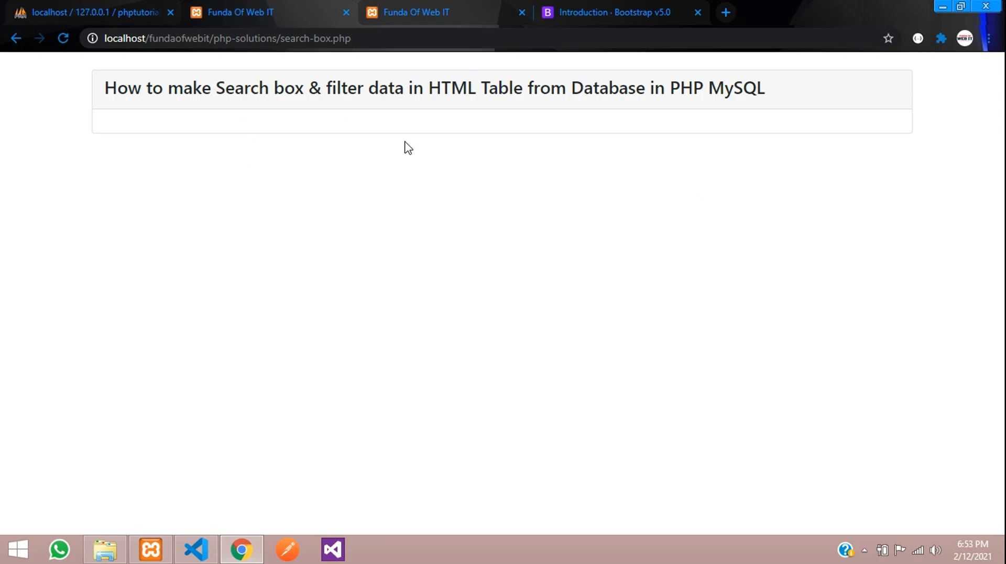
{"action": "mouse_move", "coordinate": [369, 91]}
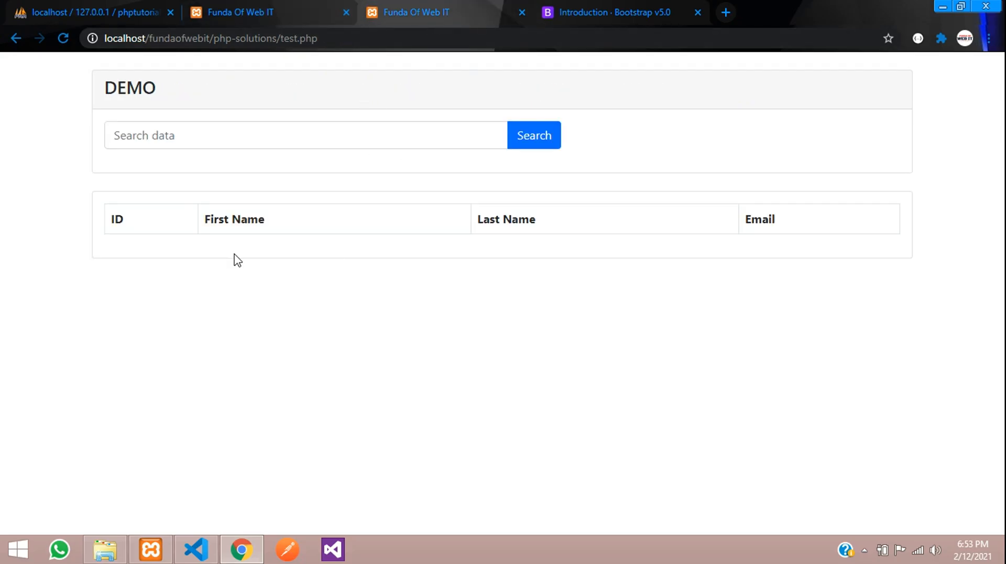
{"action": "type", "text": "ve"}
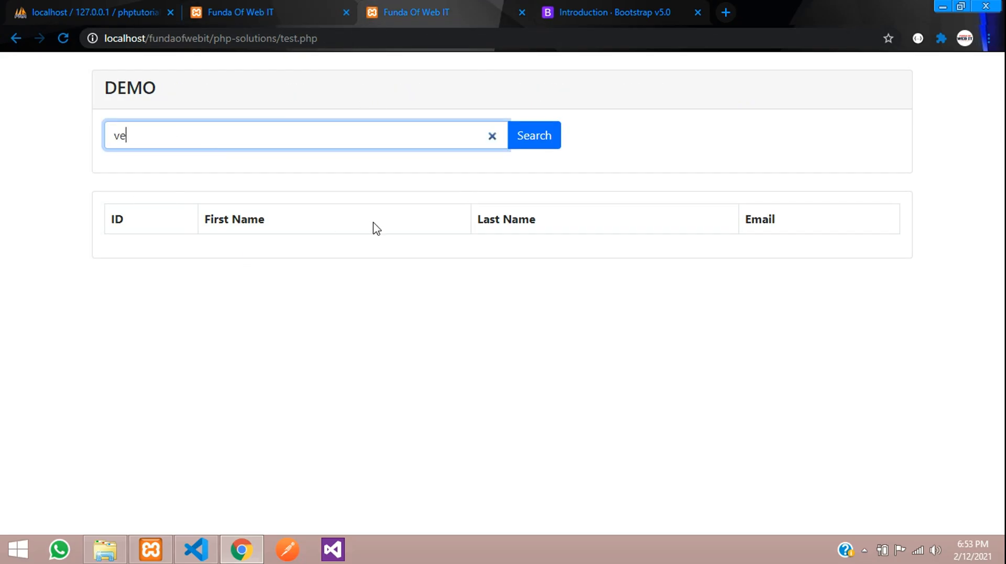
{"action": "left_click", "coordinate": [533, 135]}
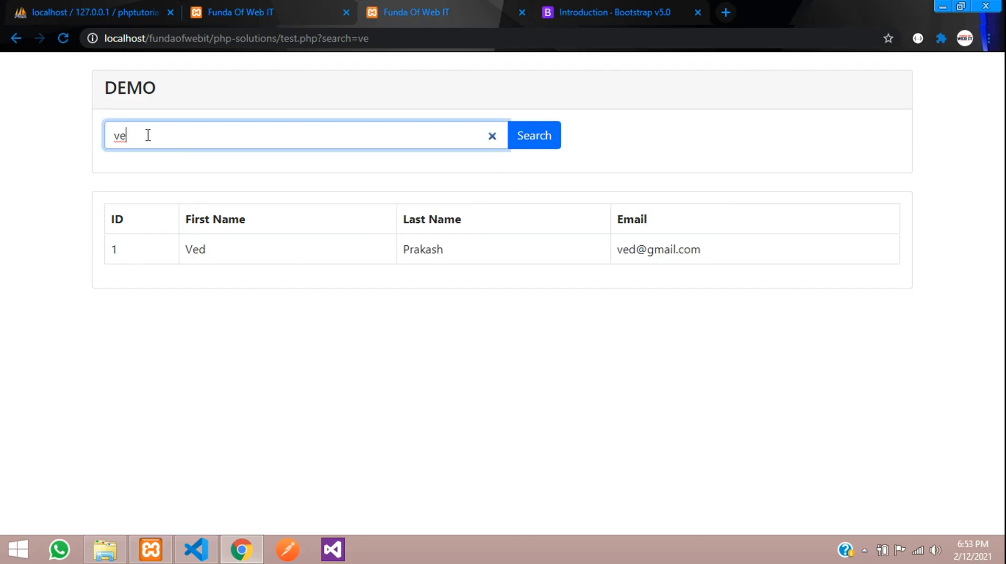
{"action": "key", "text": "Backspace"}
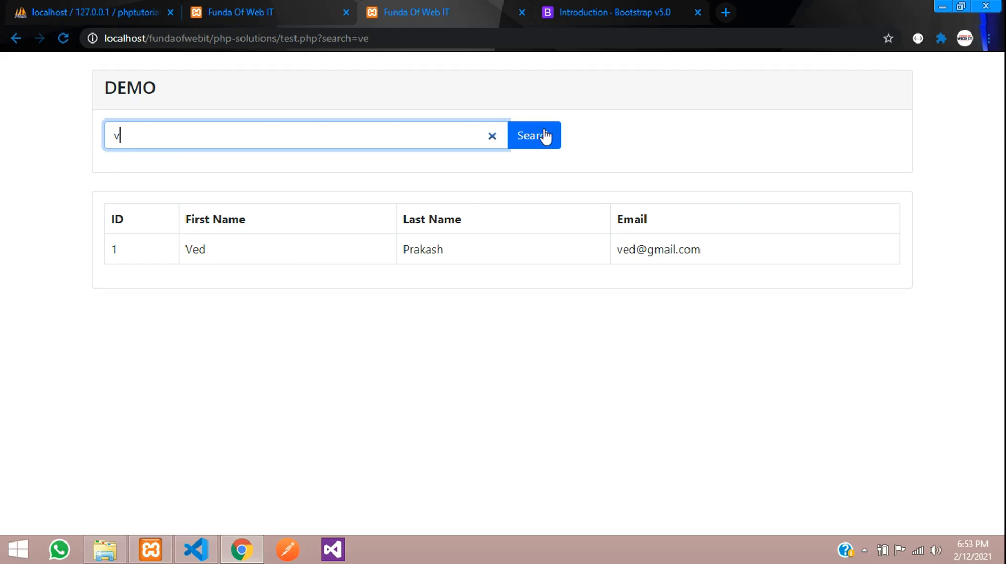
{"action": "left_click", "coordinate": [534, 135]}
{"action": "type", "text": "a"}
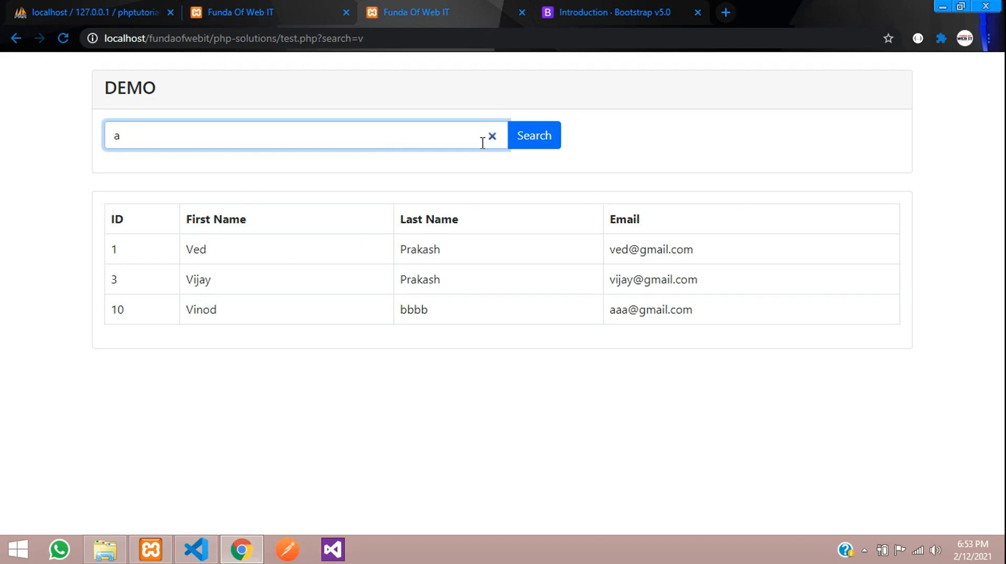
{"action": "left_click", "coordinate": [533, 135]}
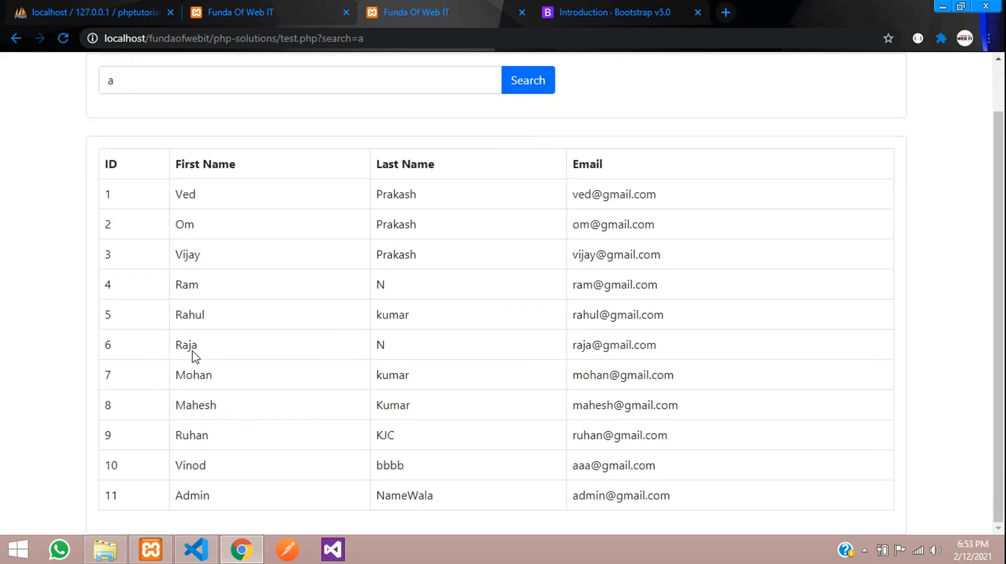
{"action": "type", "text": "m"}
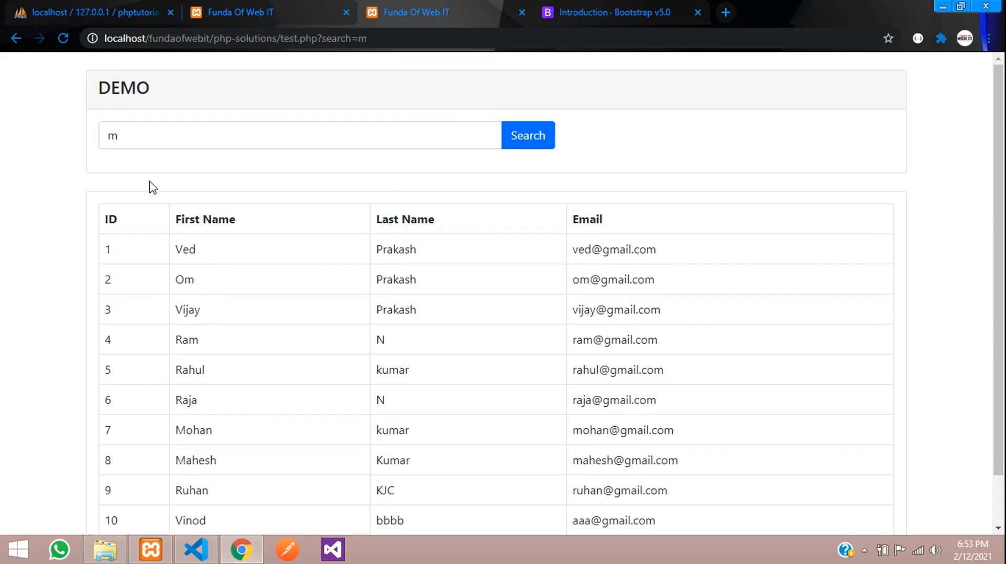
{"action": "left_click", "coordinate": [527, 135]}
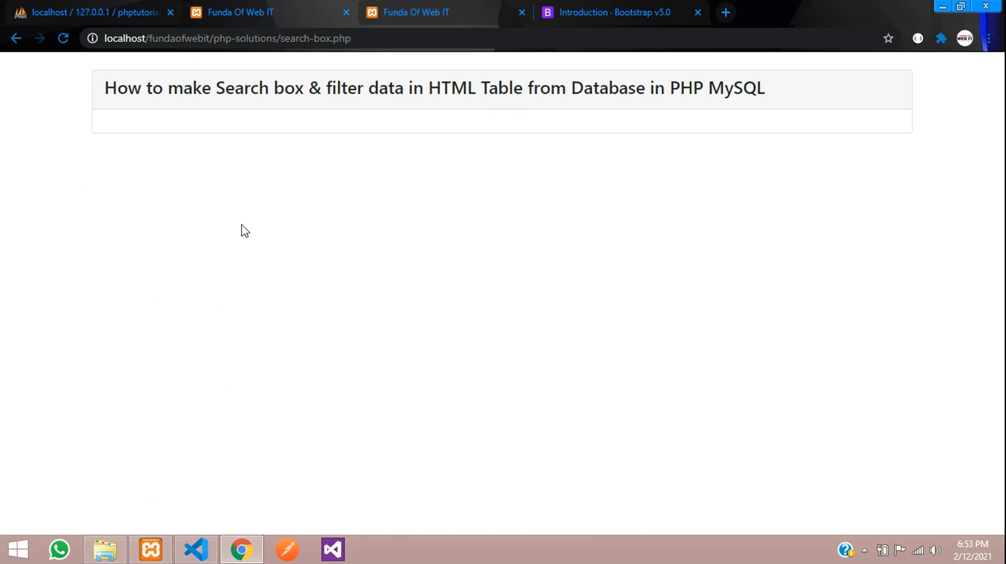
Add a col-md-7 column div inside the card body's row via the .col-m abbreviation.
{"action": "left_click", "coordinate": [195, 549]}
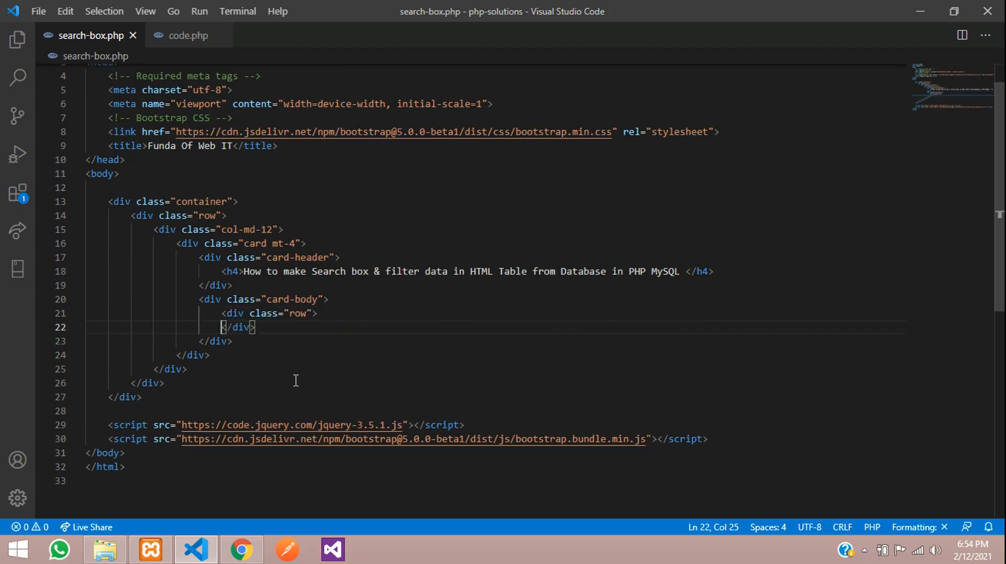
{"action": "type", "text": ".col-md-7\">"}
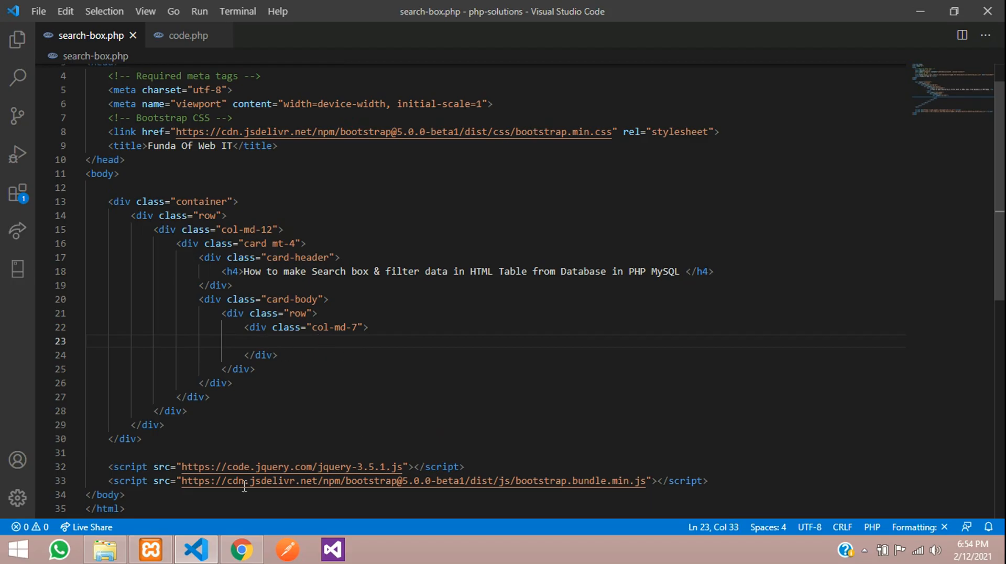
{"action": "left_click", "coordinate": [241, 551]}
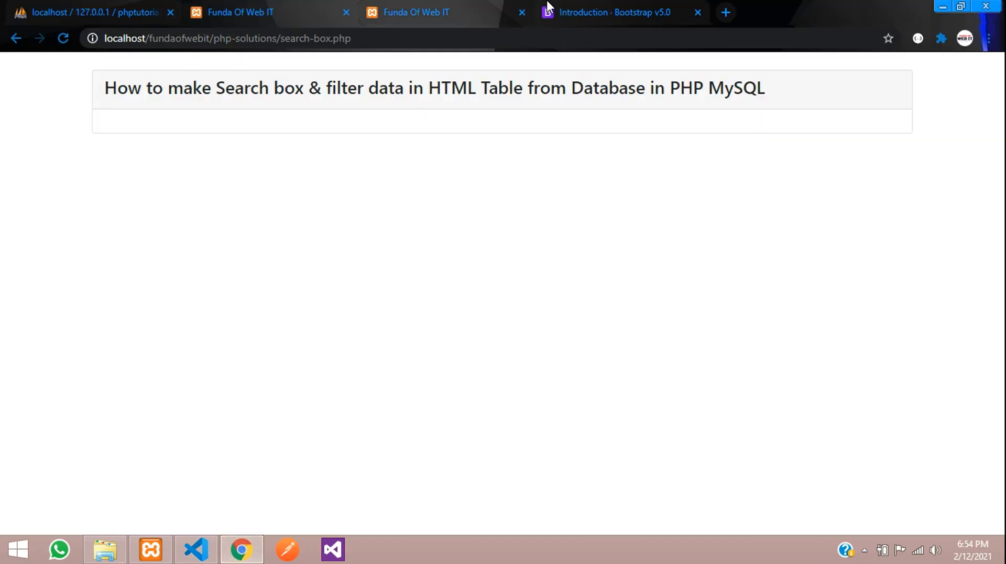
Find Input group in the Bootstrap docs and copy its example markup for the editor.
{"action": "left_click", "coordinate": [610, 13]}
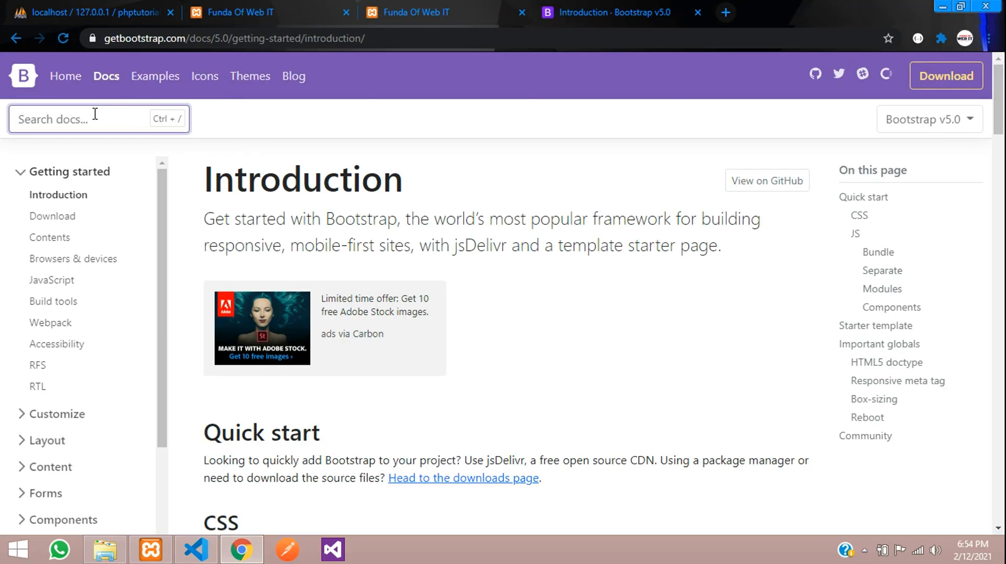
{"action": "type", "text": "input"}
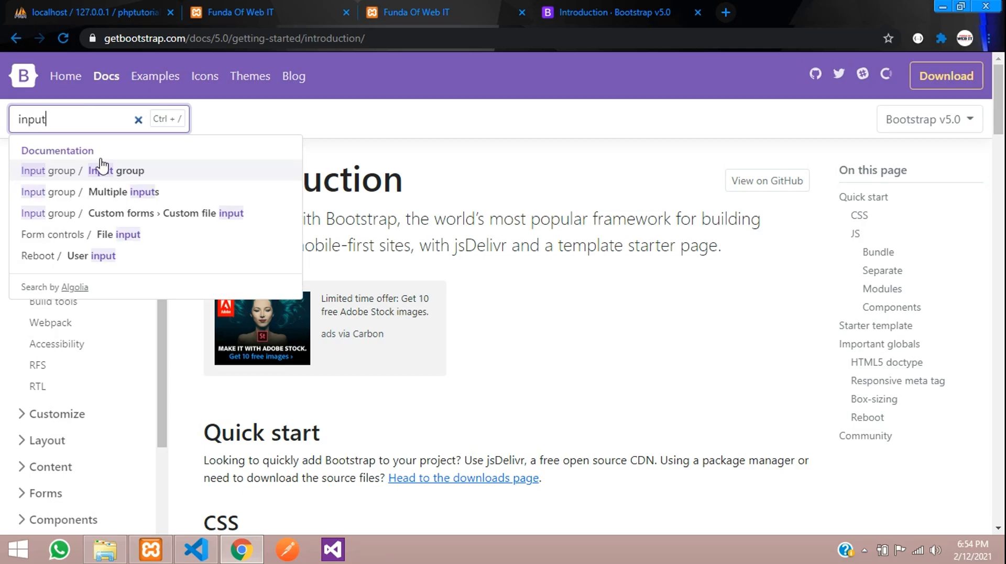
{"action": "left_click", "coordinate": [87, 170]}
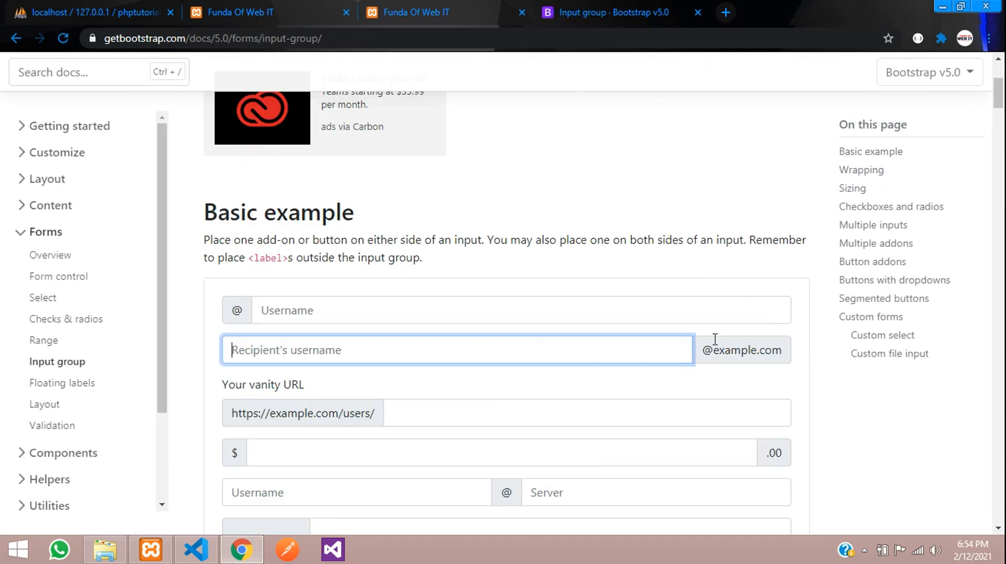
{"action": "scroll", "scroll_direction": "down", "scroll_amount": 3}
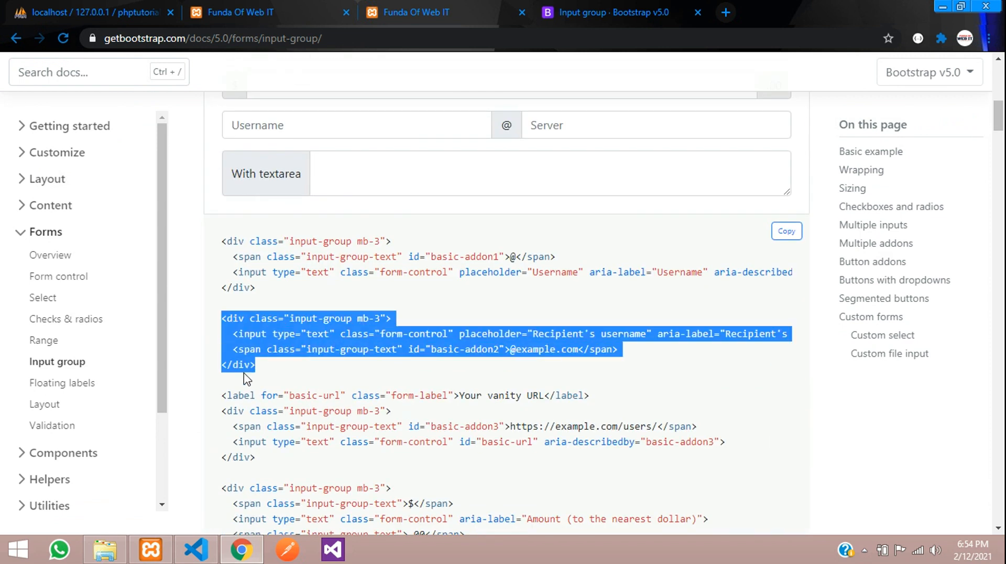
{"action": "left_click", "coordinate": [195, 551]}
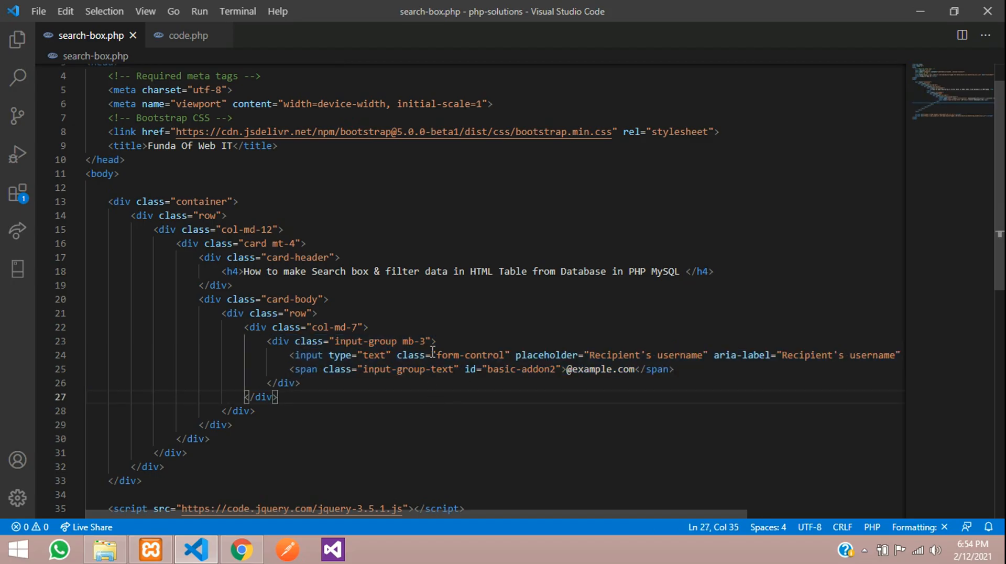
Change the pasted input's placeholder to 'Search Data'.
{"action": "scroll", "scroll_direction": "down", "scroll_amount": 3}
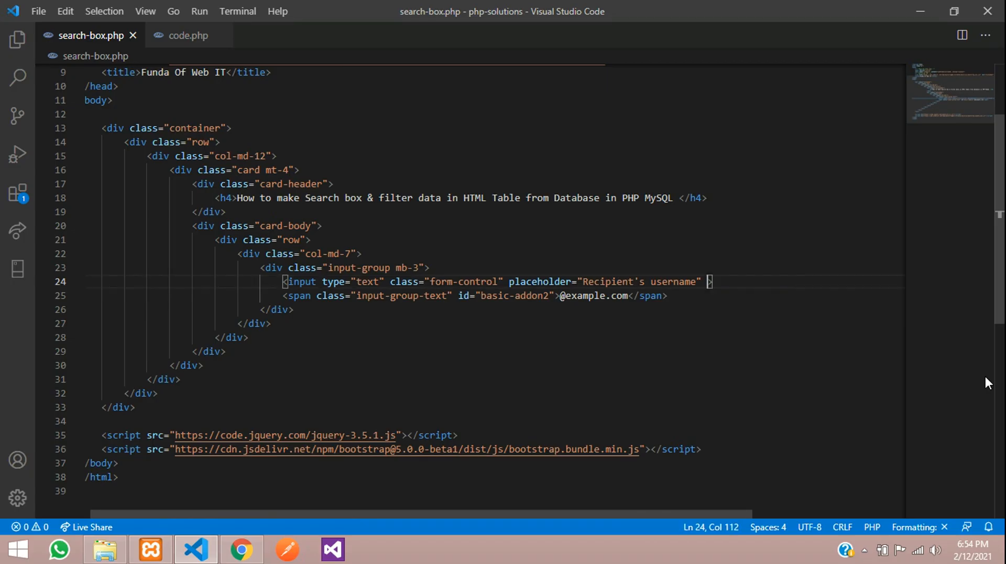
{"action": "double_click", "coordinate": [638, 282]}
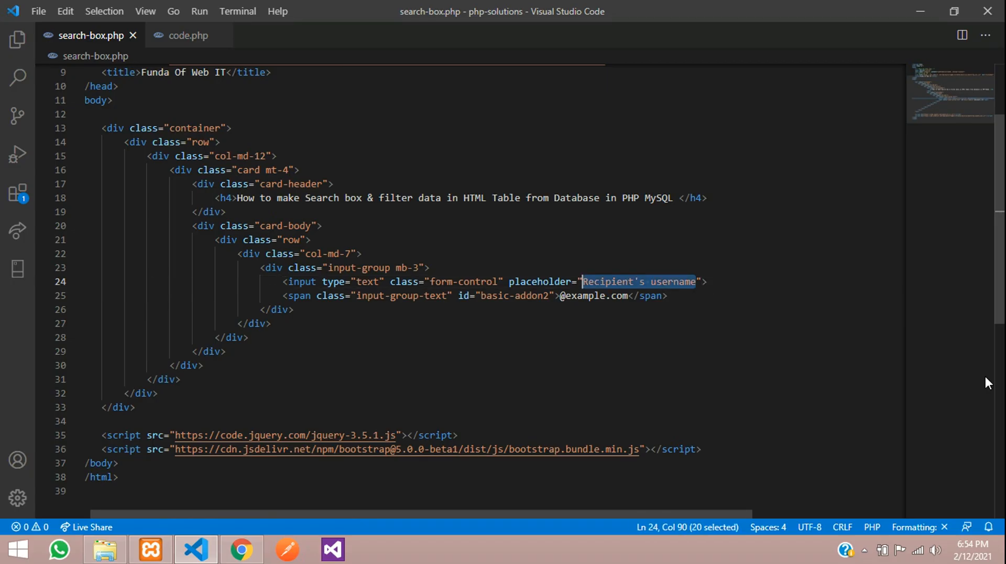
{"action": "type", "text": "Search D"}
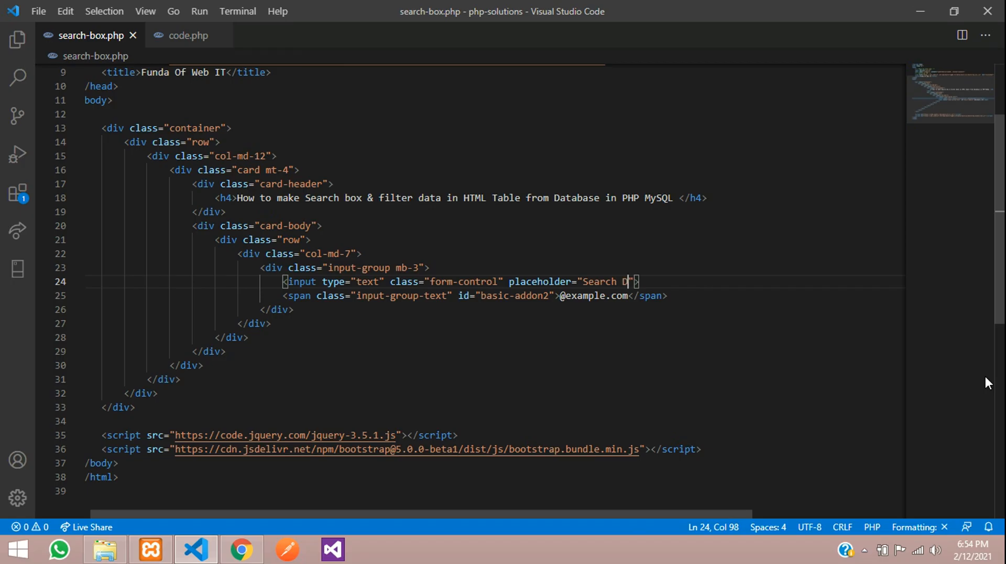
{"action": "type", "text": "ata"}
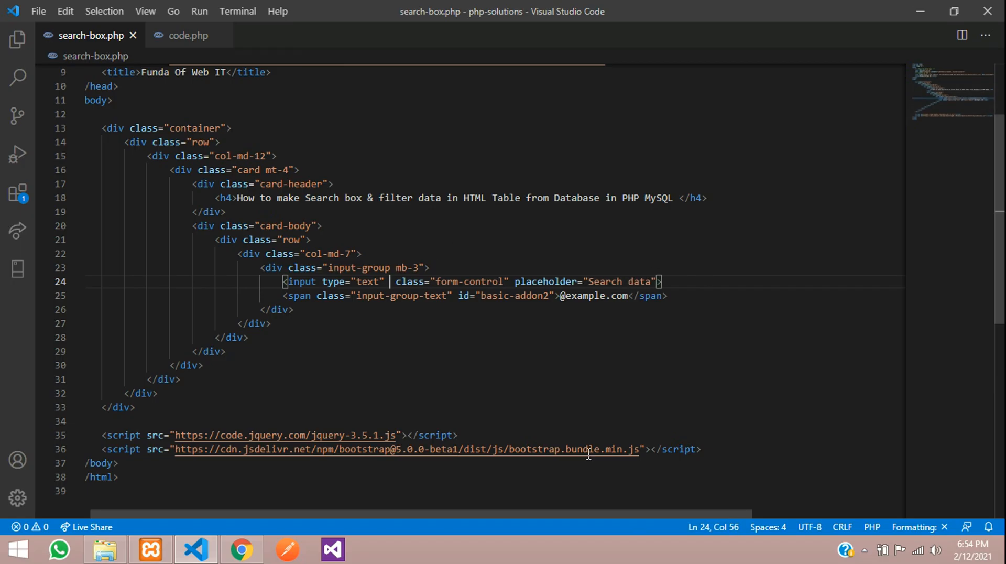
Give the input name="search" and an empty value attribute, with a blank line above.
{"action": "type", "text": "name=\"\""}
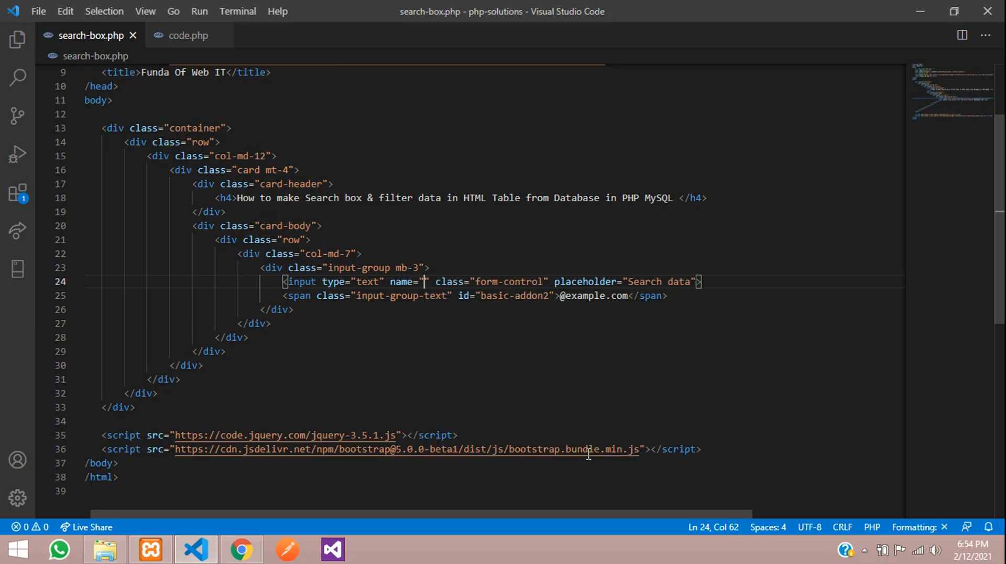
{"action": "type", "text": "search"}
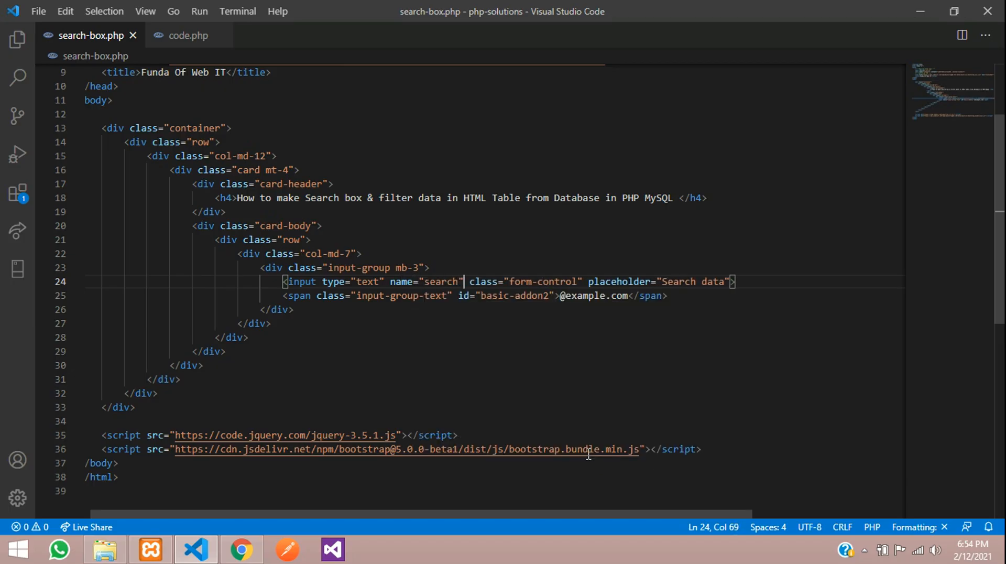
{"action": "type", "text": "value"}
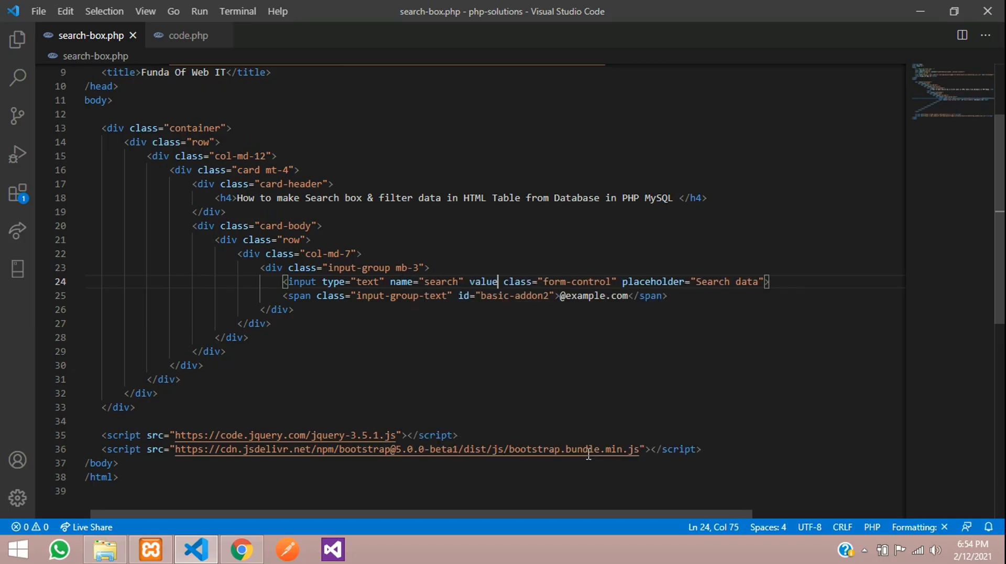
{"action": "type", "text": "=\"\""}
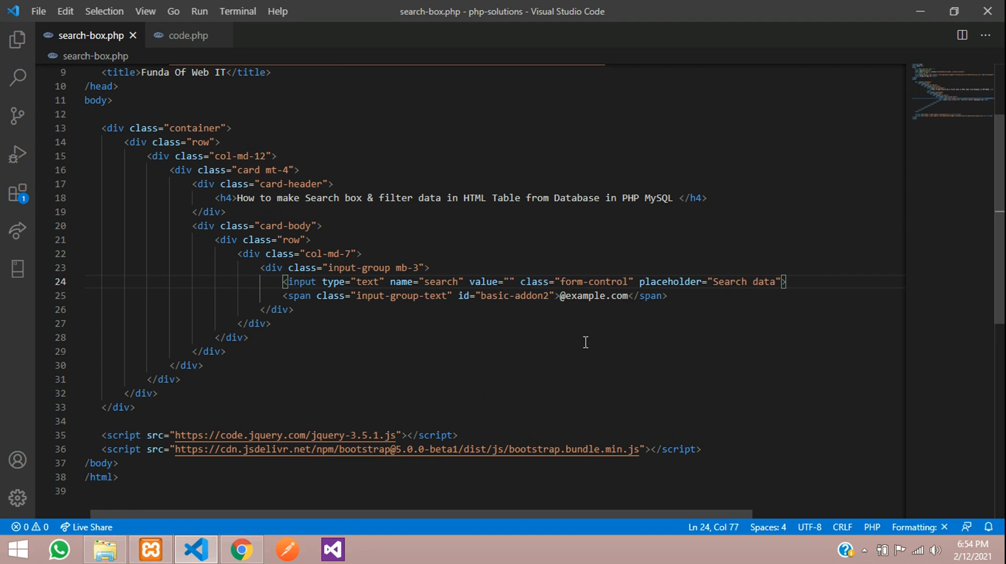
{"action": "key", "text": "Enter"}
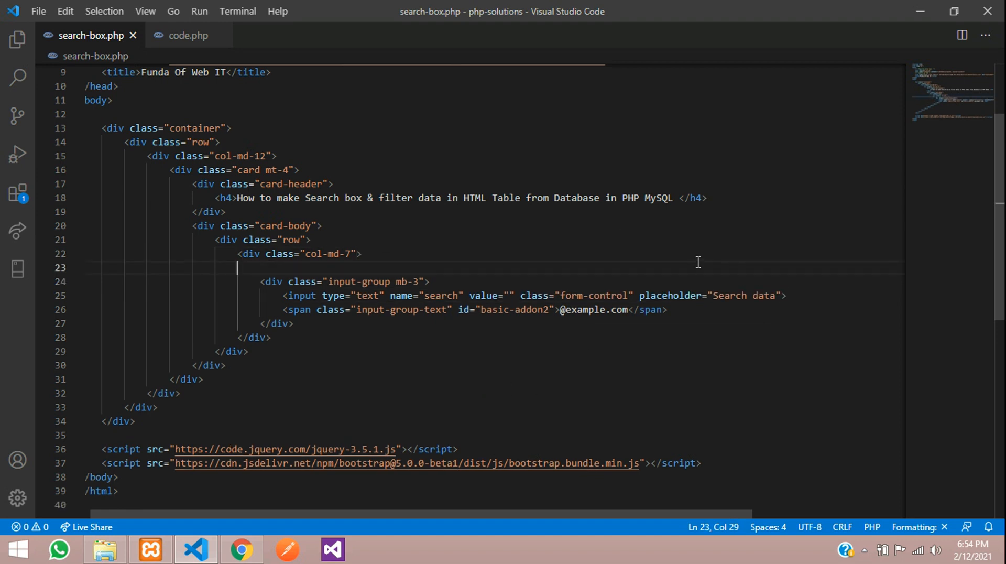
Wrap the input group in a form with an empty action and method="GET".
{"action": "type", "text": "<form action=\"\"></form>"}
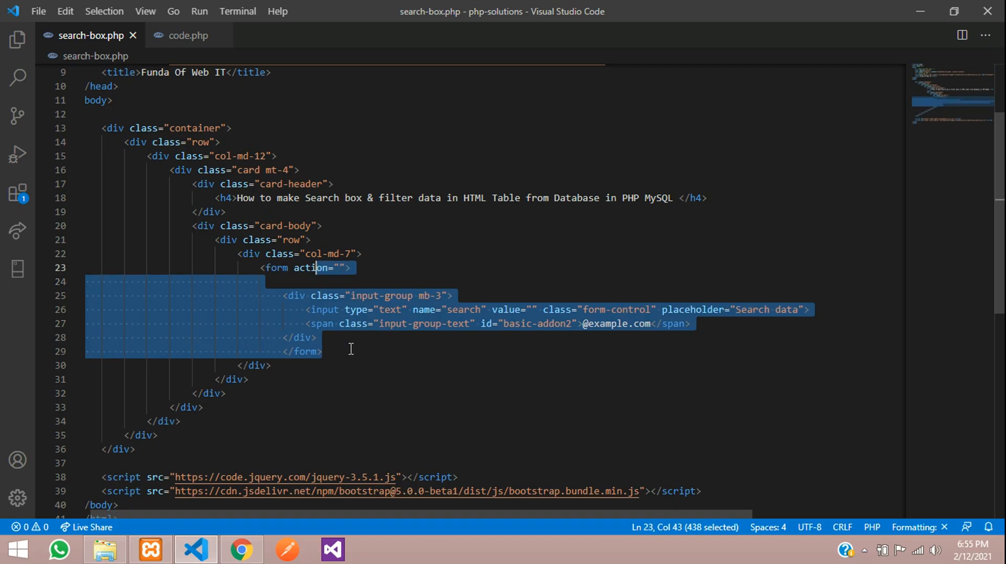
{"action": "key", "text": "enter"}
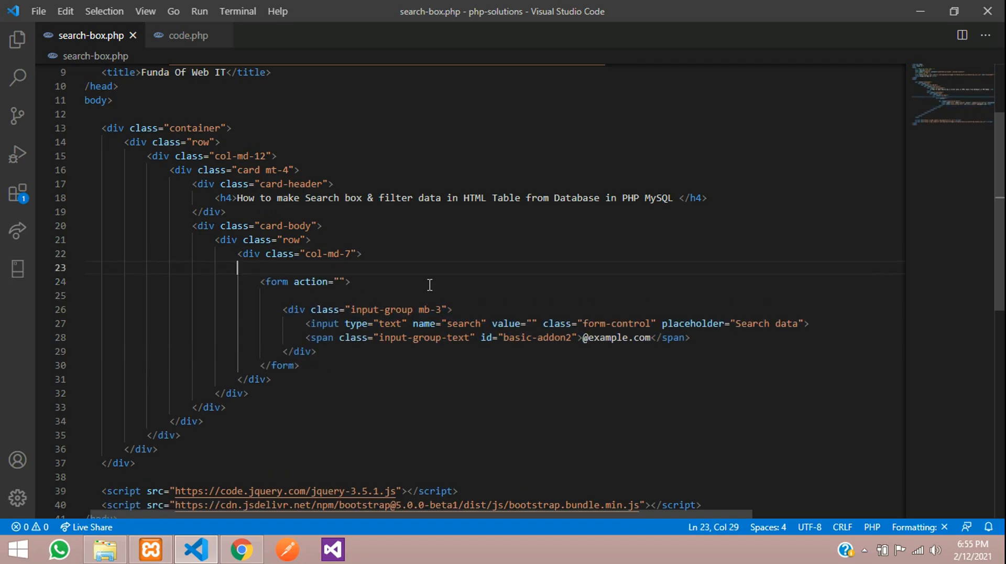
{"action": "key", "text": "Backspace"}
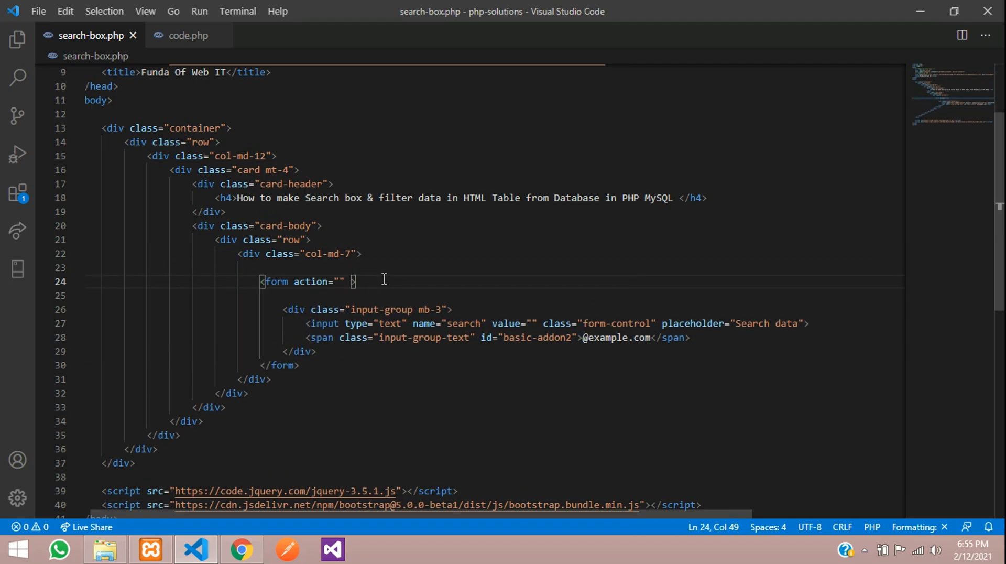
{"action": "type", "text": "method=\"GET\""}
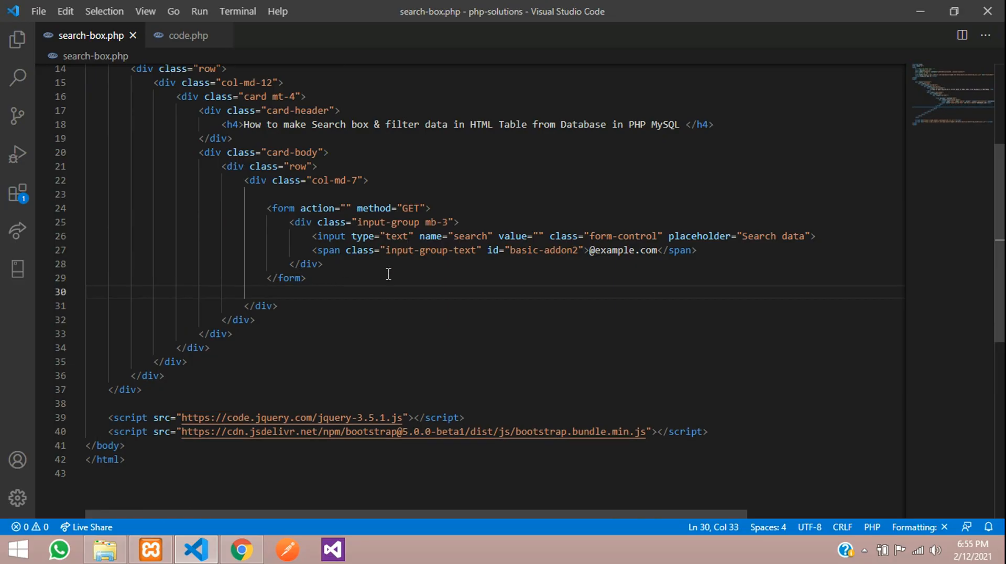
{"action": "mouse_move", "coordinate": [308, 249]}
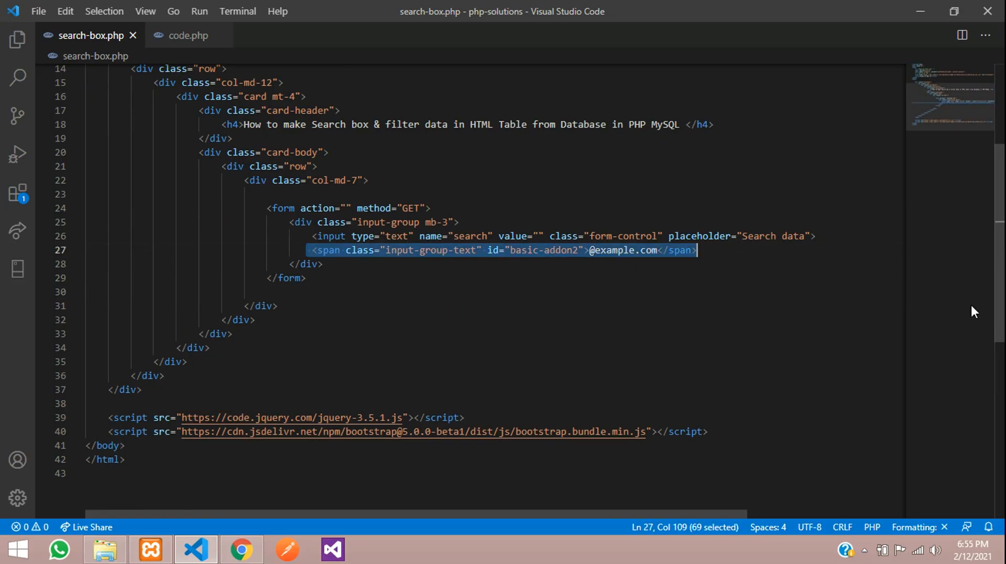
Replace the addon span with a submit button of class btn btn-primary labelled Search.
{"action": "type", "text": "button >Search</button>"}
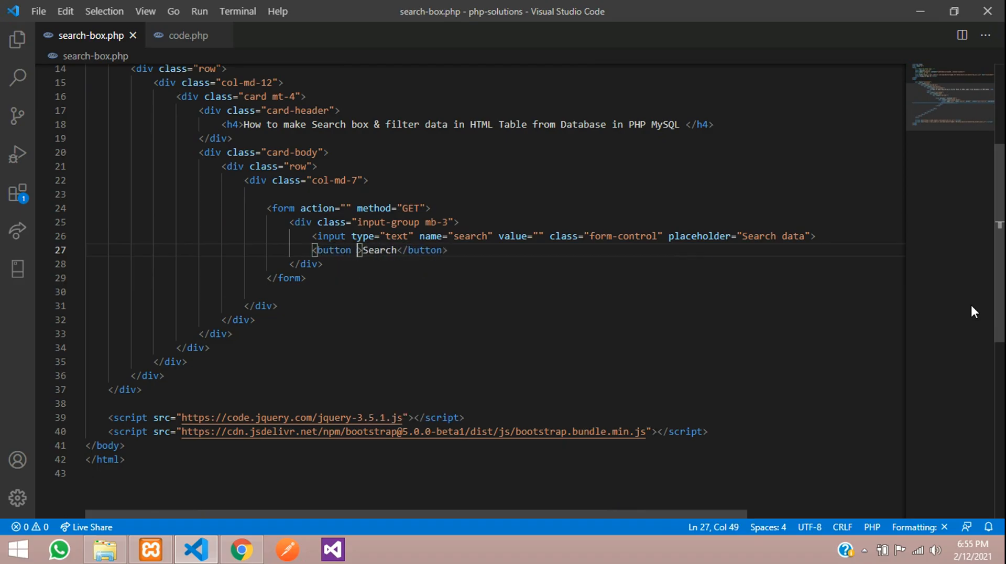
{"action": "type", "text": "type=\"\""}
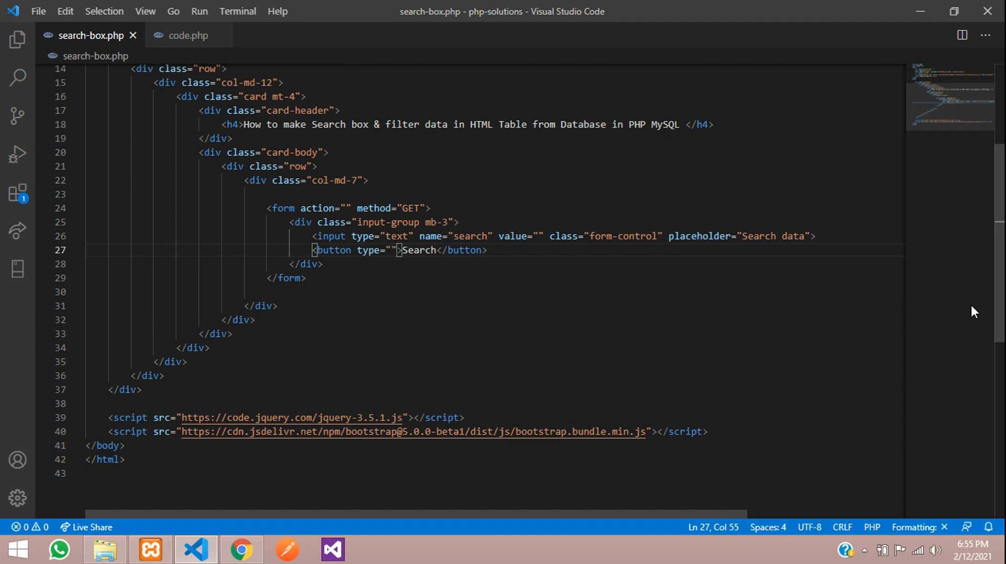
{"action": "type", "text": "submit"}
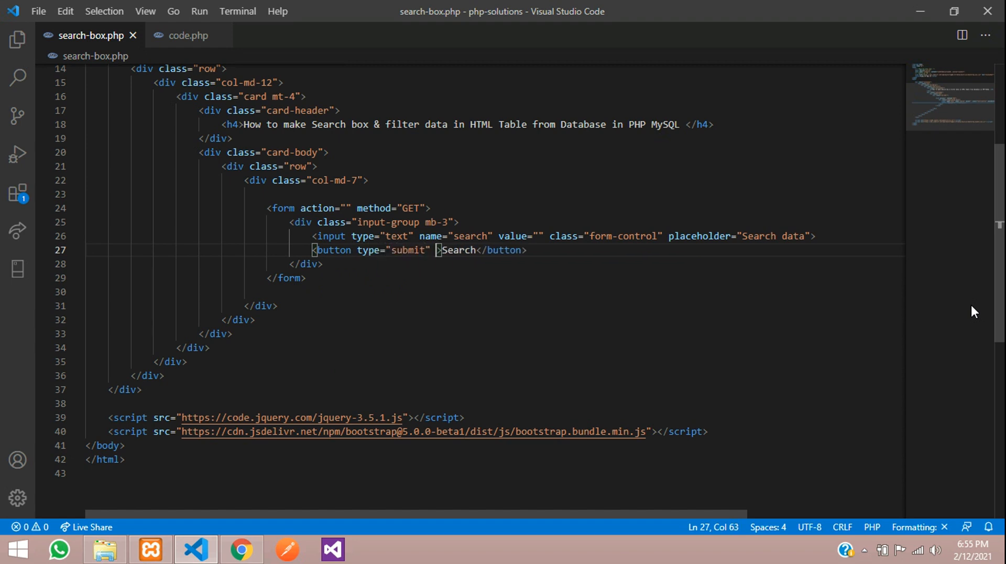
{"action": "type", "text": "class=\"\""}
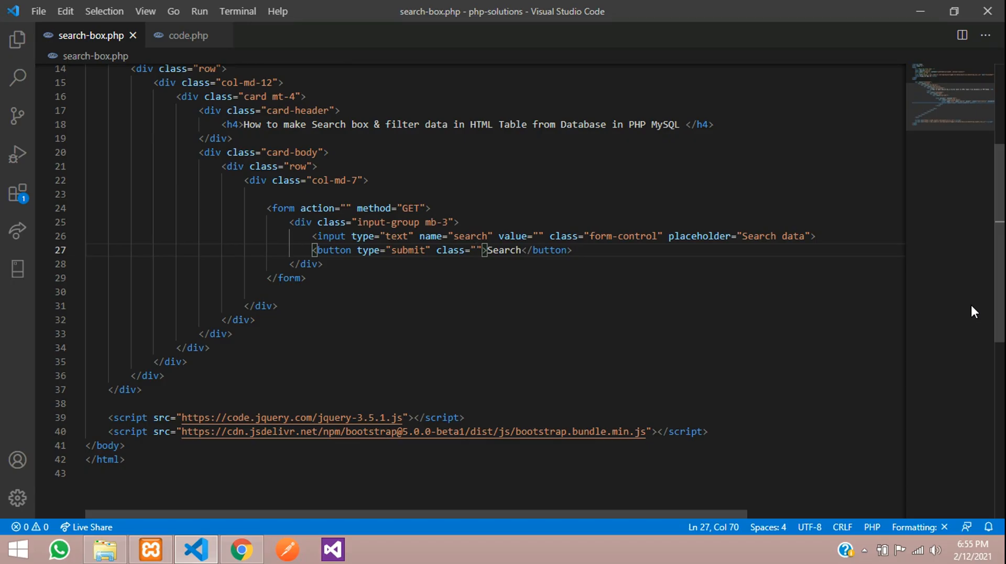
{"action": "type", "text": "btn btn-"}
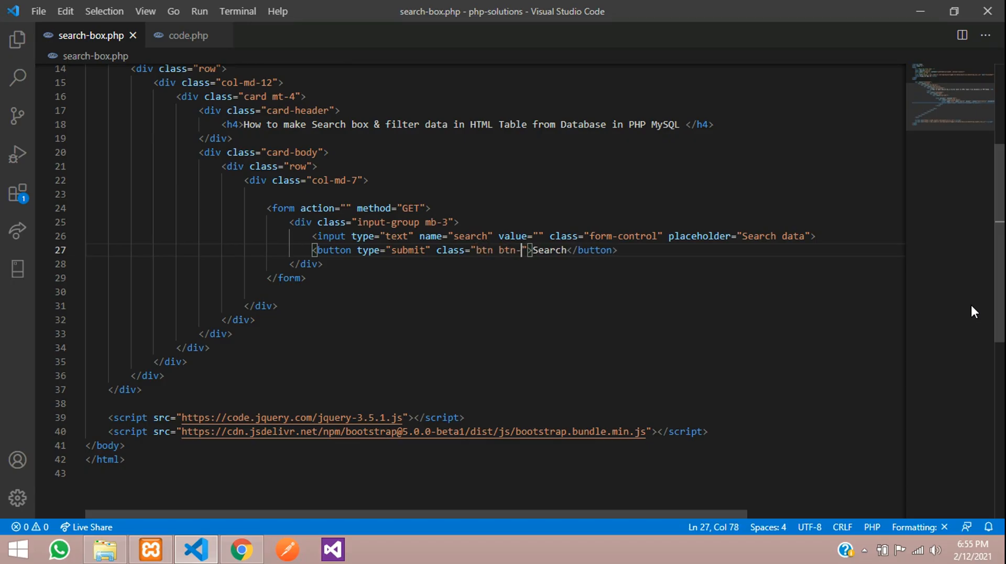
{"action": "type", "text": "primary"}
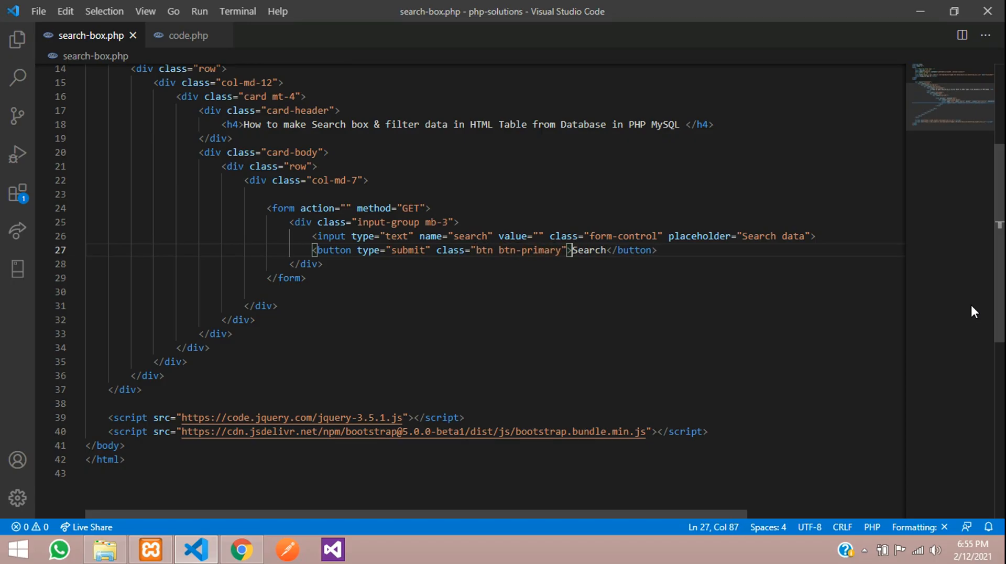
{"action": "mouse_move", "coordinate": [449, 348]}
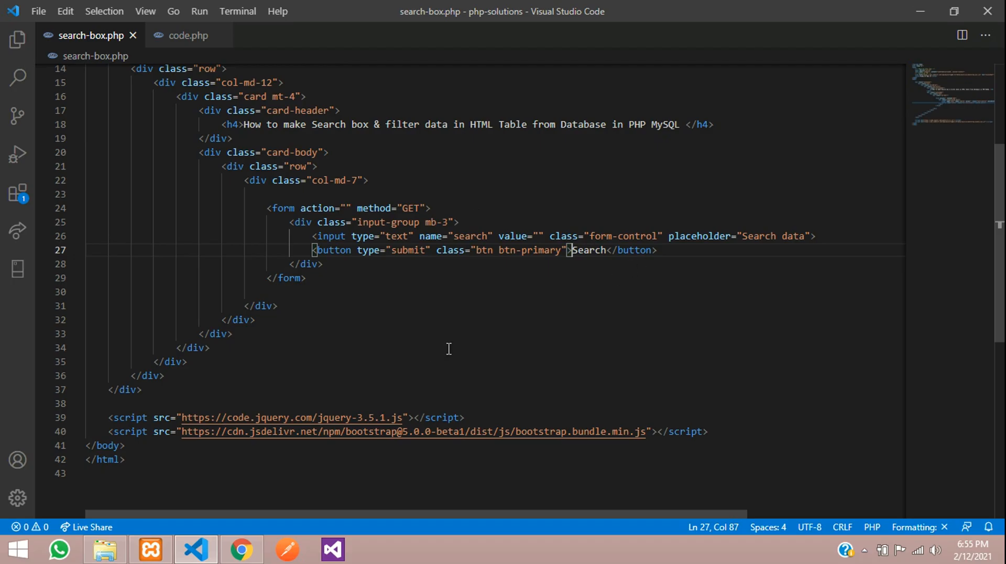
Reload the page, submit the empty form and note ?search= in the address.
{"action": "left_click", "coordinate": [241, 551]}
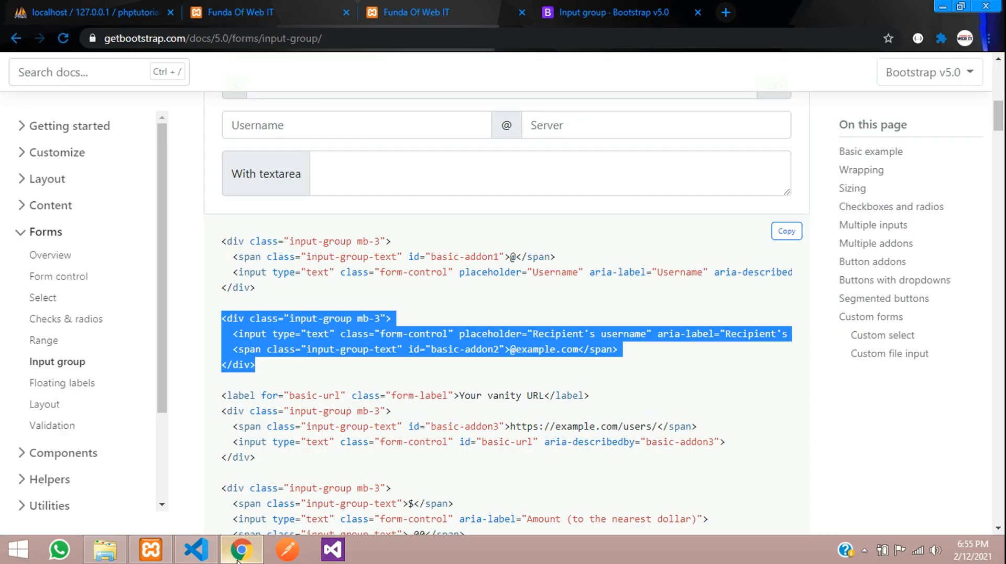
{"action": "left_click", "coordinate": [418, 12]}
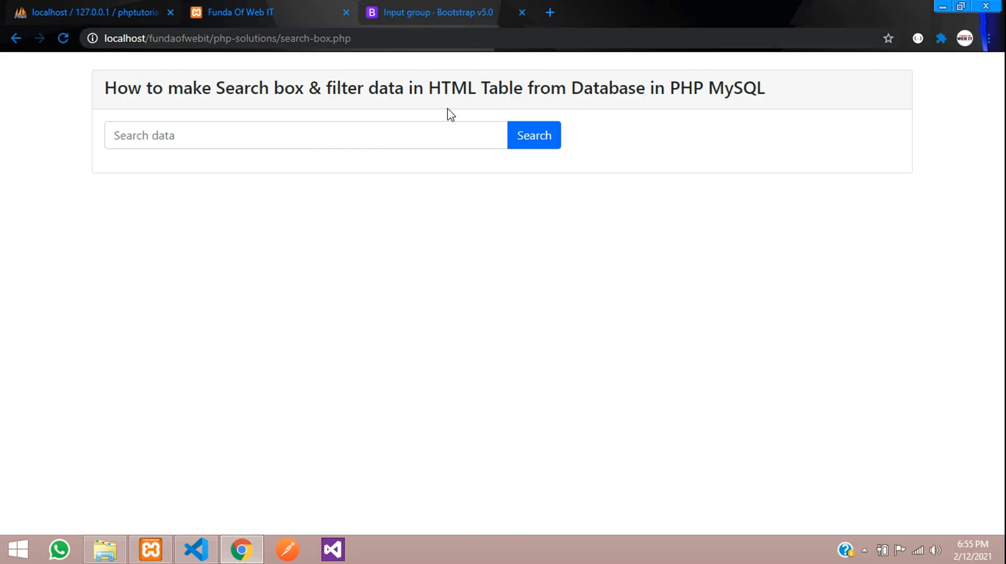
{"action": "left_click", "coordinate": [305, 136]}
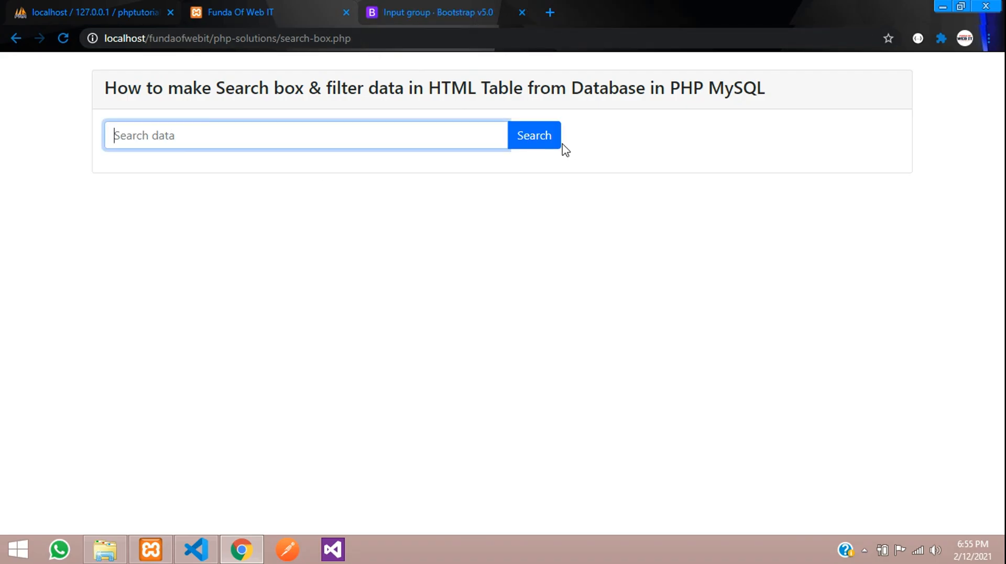
{"action": "left_click", "coordinate": [534, 135]}
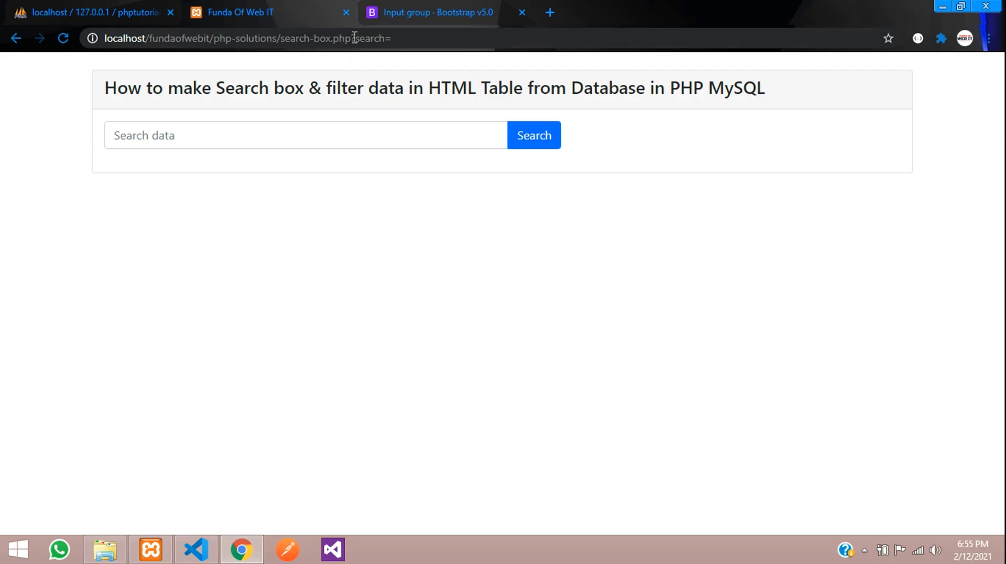
{"action": "double_click", "coordinate": [369, 37]}
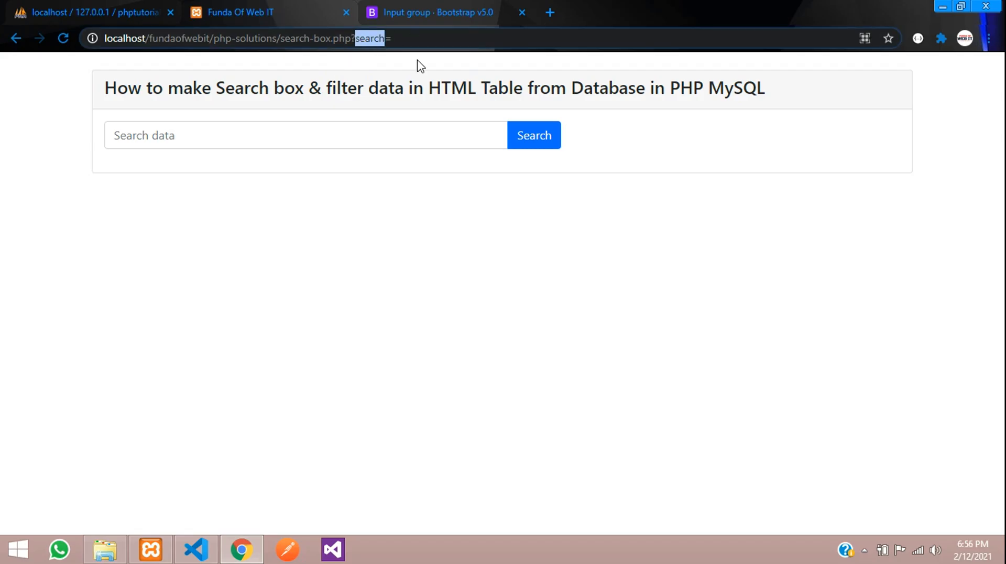
Search for 'ved' and confirm search=ved appears in the address bar.
{"action": "type", "text": "ved"}
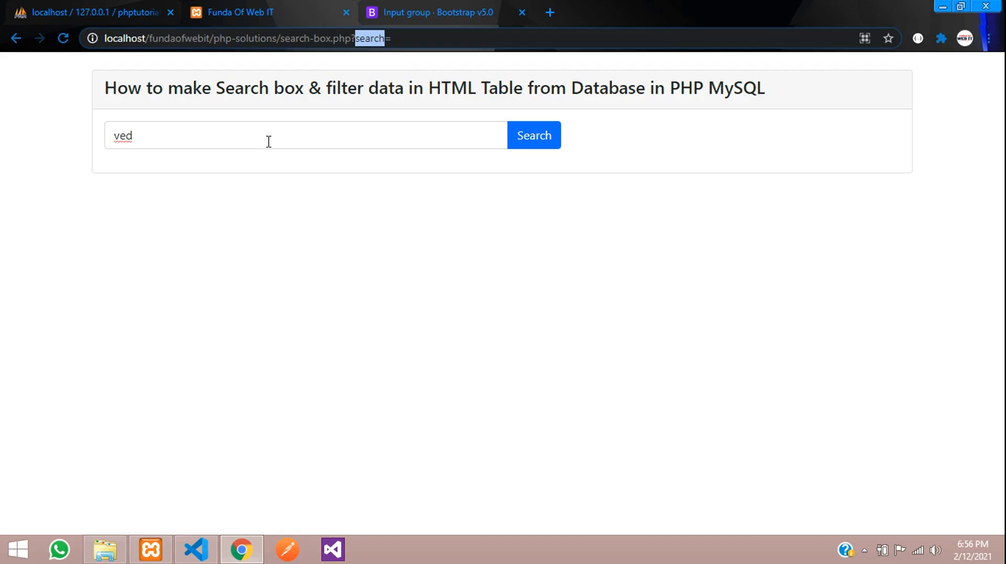
{"action": "left_click", "coordinate": [534, 135]}
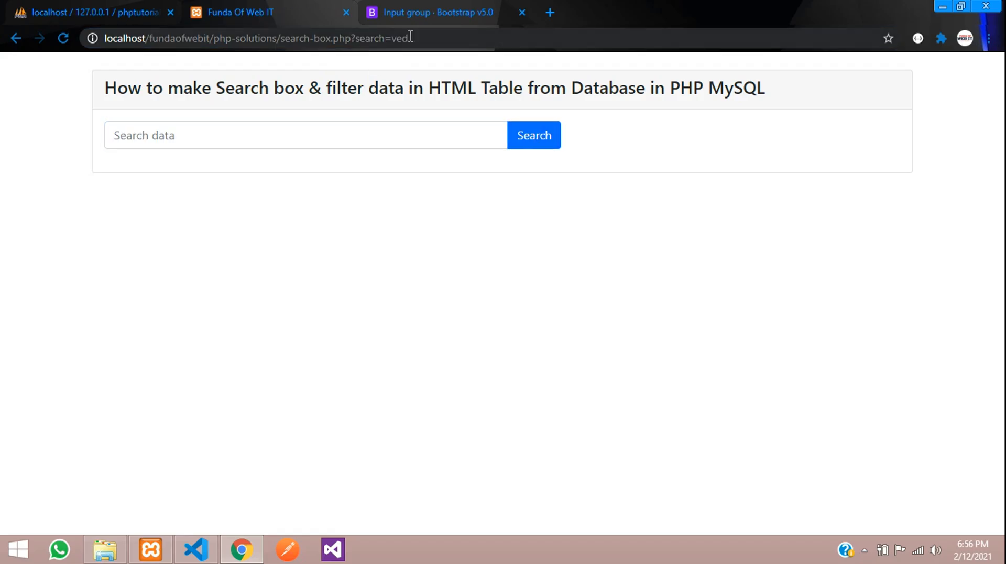
{"action": "double_click", "coordinate": [400, 38]}
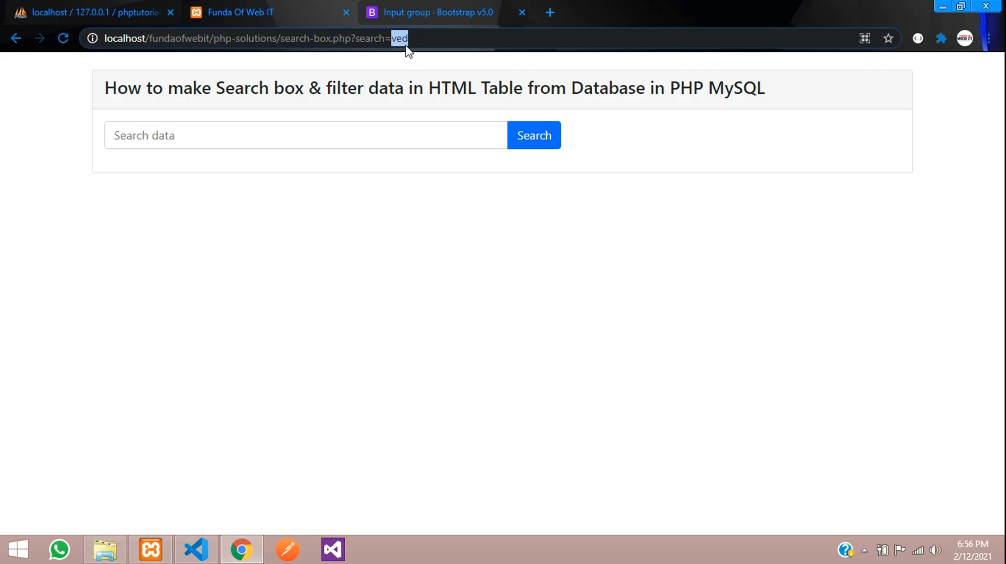
{"action": "left_click", "coordinate": [257, 37]}
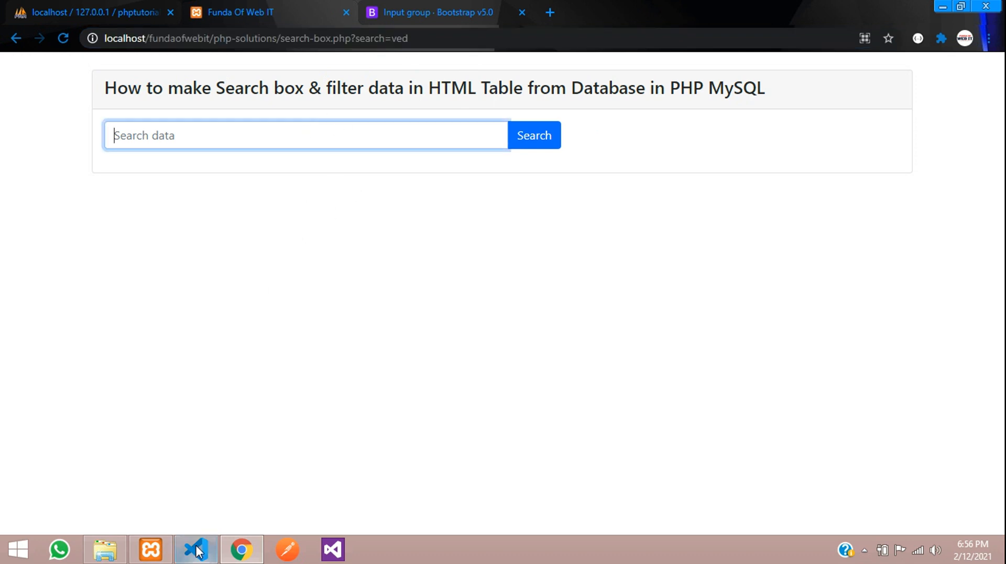
Start a PHP isset check on $_GET inside the input's value attribute.
{"action": "left_click", "coordinate": [196, 550]}
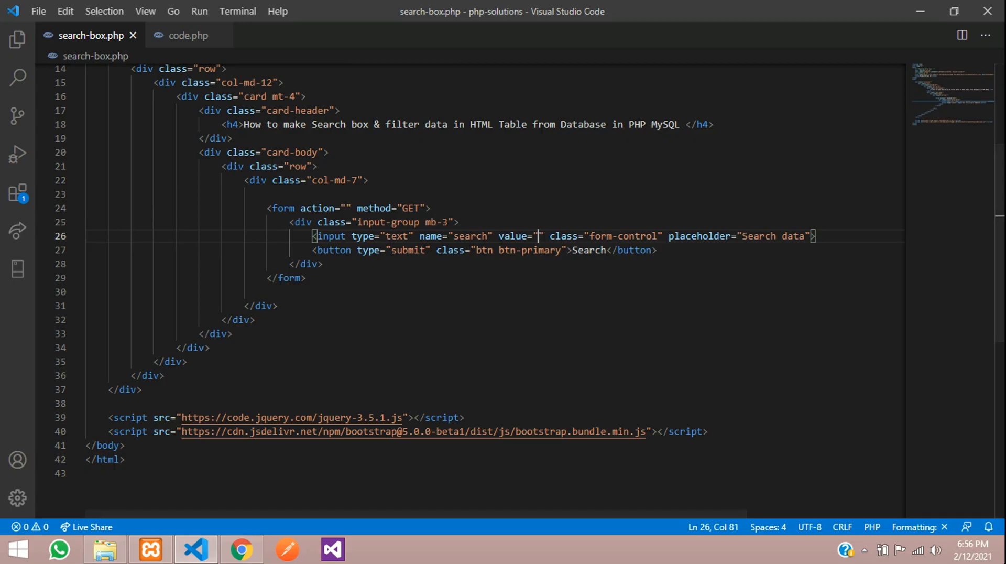
{"action": "type", "text": "<?php  ?>"}
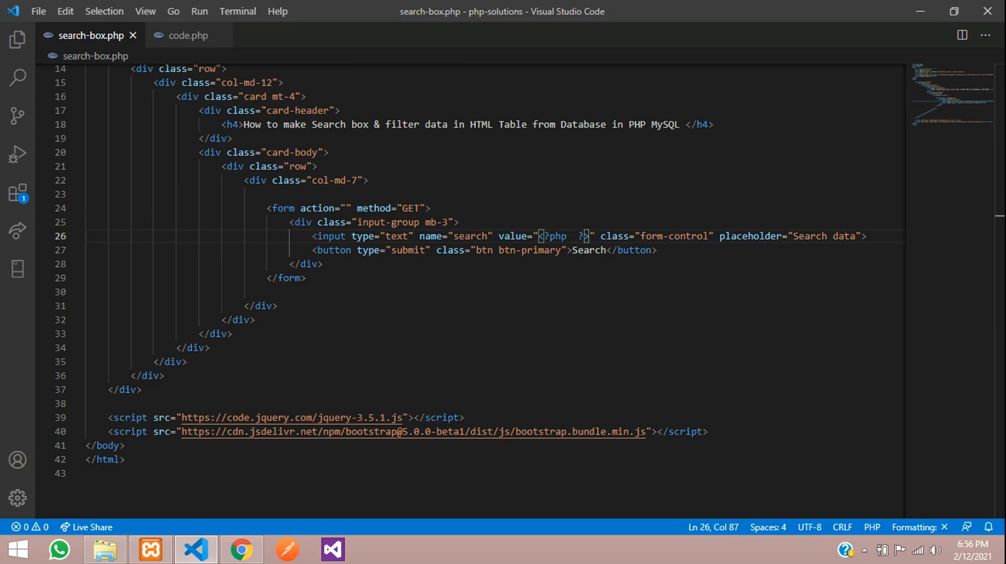
{"action": "type", "text": "if(is"}
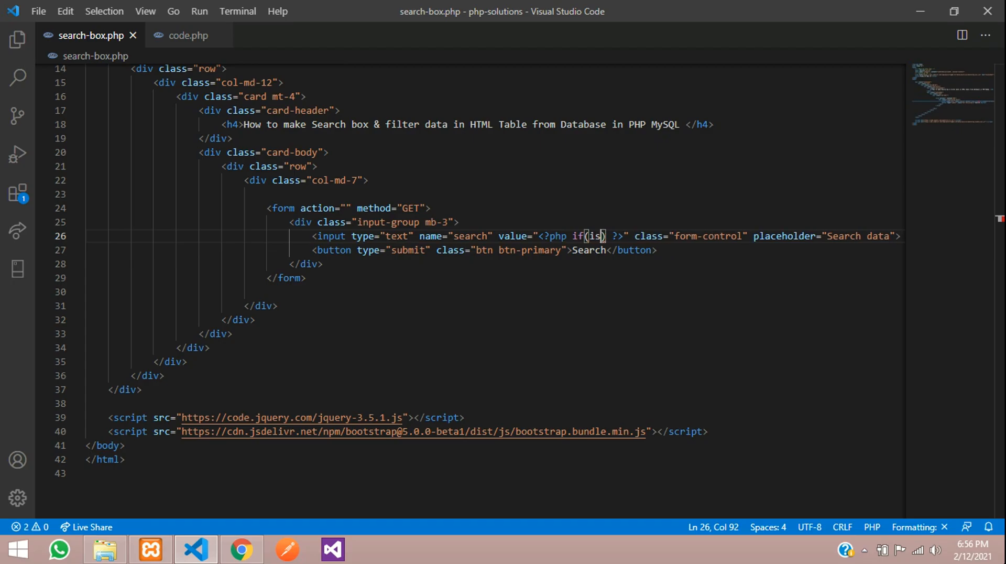
{"action": "type", "text": "set()"}
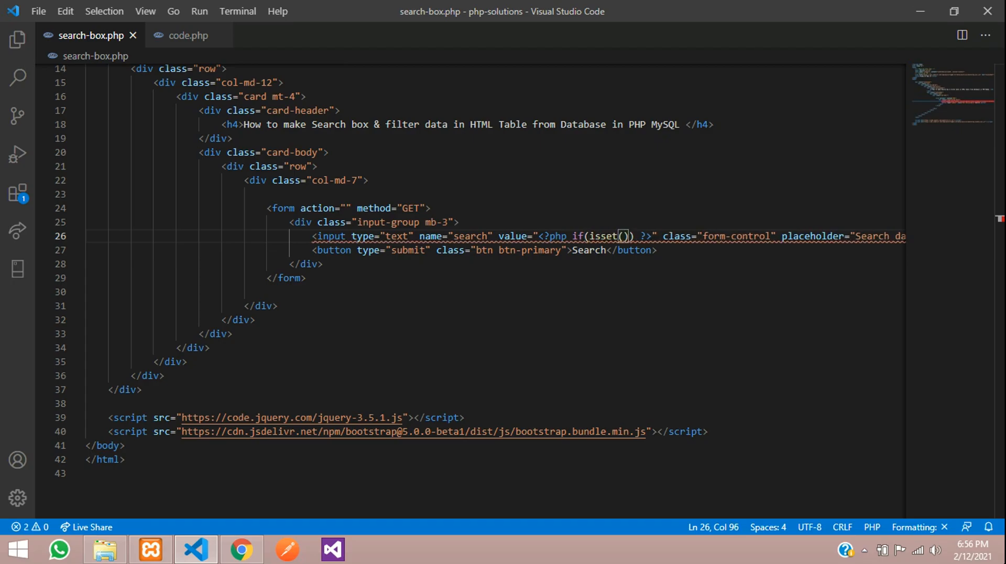
{"action": "type", "text": "$_GET[]"}
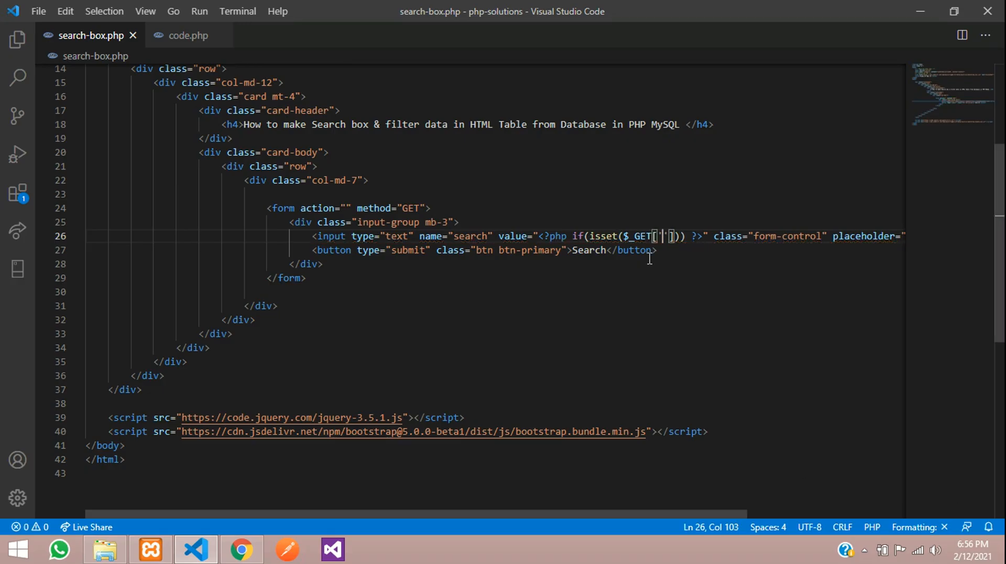
{"action": "double_click", "coordinate": [471, 236]}
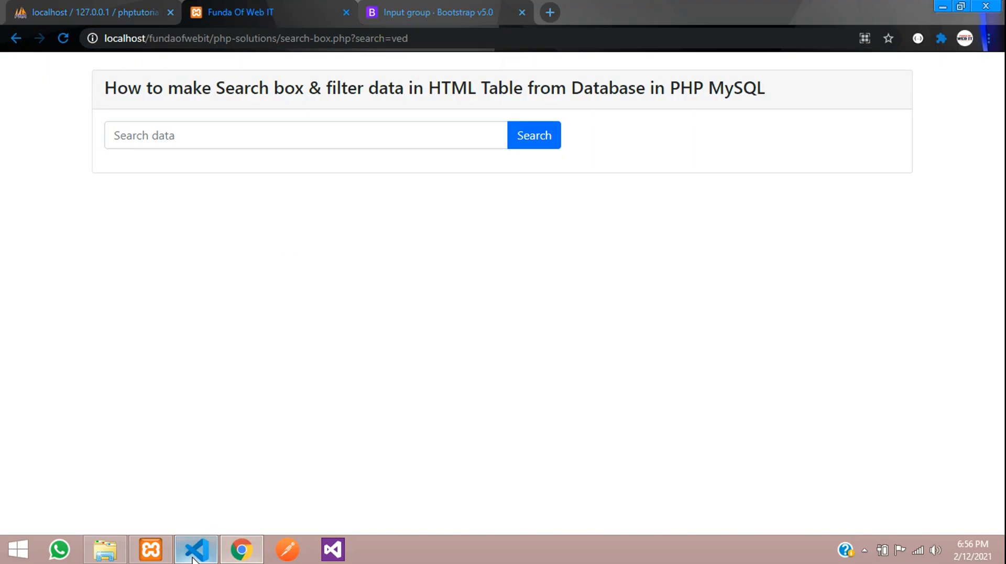
Echo $_GET['search'] when set so the field keeps the submitted term.
{"action": "left_click", "coordinate": [196, 550]}
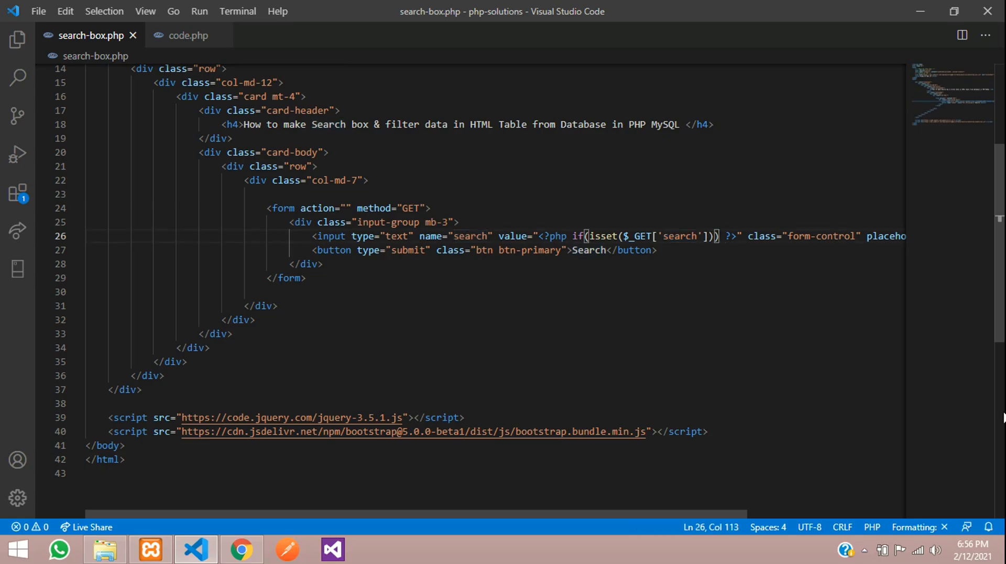
{"action": "type", "text": "{ech}"}
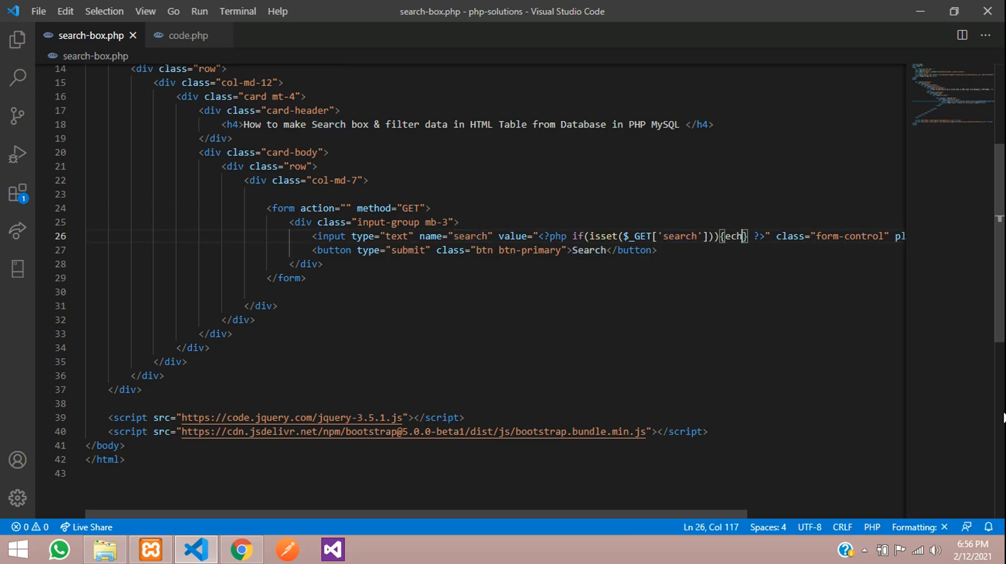
{"action": "type", "text": "$_GET[''];"}
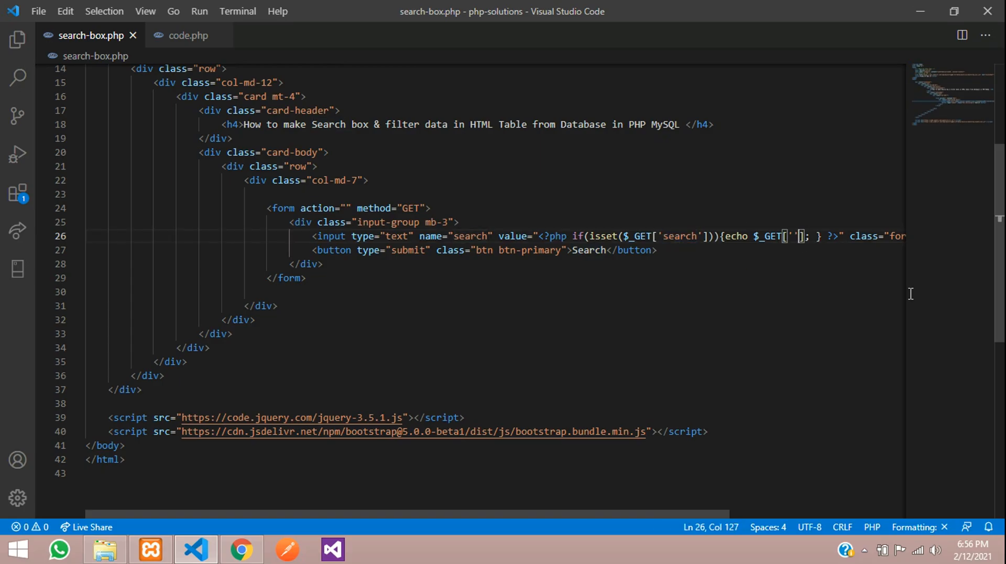
{"action": "type", "text": "search"}
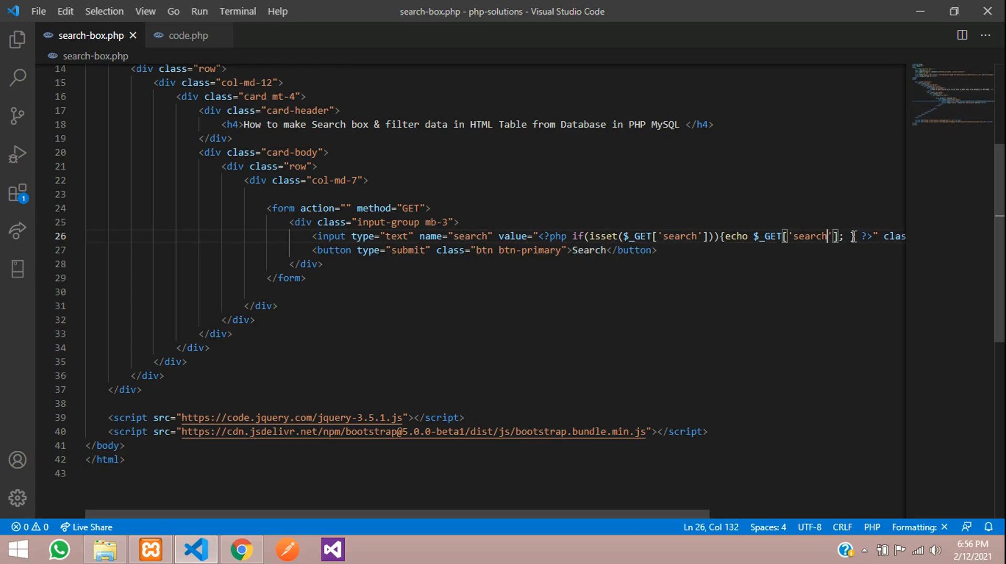
{"action": "left_click", "coordinate": [241, 550]}
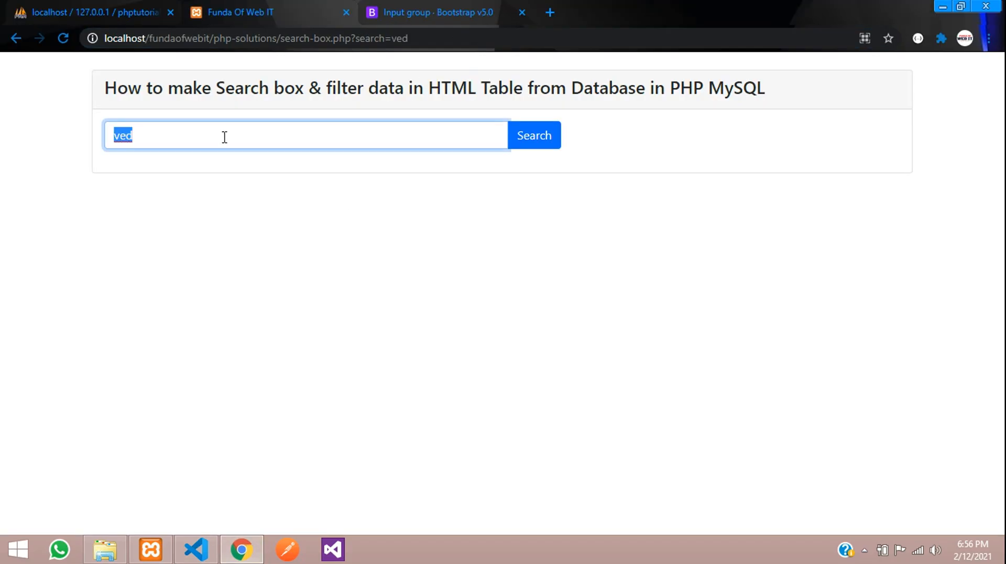
Search for 'a' and then 'vedasd' to confirm the term stays in the box.
{"action": "type", "text": "a"}
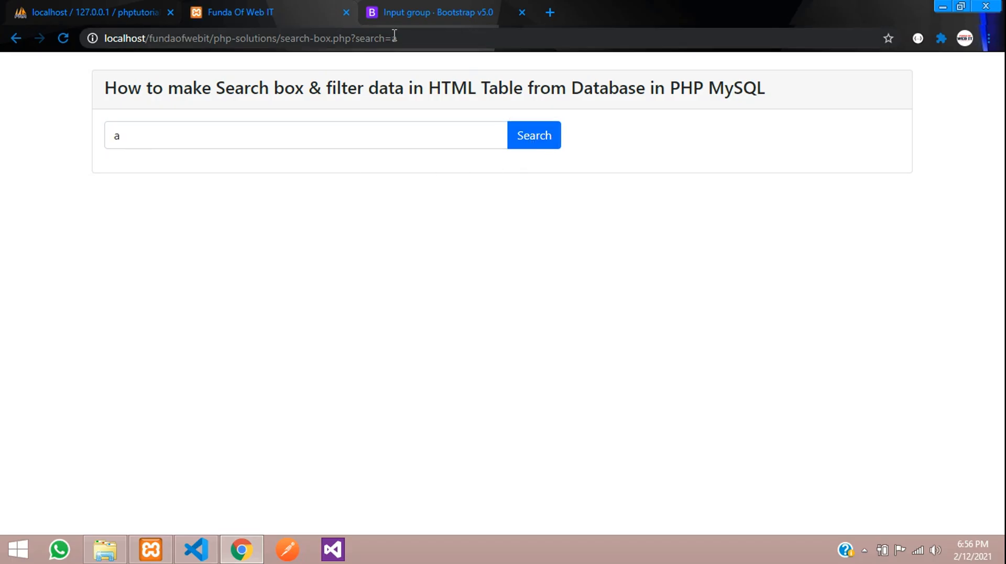
{"action": "left_click", "coordinate": [534, 135]}
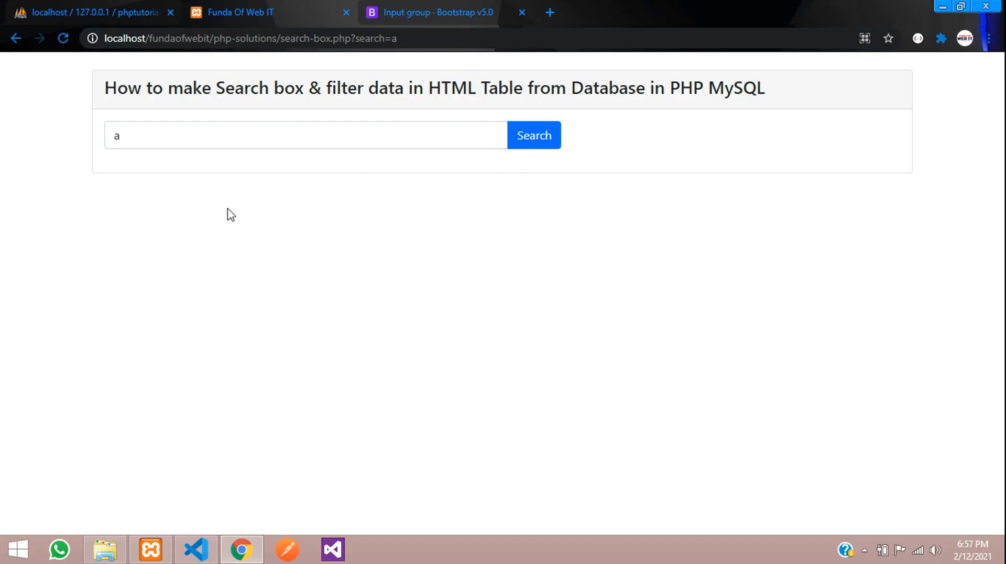
{"action": "mouse_move", "coordinate": [355, 192]}
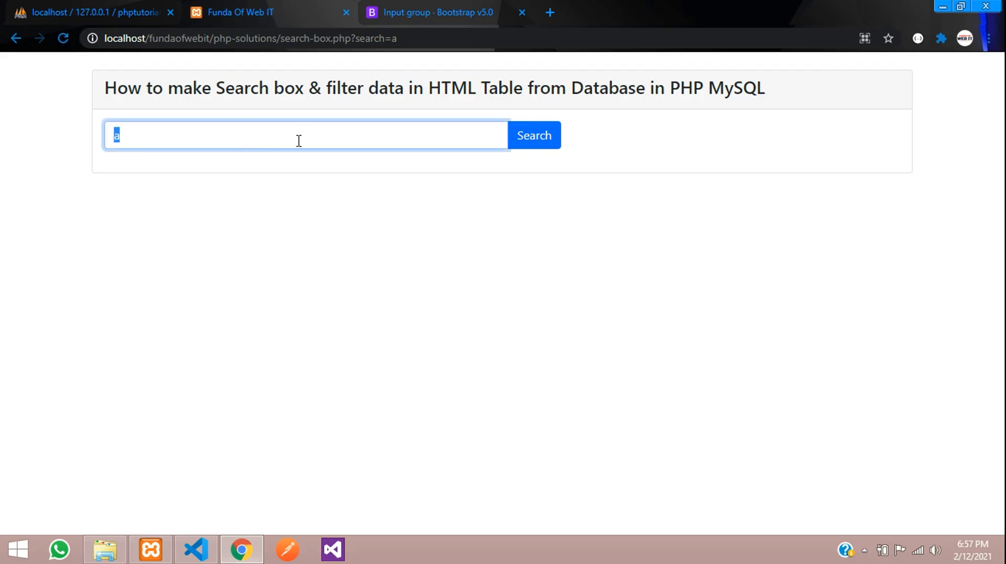
{"action": "type", "text": "vedasd"}
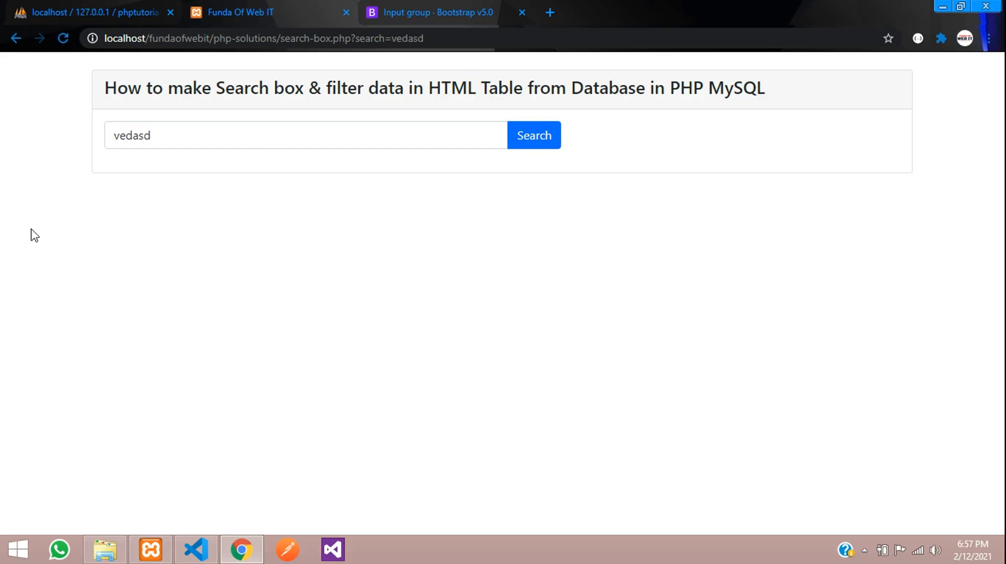
{"action": "mouse_move", "coordinate": [367, 309]}
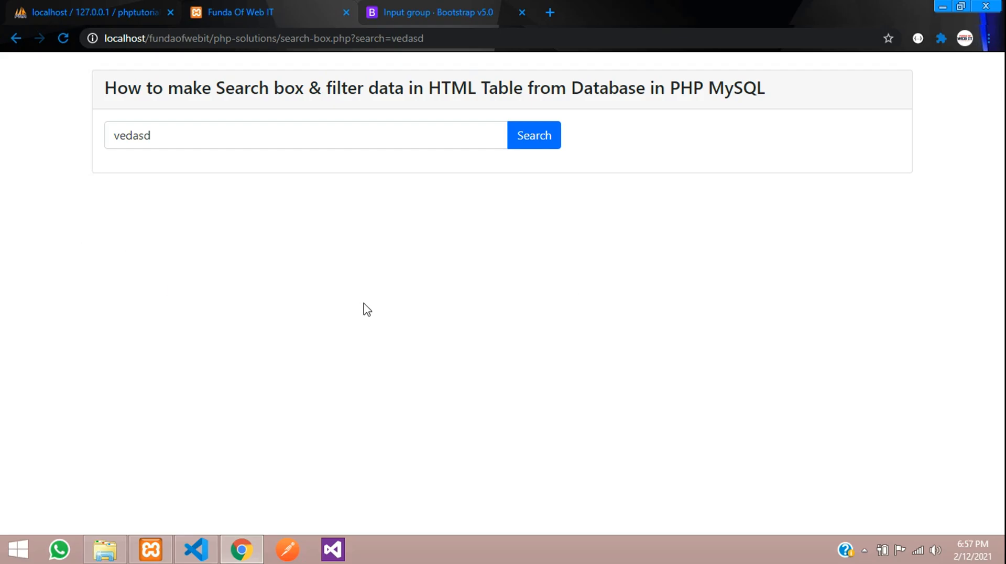
{"action": "left_click", "coordinate": [93, 13]}
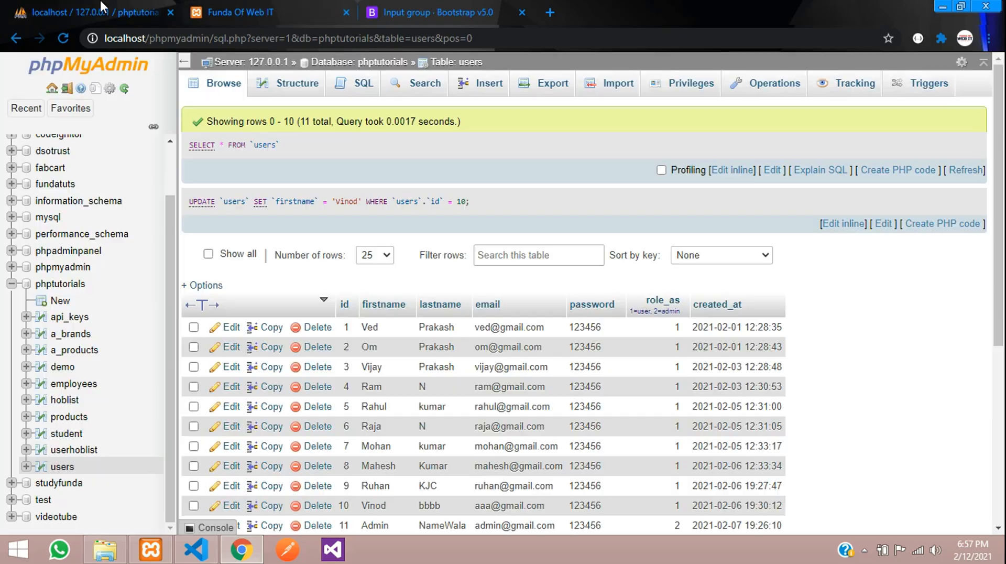
{"action": "scroll", "scroll_direction": "down", "scroll_amount": 3}
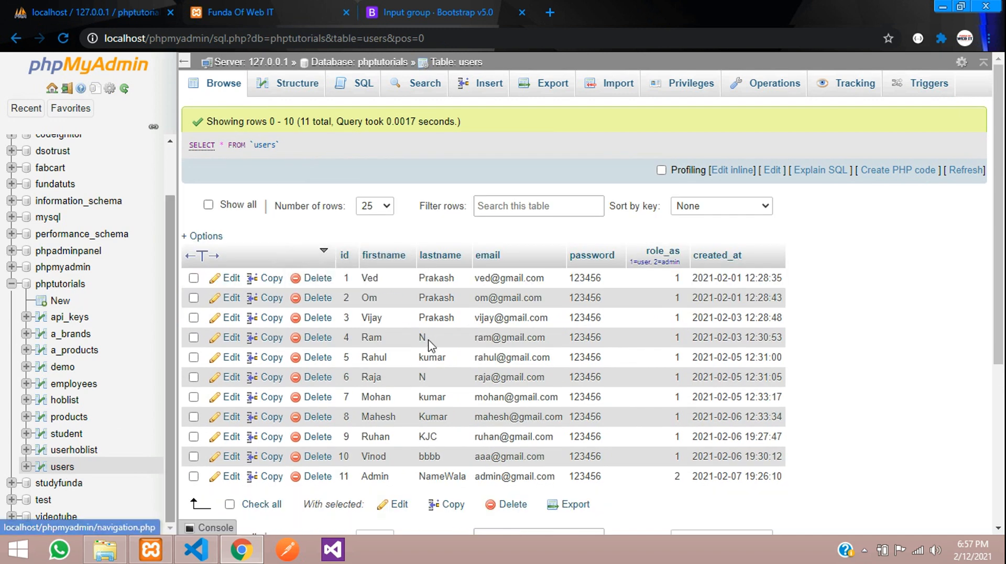
{"action": "mouse_move", "coordinate": [450, 379]}
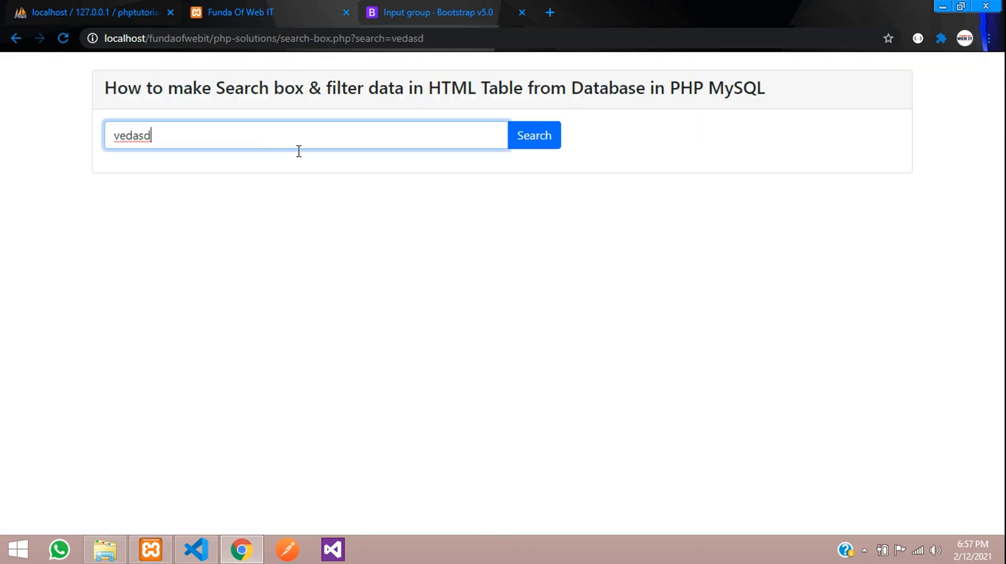
Add a col-md-12 column with an mt-4 card for the results section.
{"action": "left_click", "coordinate": [195, 550]}
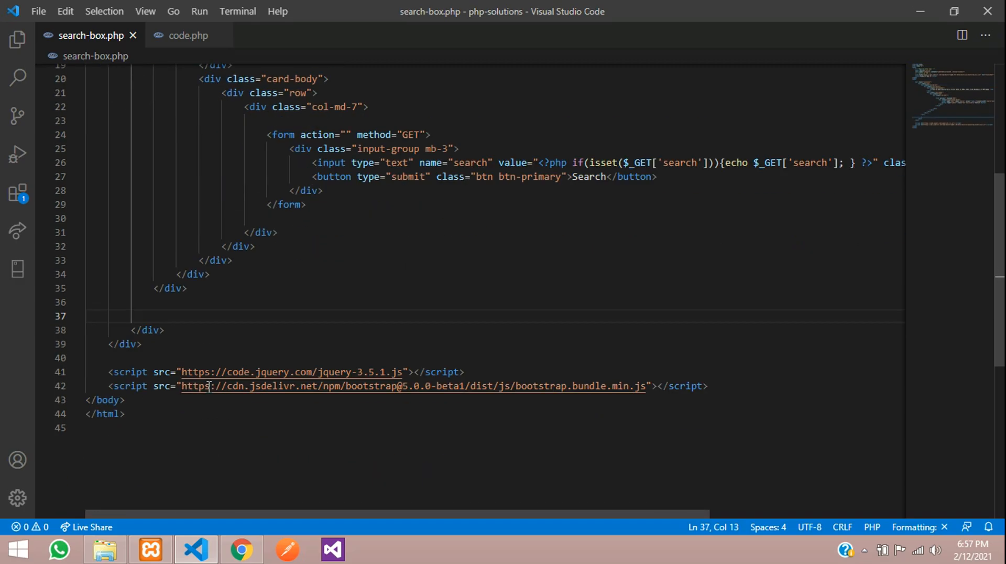
{"action": "key", "text": "Enter"}
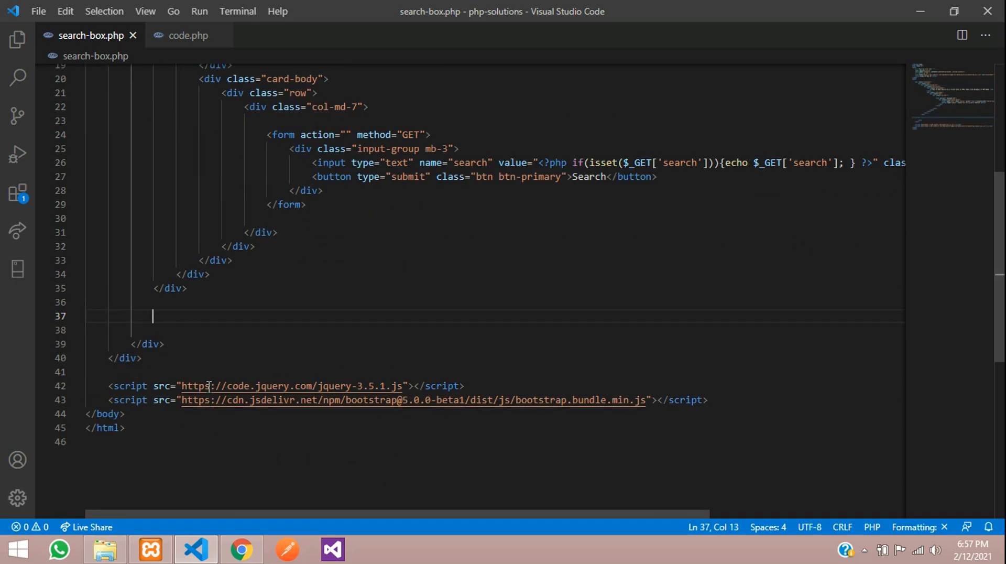
{"action": "type", "text": ".col-md-12\">"}
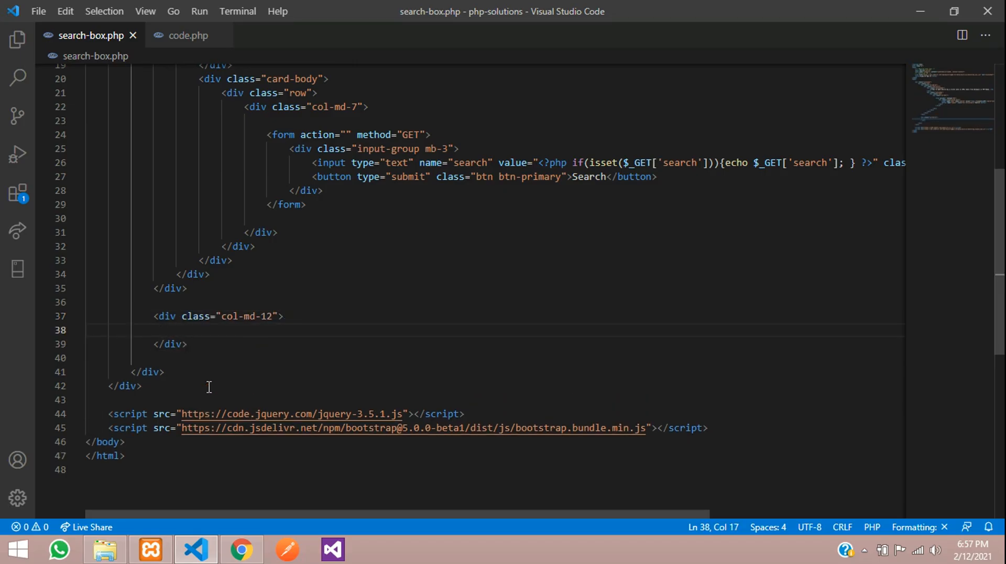
{"action": "type", "text": ".card\">"}
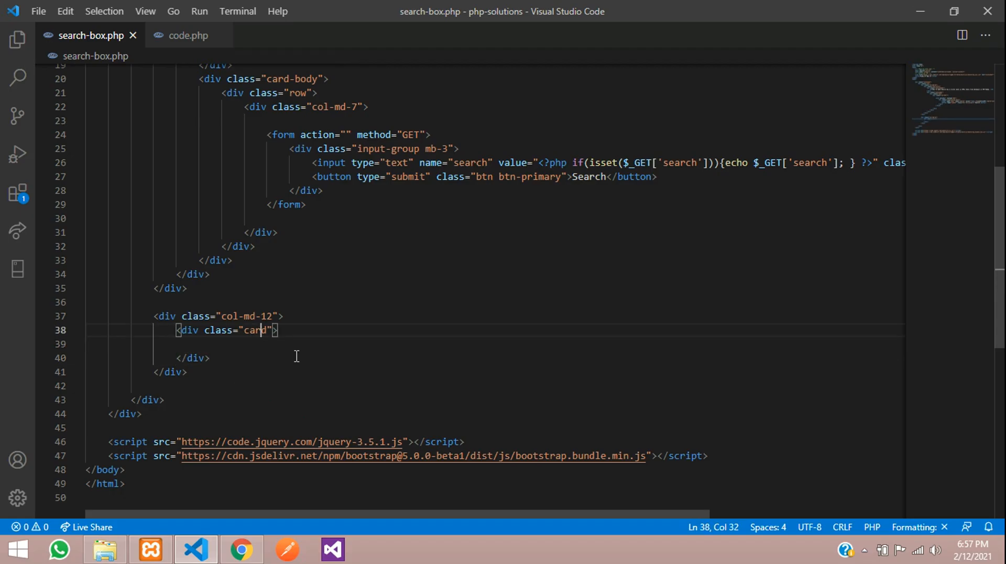
{"action": "type", "text": "mt-4"}
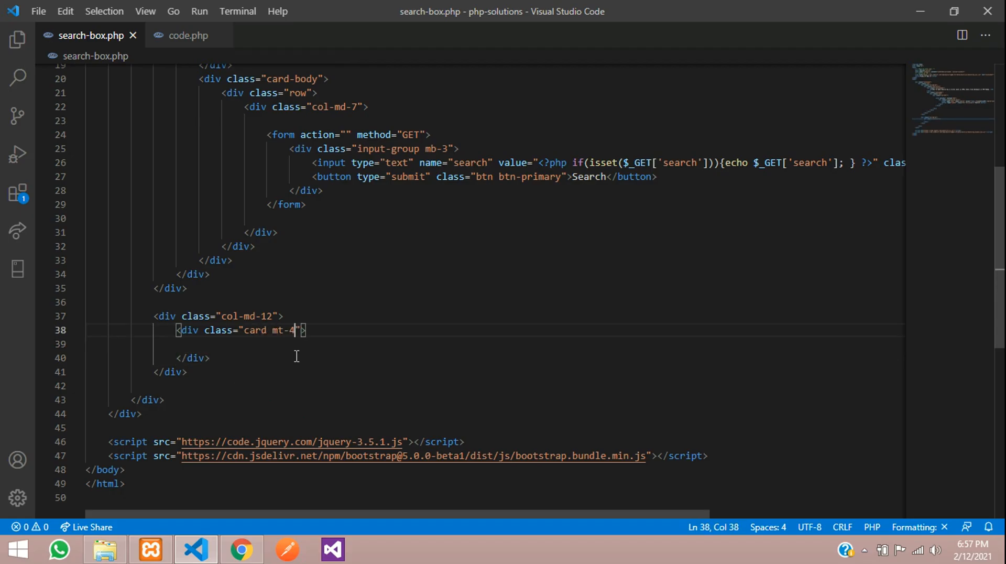
{"action": "type", "text": ".card-body\">"}
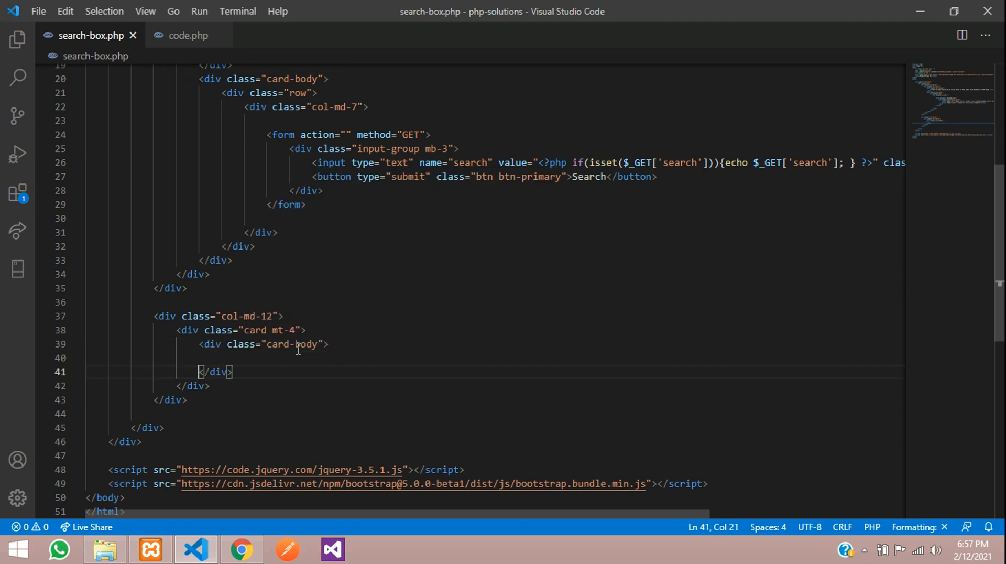
Write a table table-bordered with thead headers ID, First Name, Last Name, Email.
{"action": "type", "text": "table"}
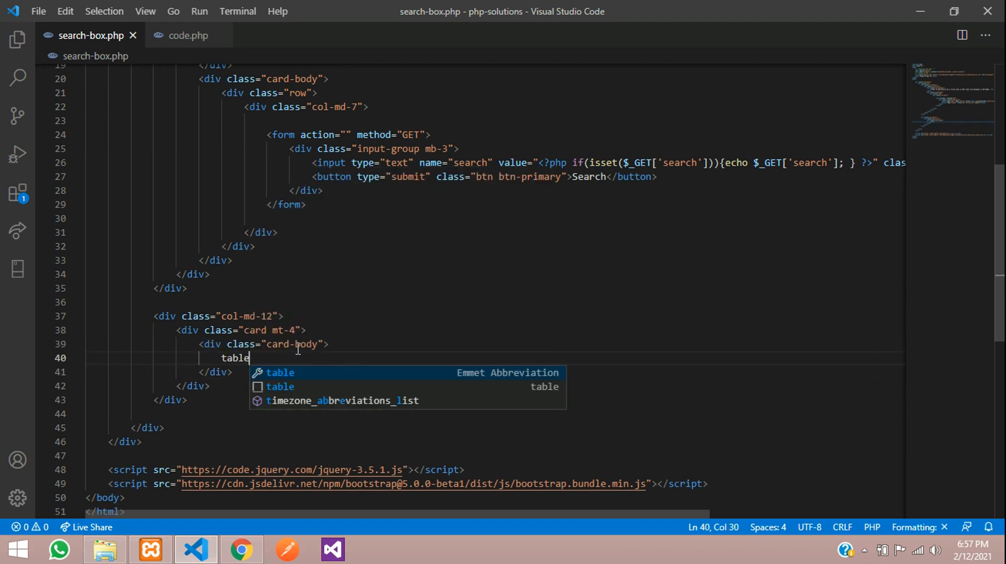
{"action": "type", "text": ".table.ta"}
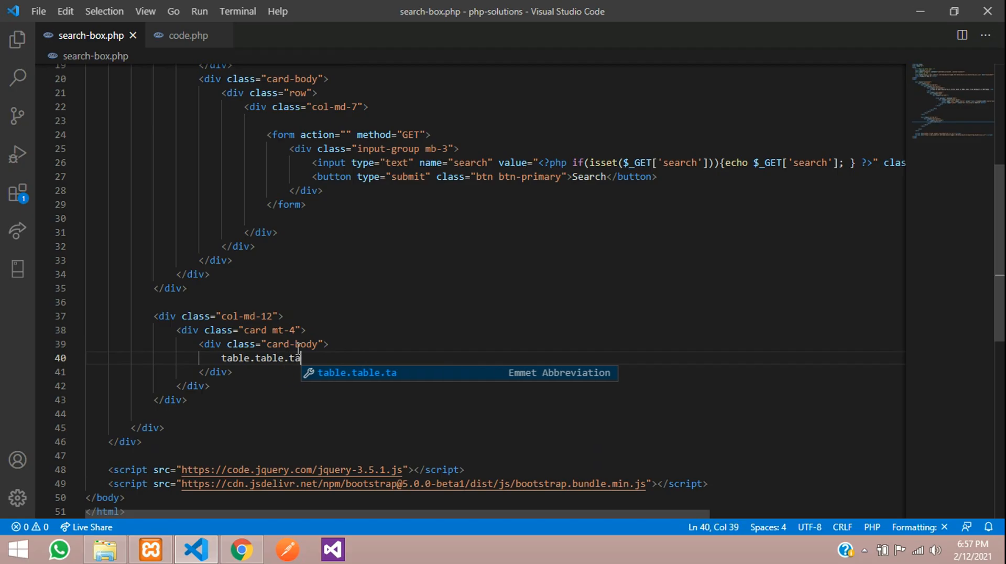
{"action": "type", "text": "ble-bordered\">"}
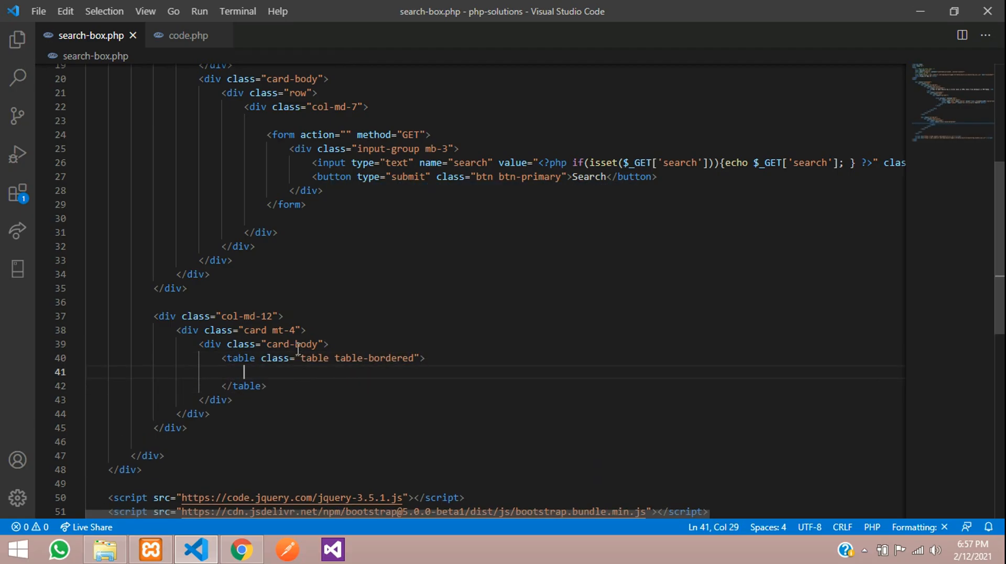
{"action": "type", "text": "thead>"}
{"action": "type", "text": "<tr>"}
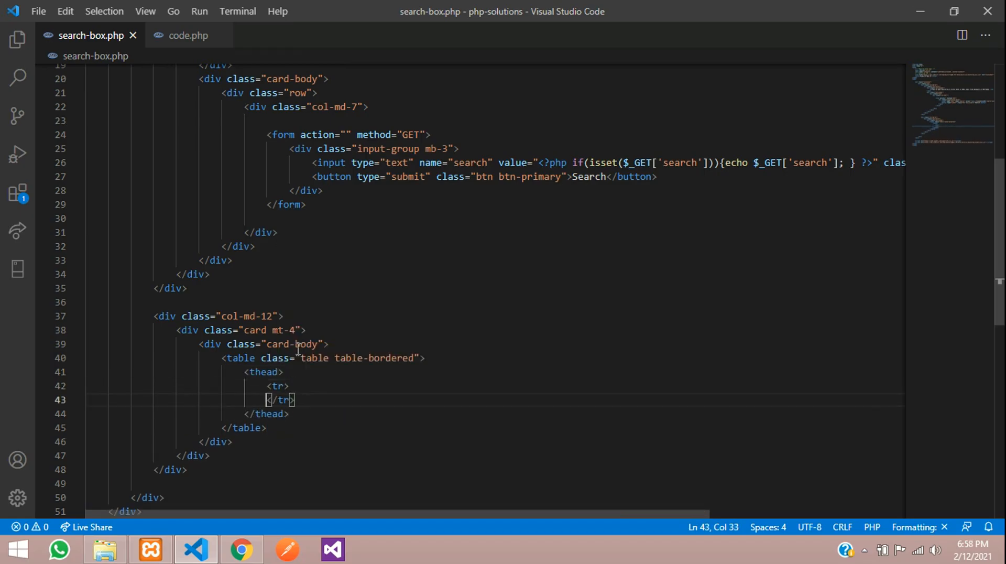
{"action": "type", "text": "th>ID"}
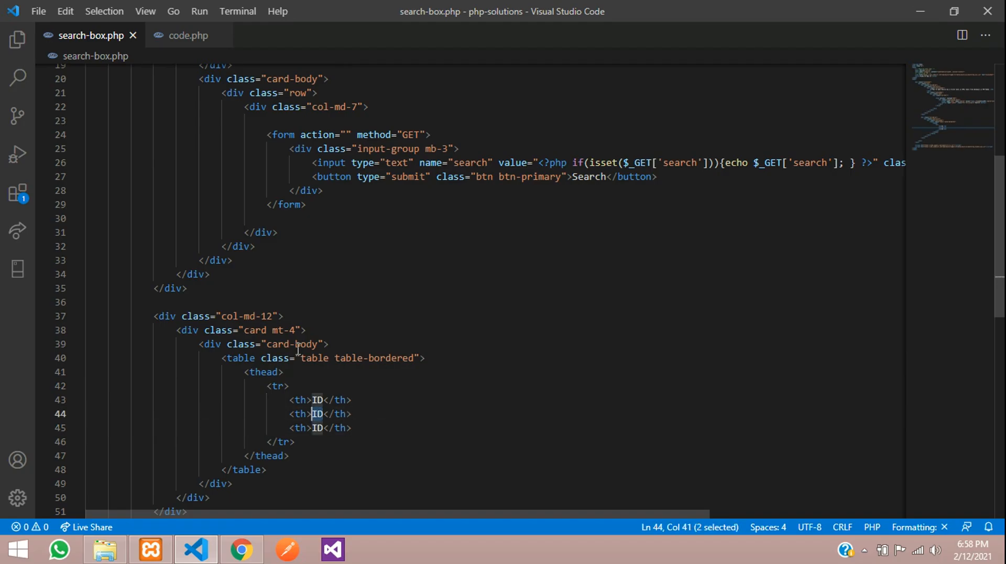
{"action": "type", "text": "First Name"}
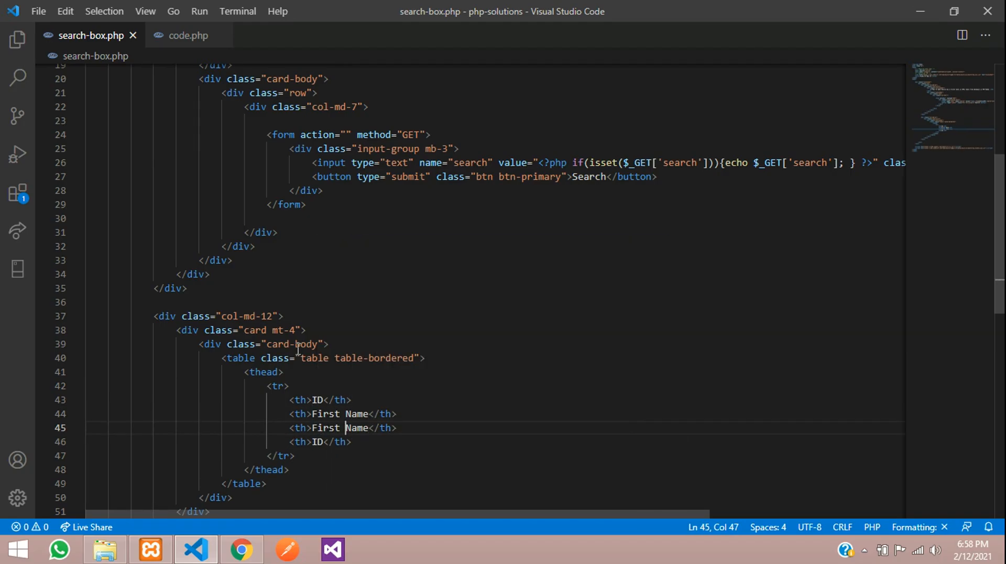
{"action": "type", "text": "Last"}
{"action": "left_click", "coordinate": [496, 441]}
{"action": "type", "text": "Email"}
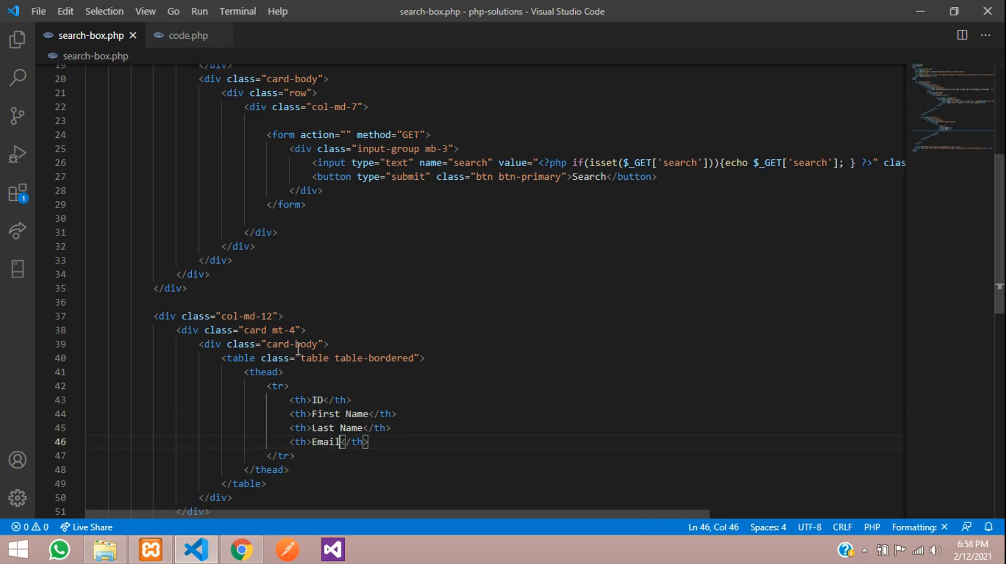
Add a tbody with one empty row, save, and check the page in Chrome.
{"action": "scroll", "scroll_direction": "down", "scroll_amount": 3}
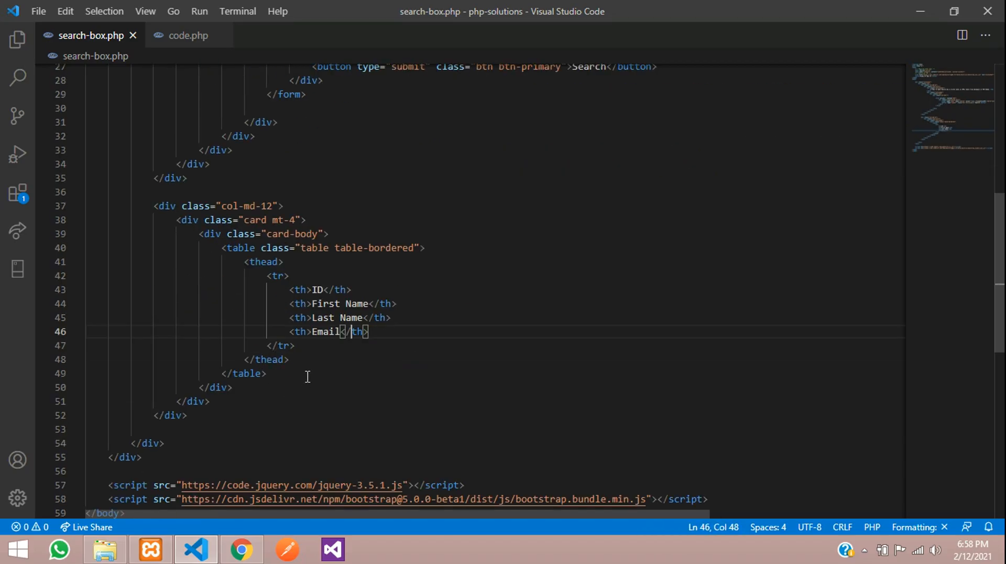
{"action": "type", "text": "tbody>"}
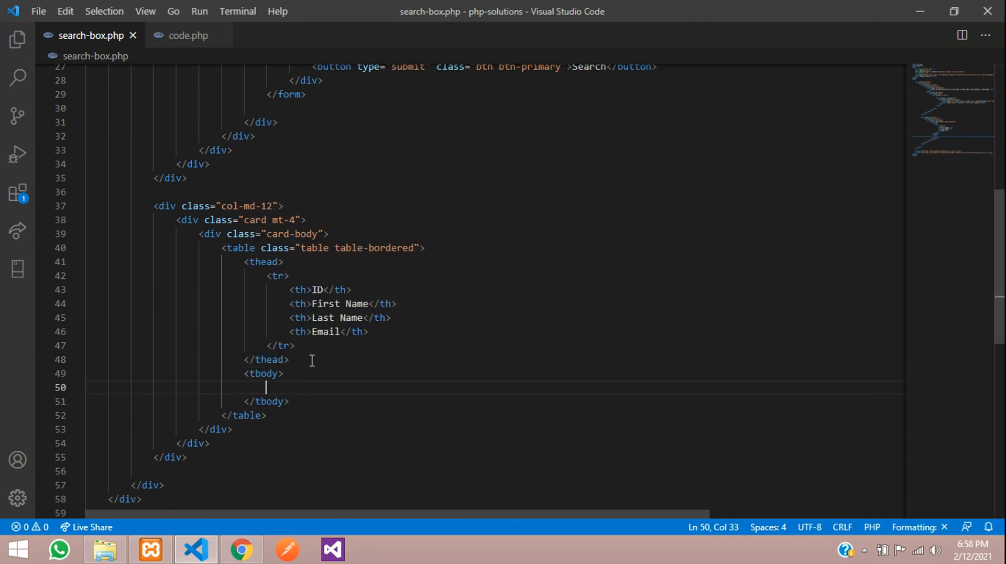
{"action": "type", "text": "<tr>"}
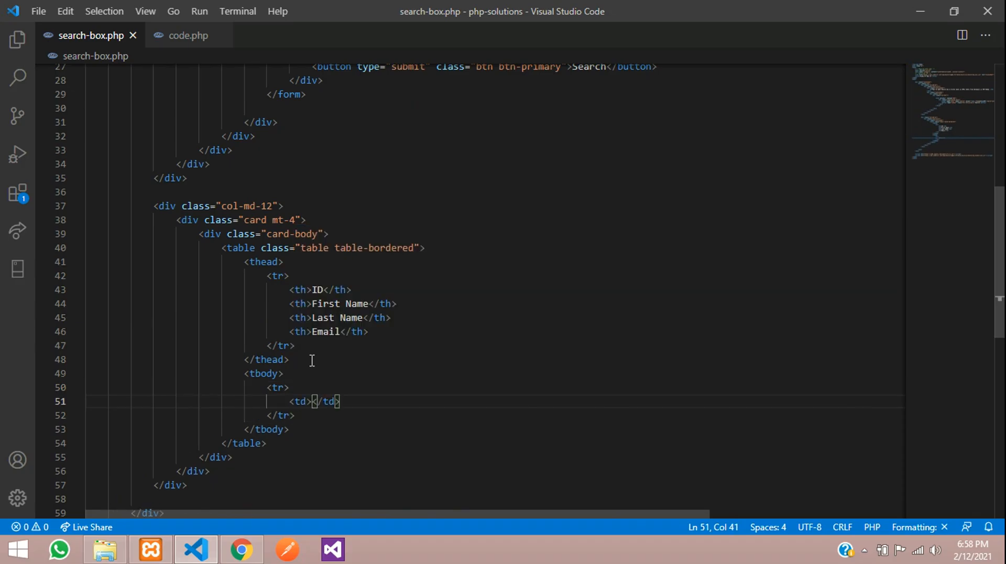
{"action": "scroll", "scroll_direction": "down", "scroll_amount": 3}
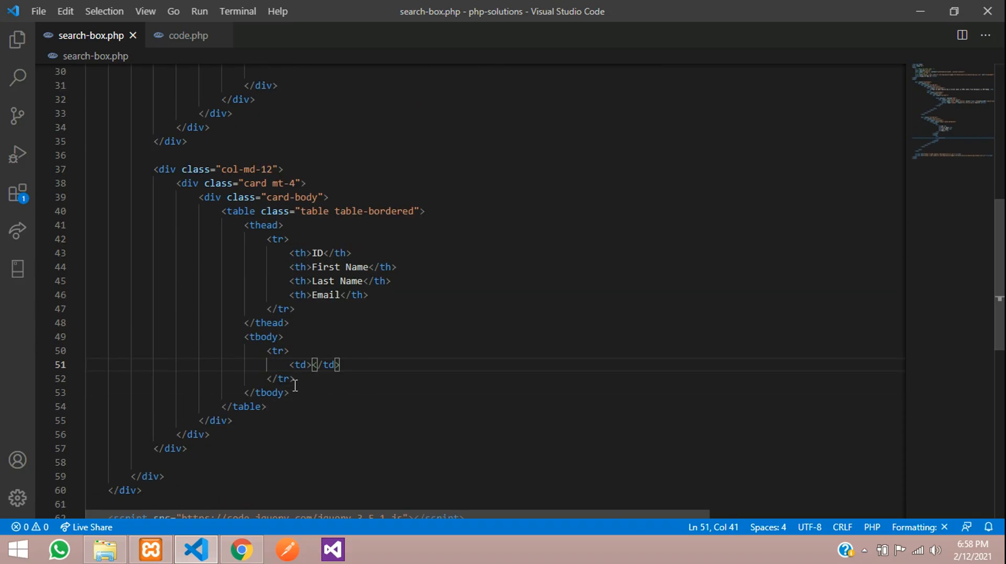
{"action": "key", "text": "Enter"}
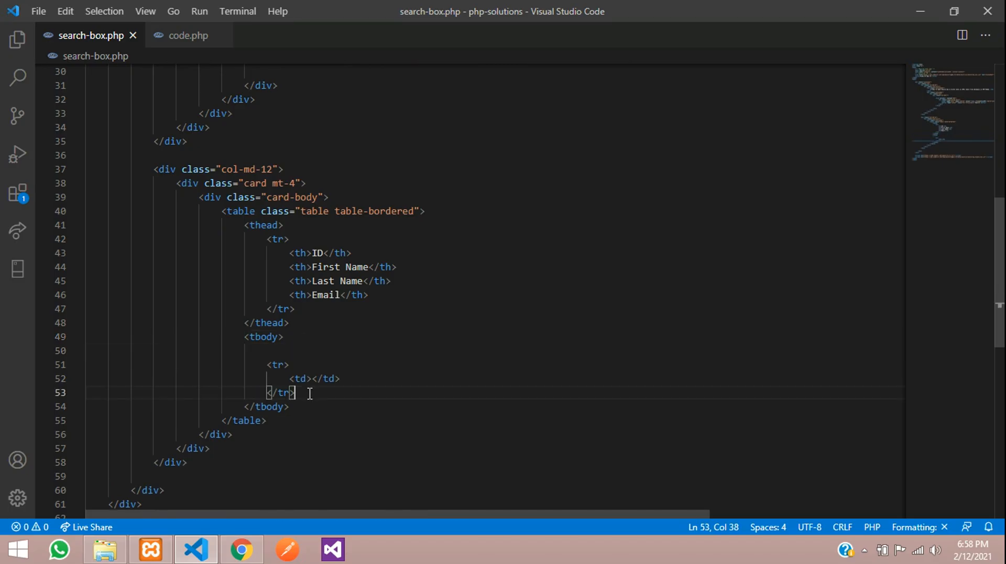
{"action": "key", "text": "Enter"}
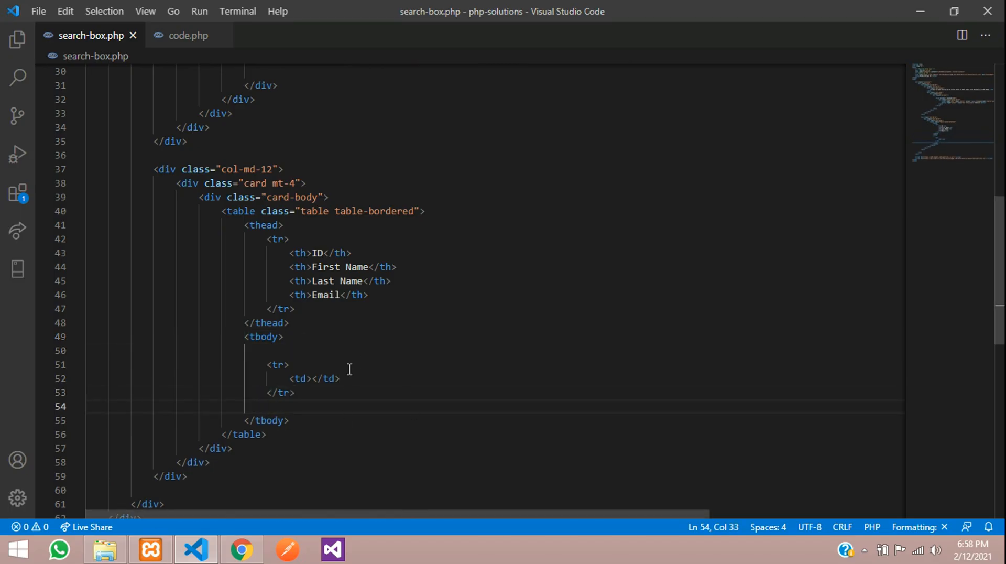
{"action": "left_click", "coordinate": [241, 549]}
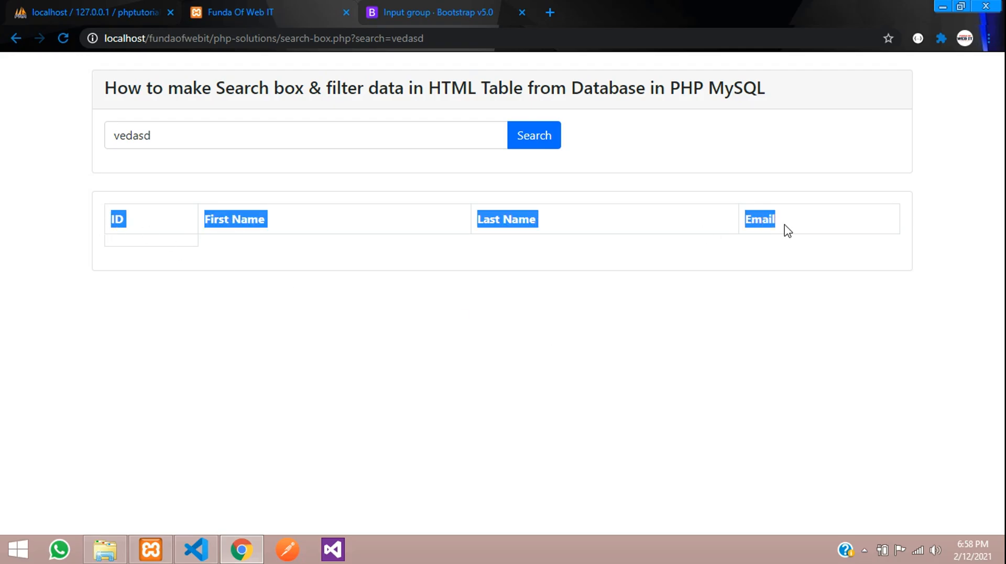
Check the reloaded search page's empty bordered table in Chrome, then return to the editor.
{"action": "left_click", "coordinate": [305, 136]}
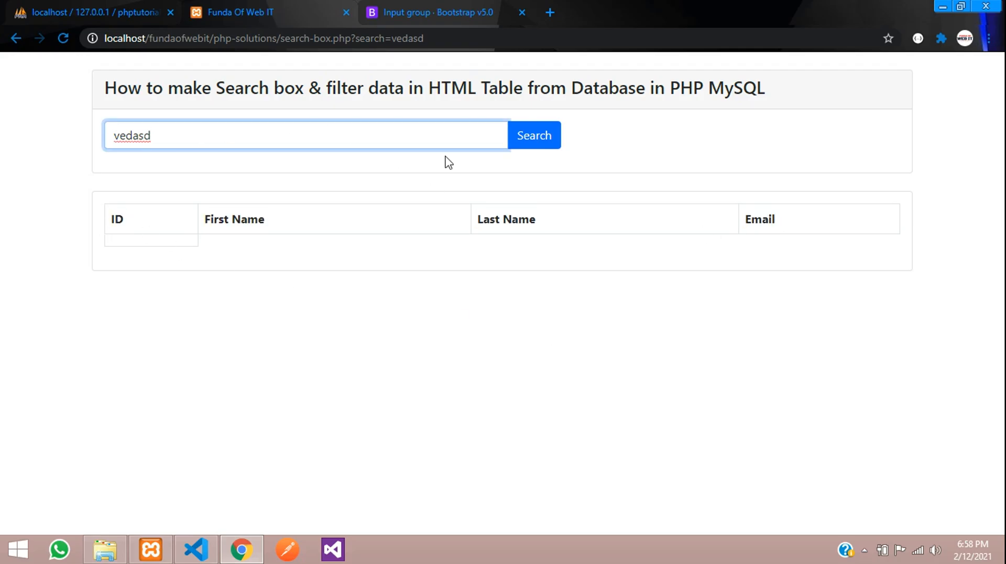
{"action": "mouse_move", "coordinate": [148, 230]}
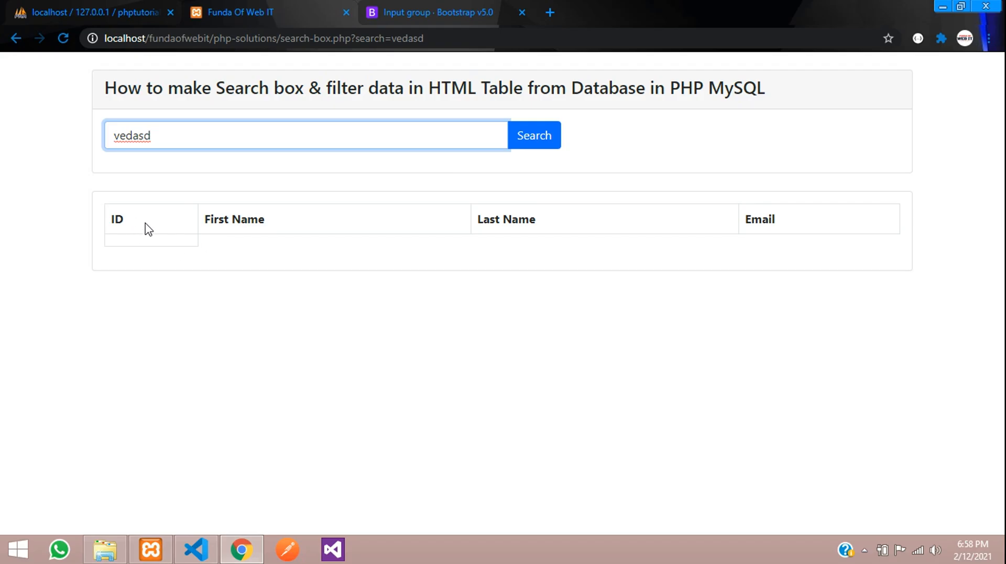
{"action": "left_click", "coordinate": [195, 550]}
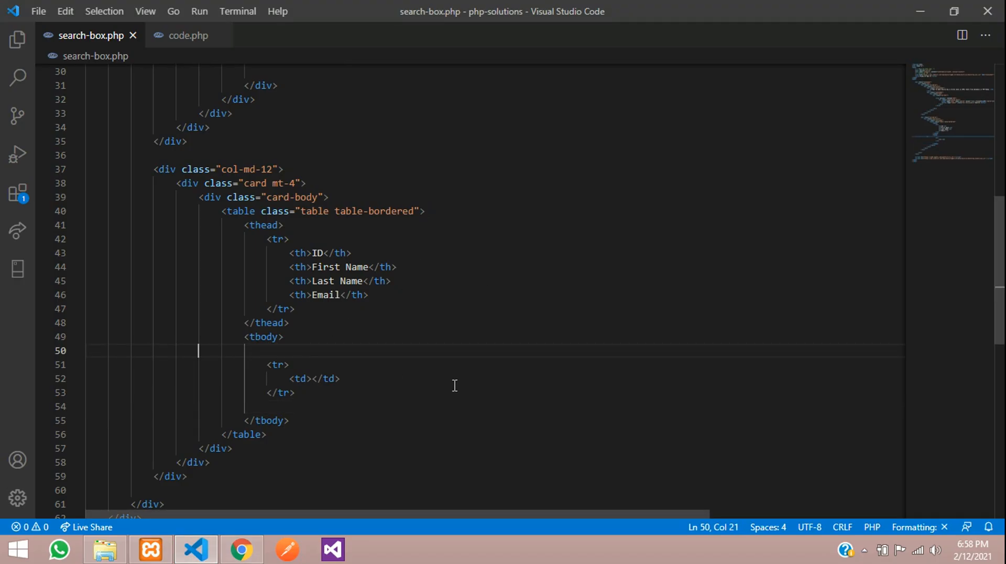
Inside tbody add a PHP block with $con = mysqli_connect("localhost","root","","phptutorials"), confirming the database name in phpMyAdmin.
{"action": "type", "text": "<?php"}
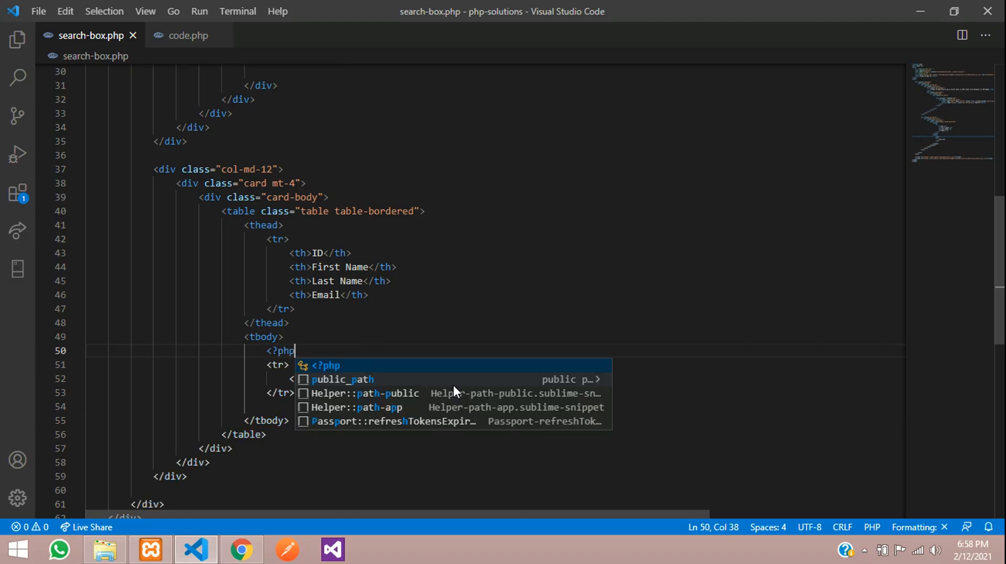
{"action": "key", "text": "Enter"}
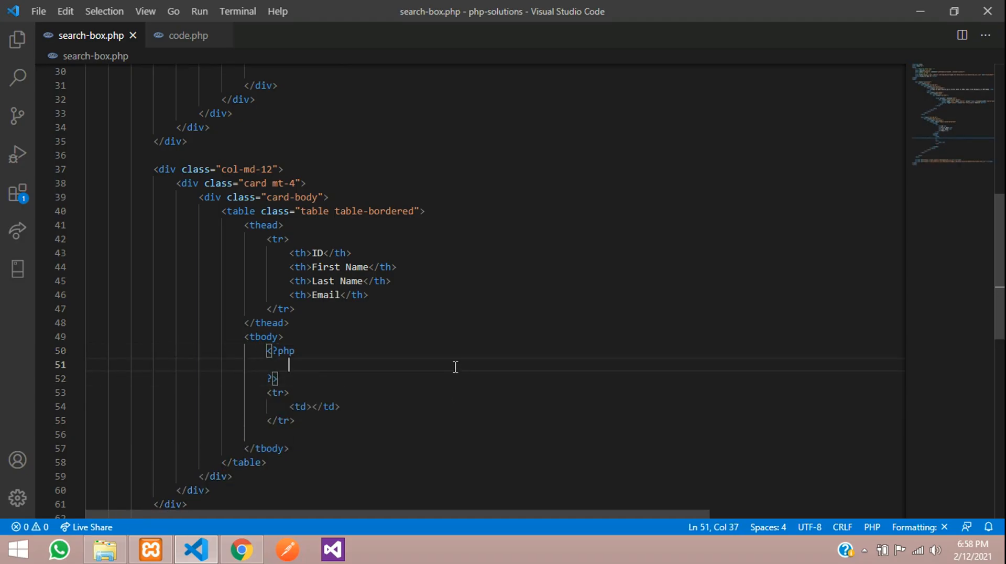
{"action": "type", "text": "$con = mysql"}
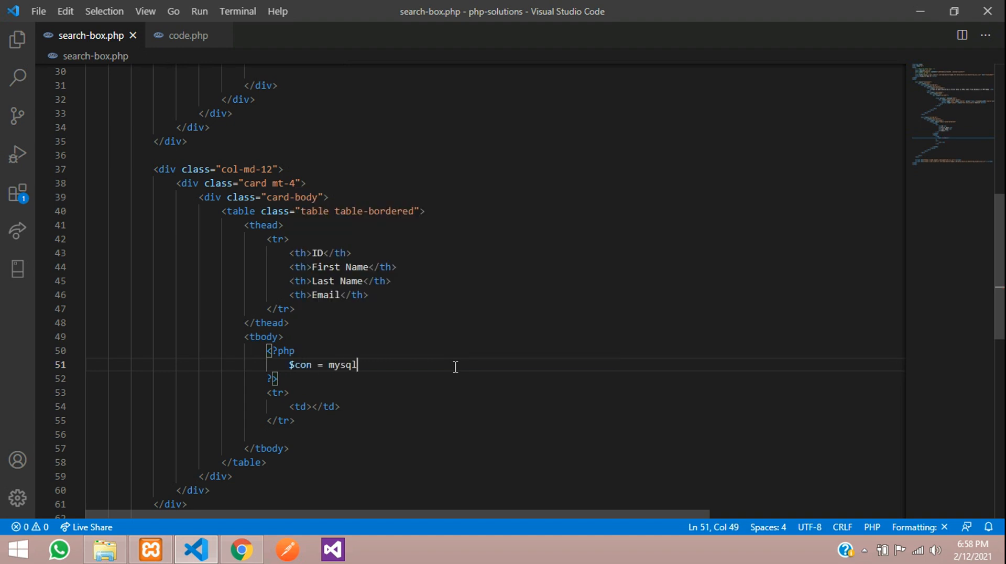
{"action": "type", "text": "i_connect"}
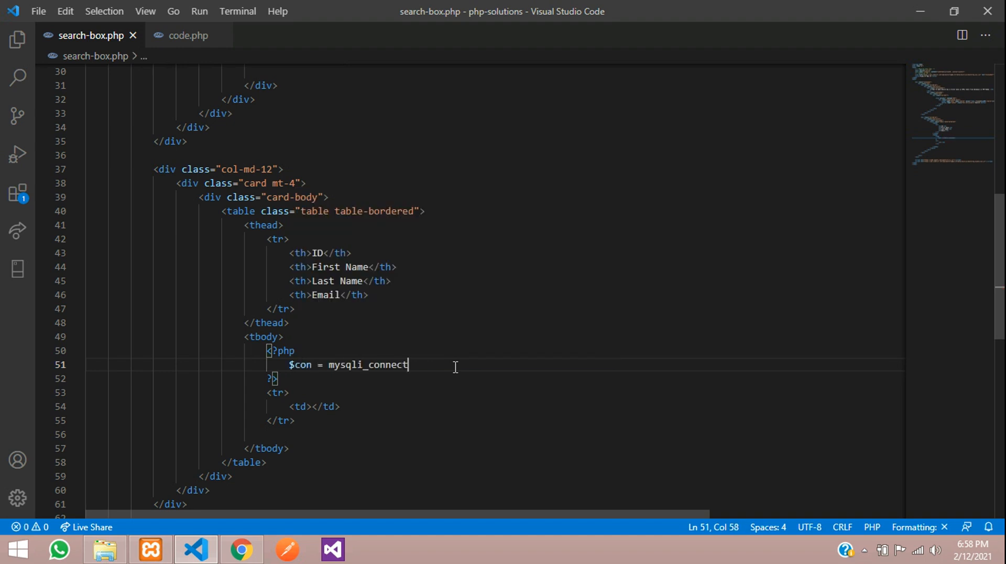
{"action": "type", "text": "();"}
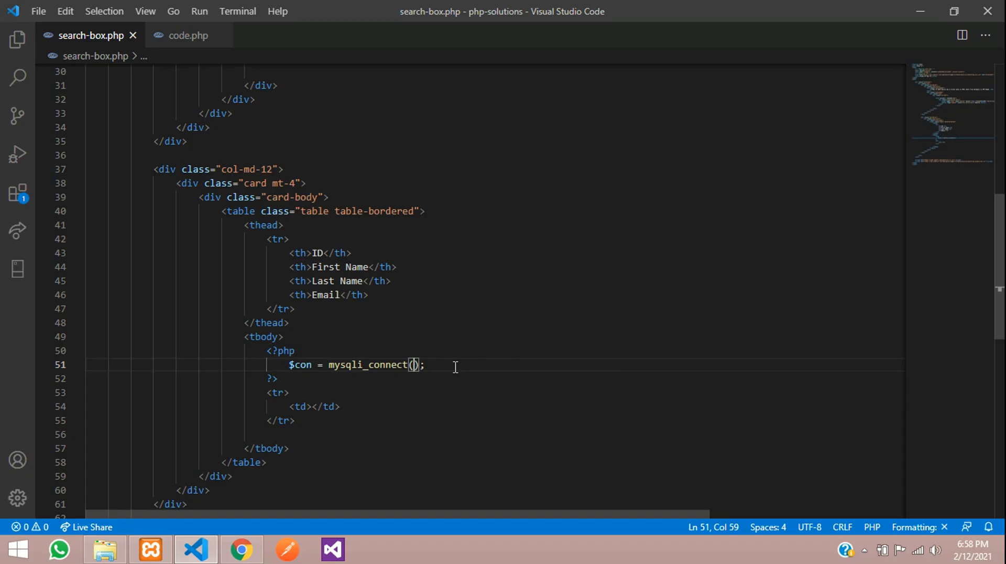
{"action": "type", "text": "\"local\""}
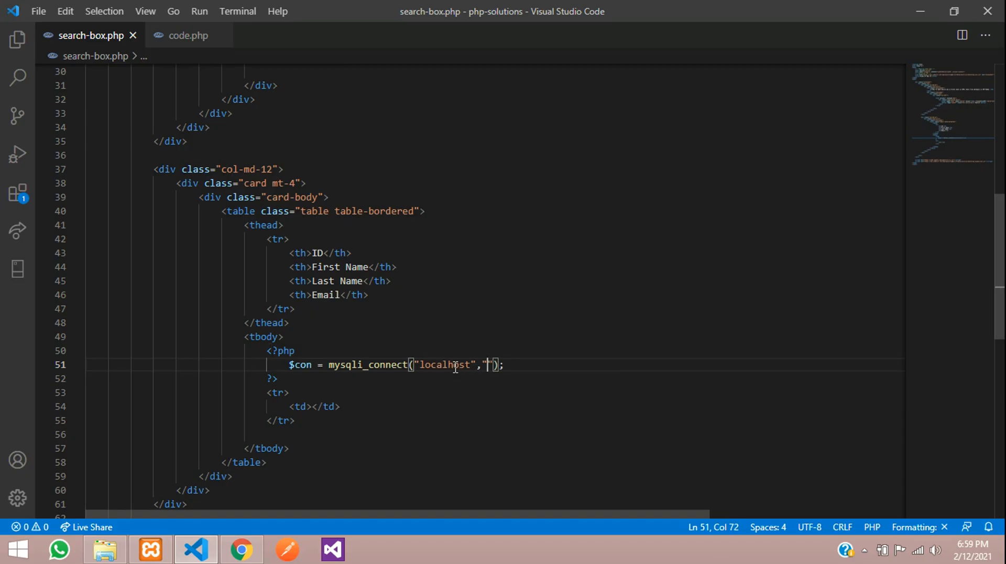
{"action": "type", "text": "\"root\","}
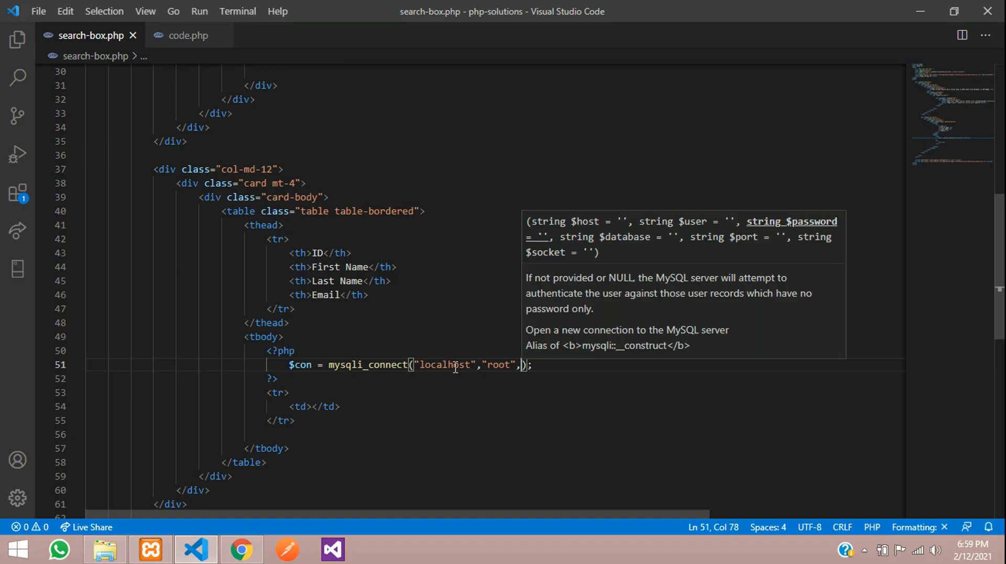
{"action": "type", "text": ",\"\",\"\""}
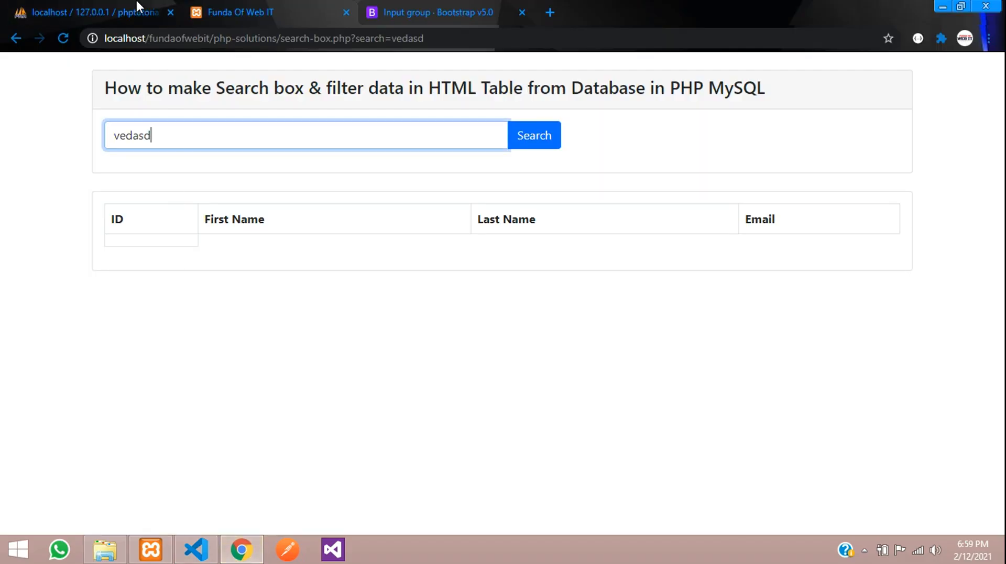
{"action": "left_click", "coordinate": [97, 12]}
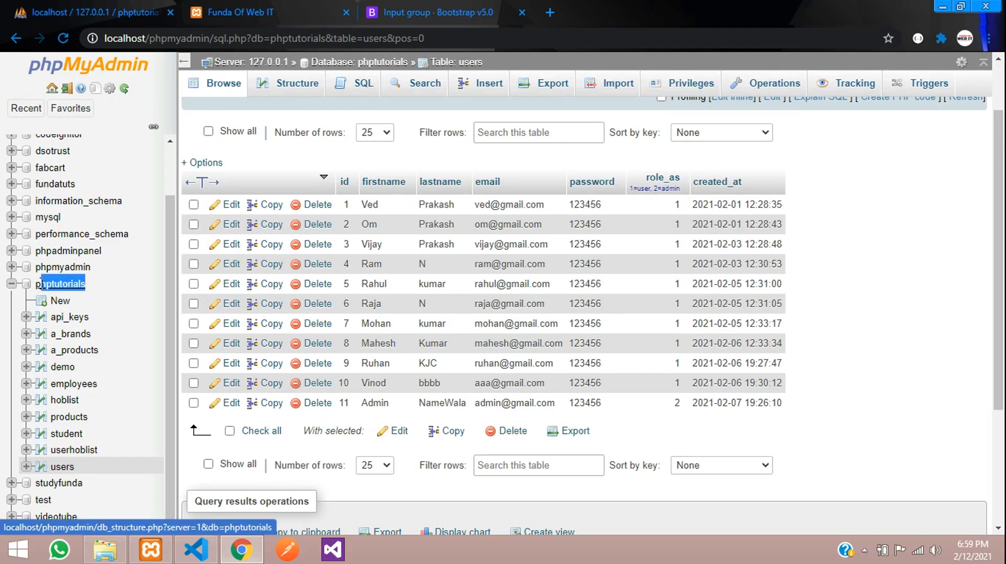
{"action": "left_click", "coordinate": [195, 550]}
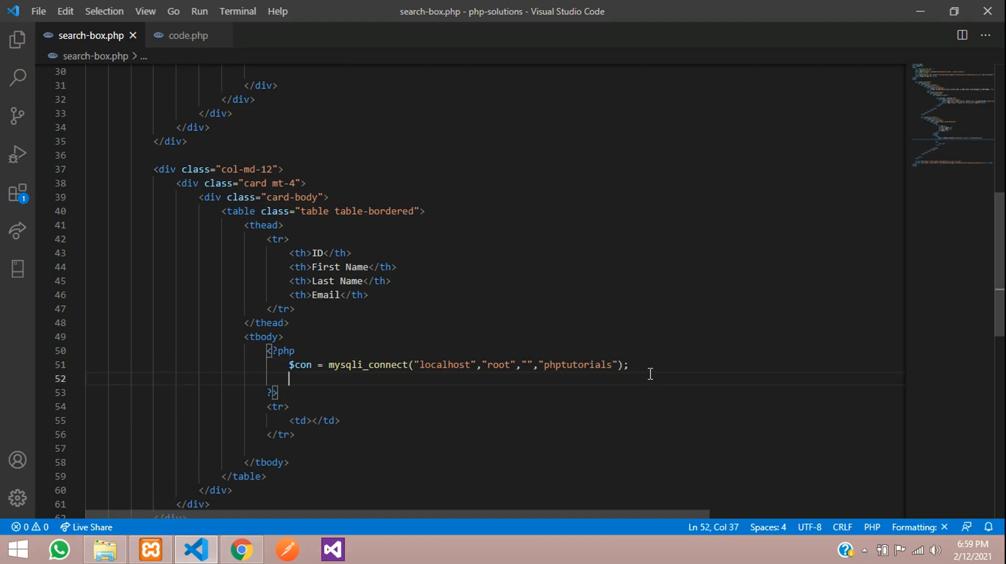
Test the search page in Chrome with an empty field and with 'asdad', then return to the editor.
{"action": "key", "text": "Enter"}
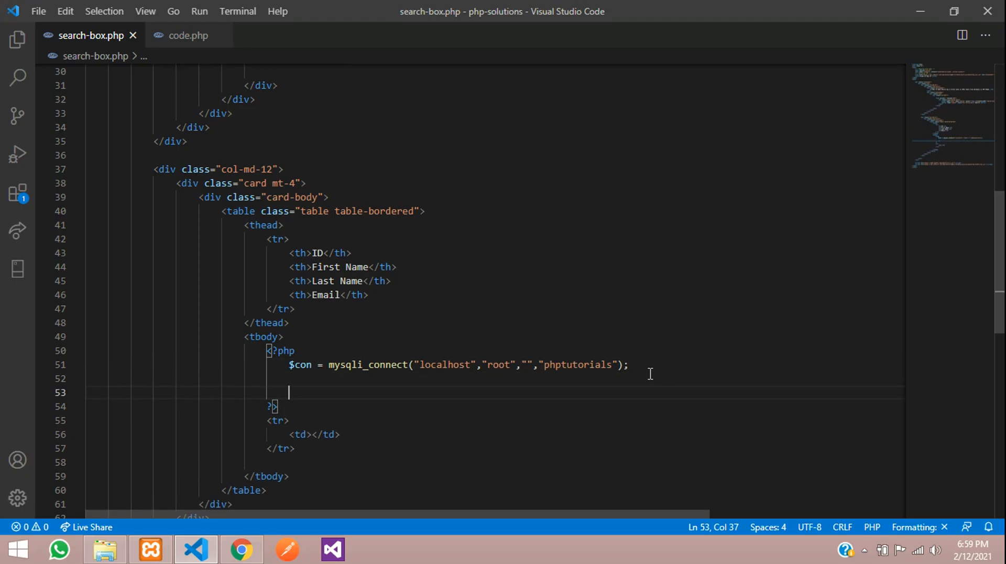
{"action": "scroll", "scroll_direction": "down", "scroll_amount": 3}
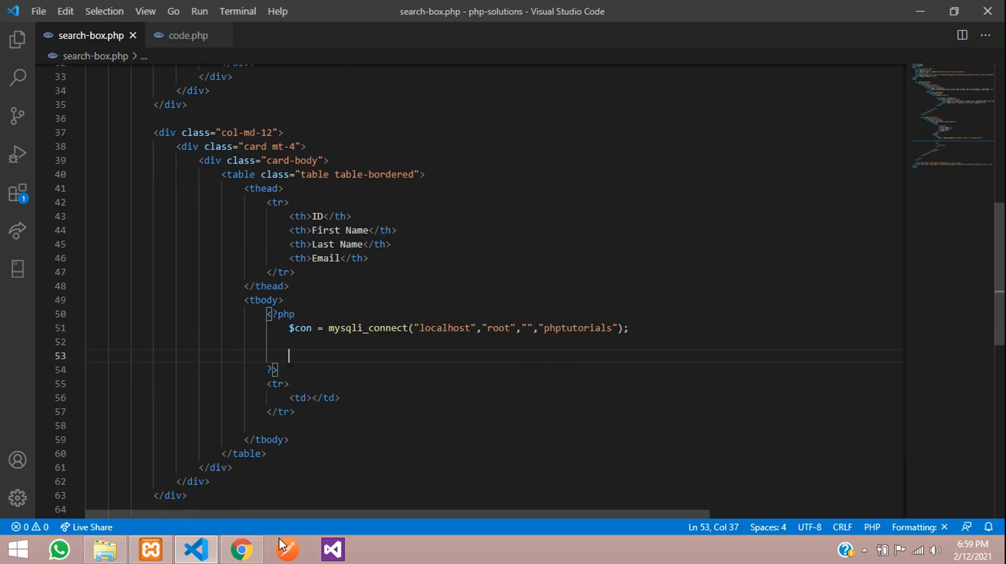
{"action": "left_click", "coordinate": [241, 549]}
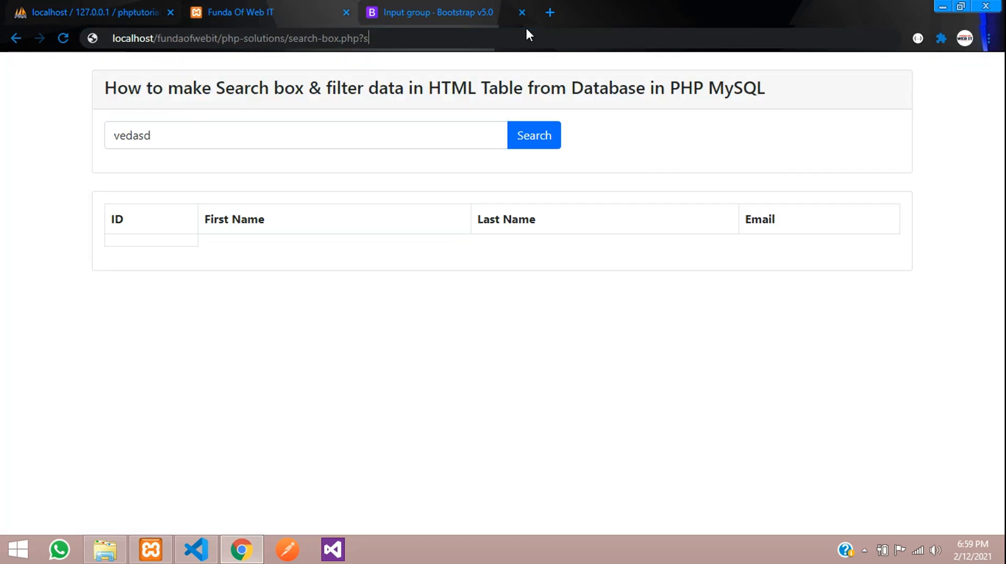
{"action": "left_click", "coordinate": [534, 135]}
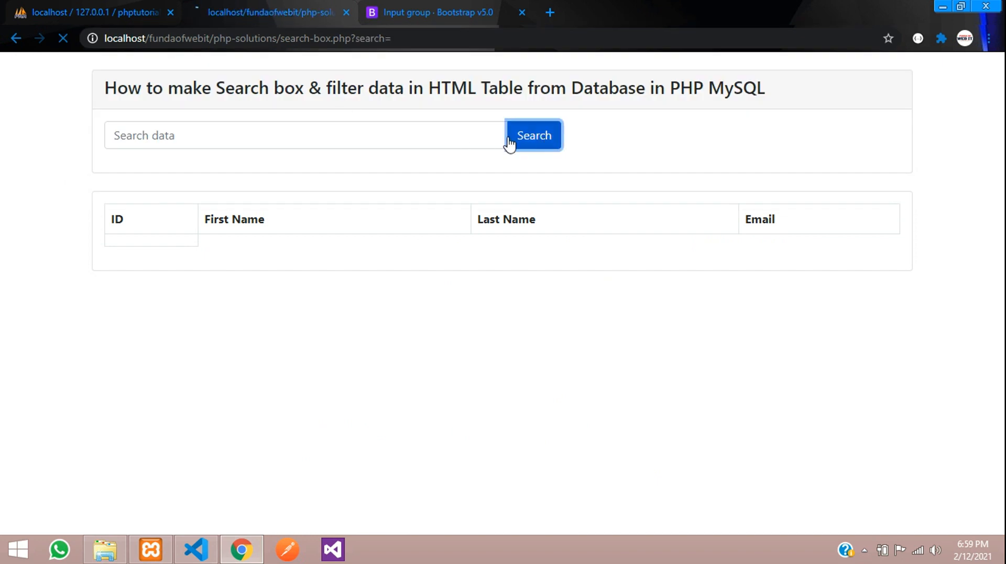
{"action": "left_click", "coordinate": [256, 38]}
{"action": "type", "text": "asdad"}
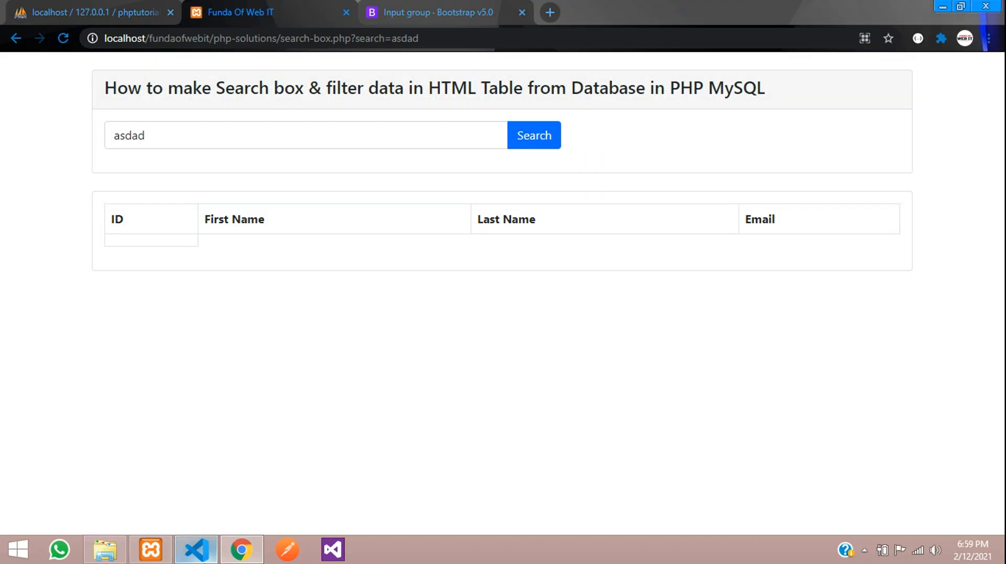
{"action": "left_click", "coordinate": [195, 549]}
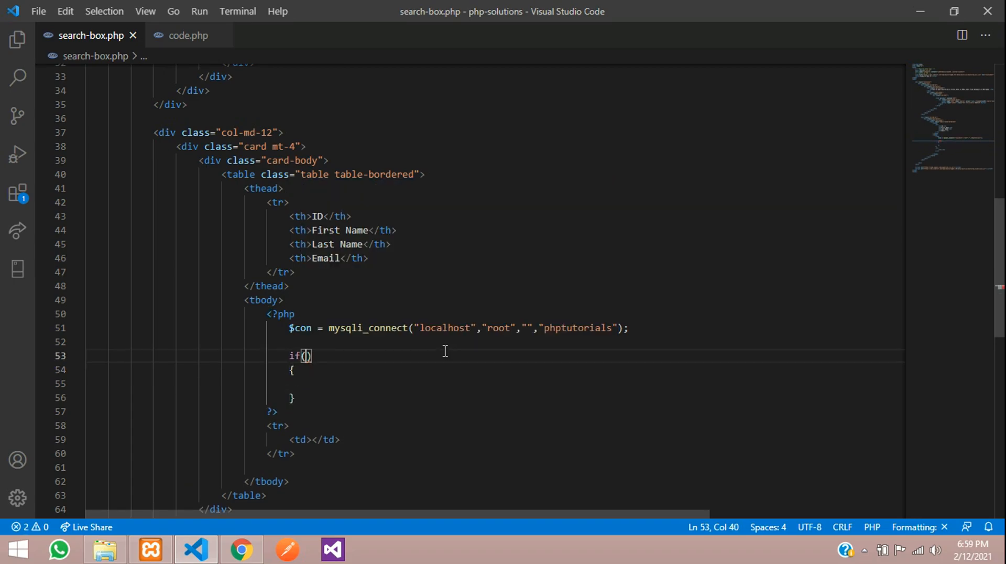
Write if(isset($_GET['search'])) and start assigning $filtervalues = $_GET['search'] inside it.
{"action": "type", "text": "isset()"}
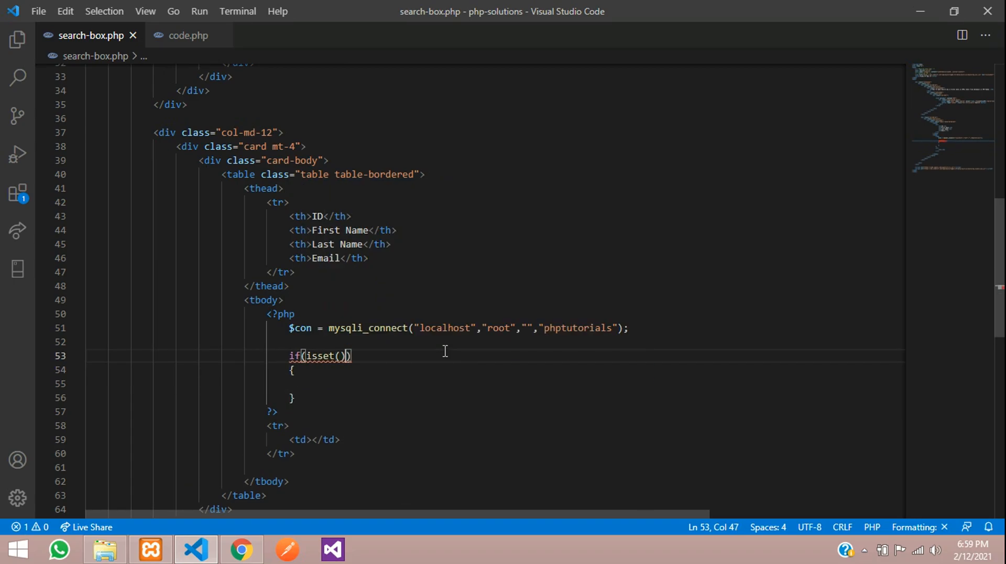
{"action": "type", "text": "$_GET"}
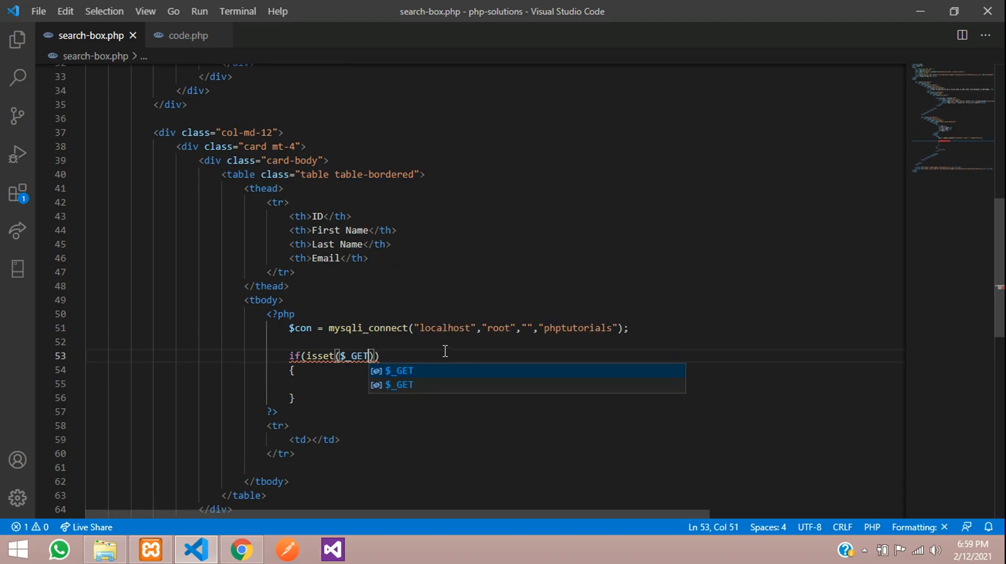
{"action": "type", "text": "['search']"}
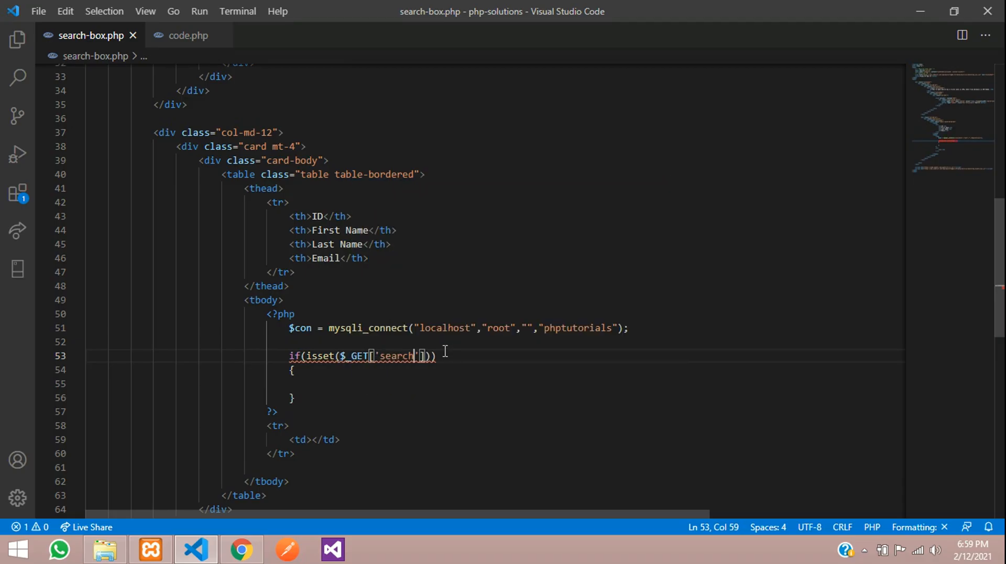
{"action": "left_click", "coordinate": [87, 382]}
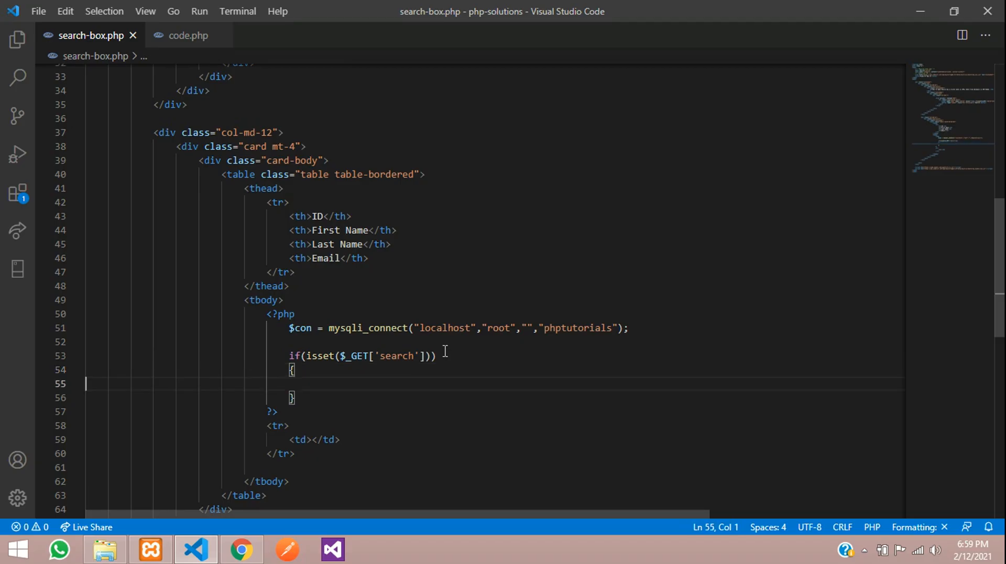
{"action": "scroll", "scroll_direction": "down", "scroll_amount": 3}
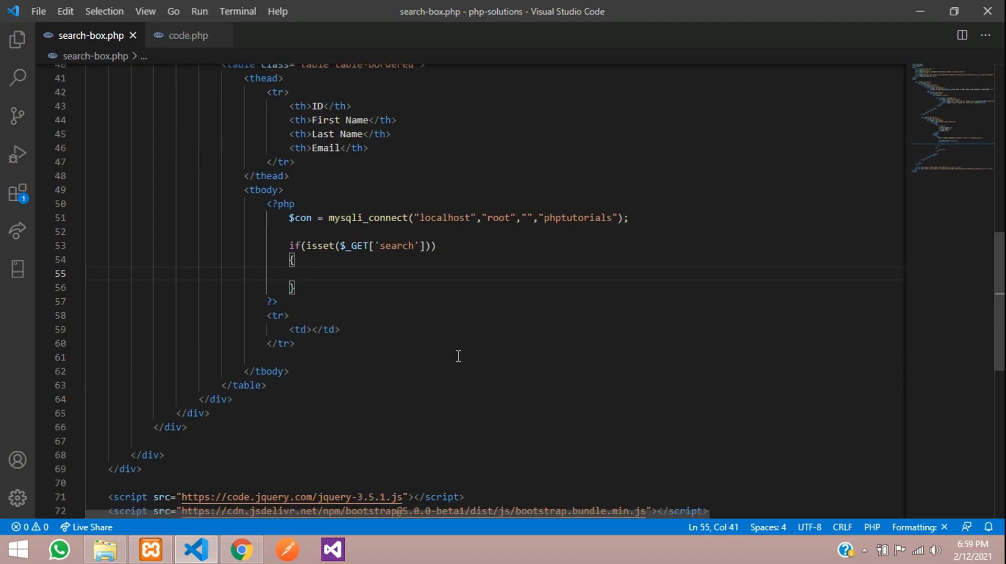
{"action": "type", "text": "$filtervalues = $_GET['search'];"}
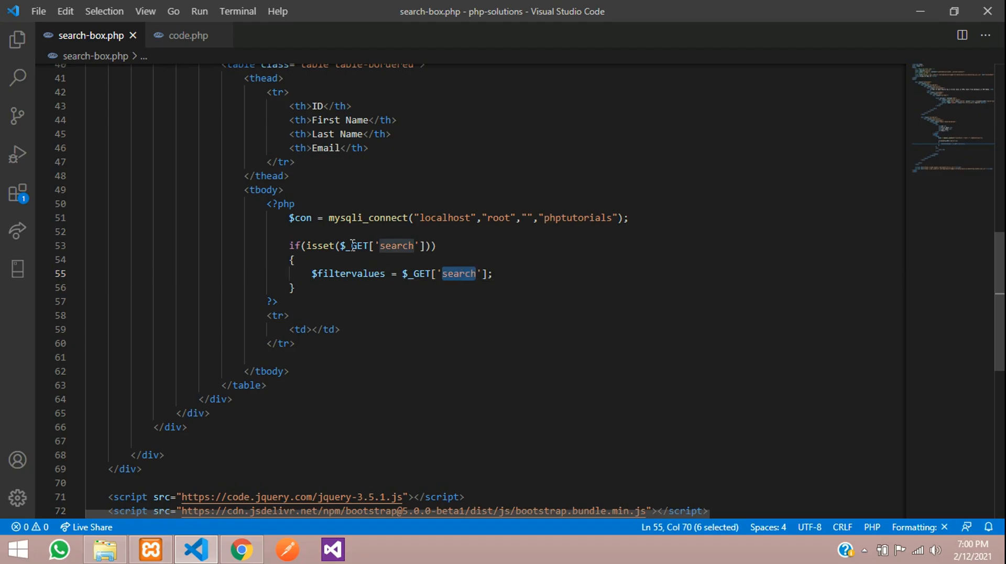
Start $query = "SELECT * FROM users"; on a new line after the filter value.
{"action": "key", "text": "Enter"}
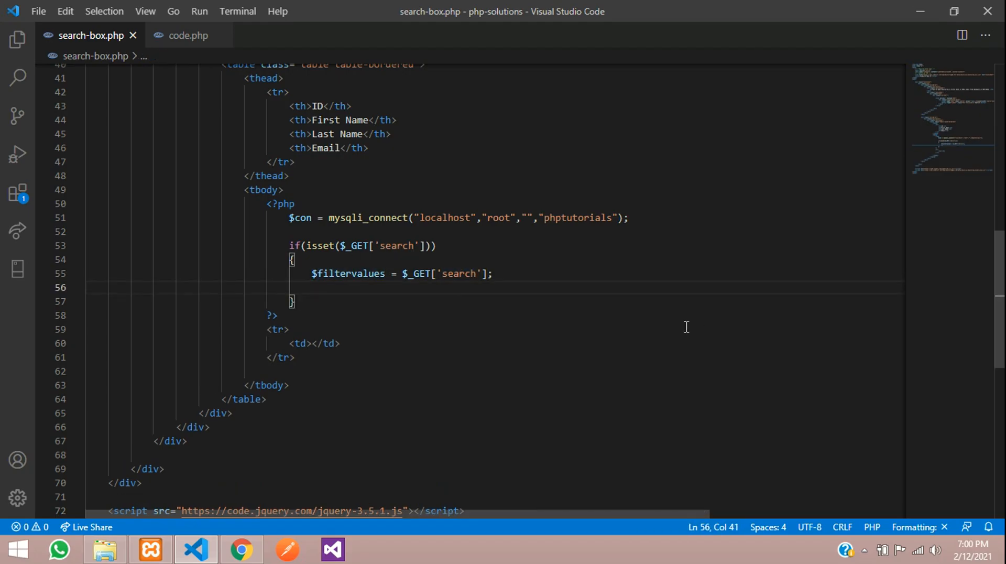
{"action": "type", "text": "$quer"}
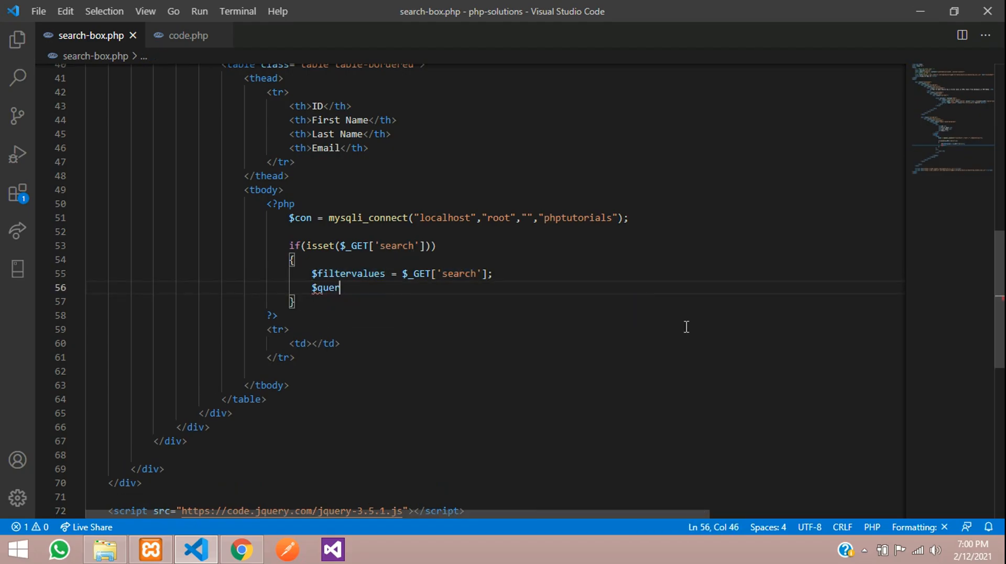
{"action": "type", "text": "y = \""}
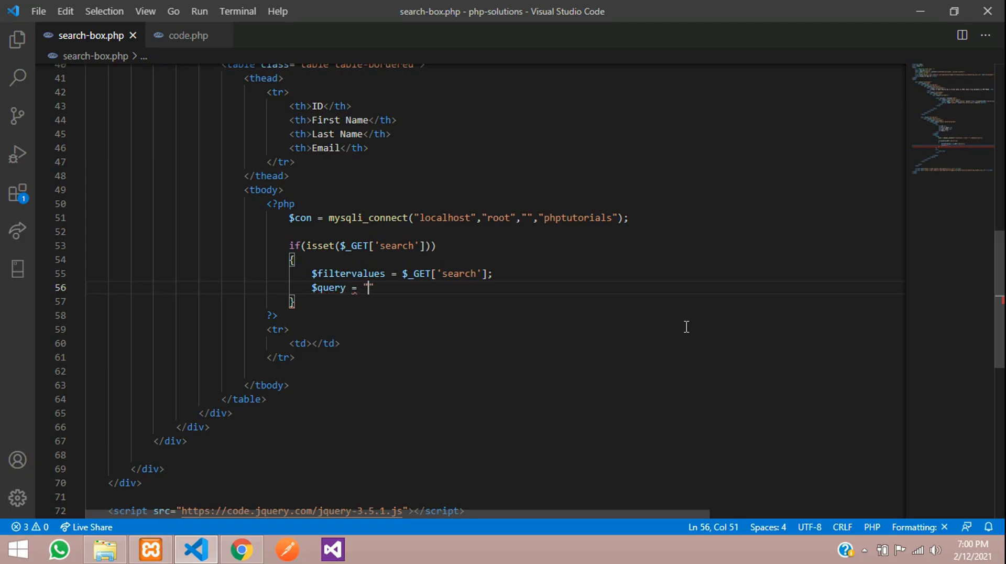
{"action": "type", "text": "\";"}
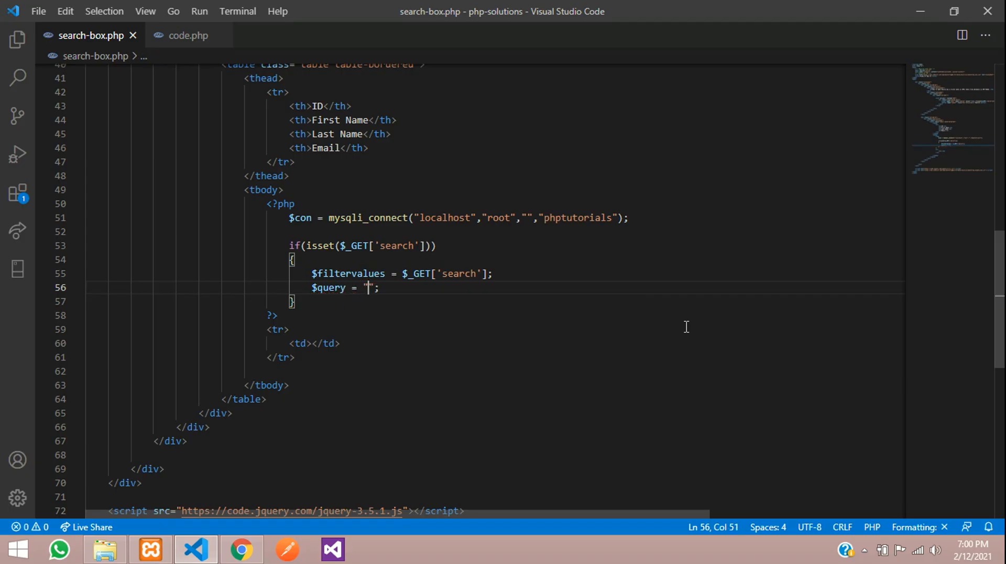
{"action": "type", "text": "SELECT *"}
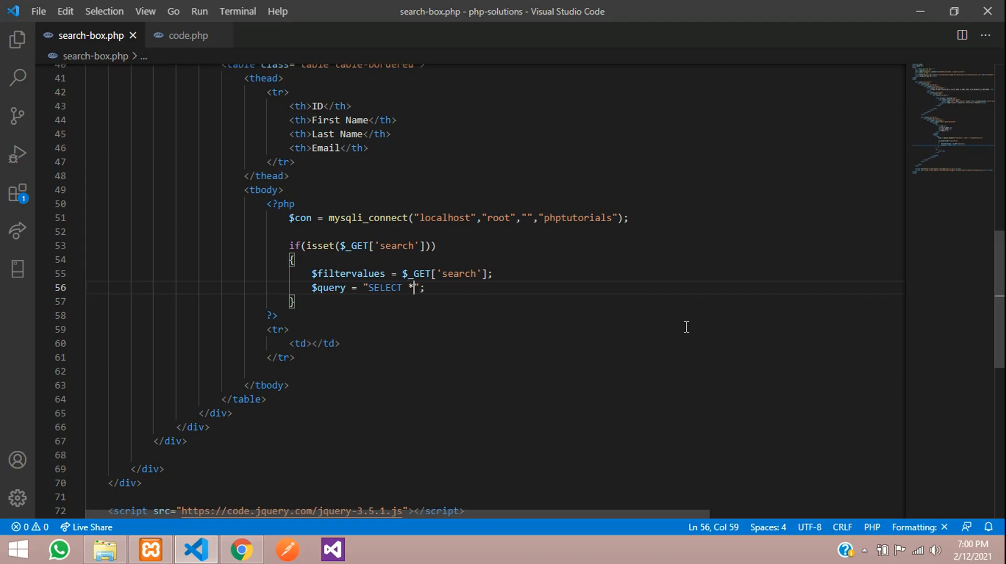
{"action": "type", "text": "FROM"}
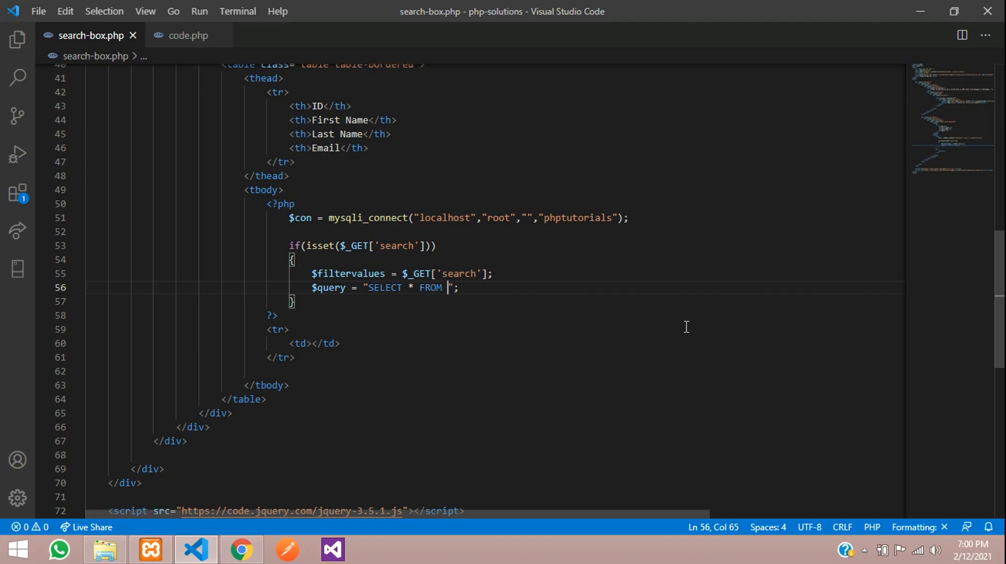
{"action": "left_click", "coordinate": [242, 551]}
{"action": "type", "text": "users where"}
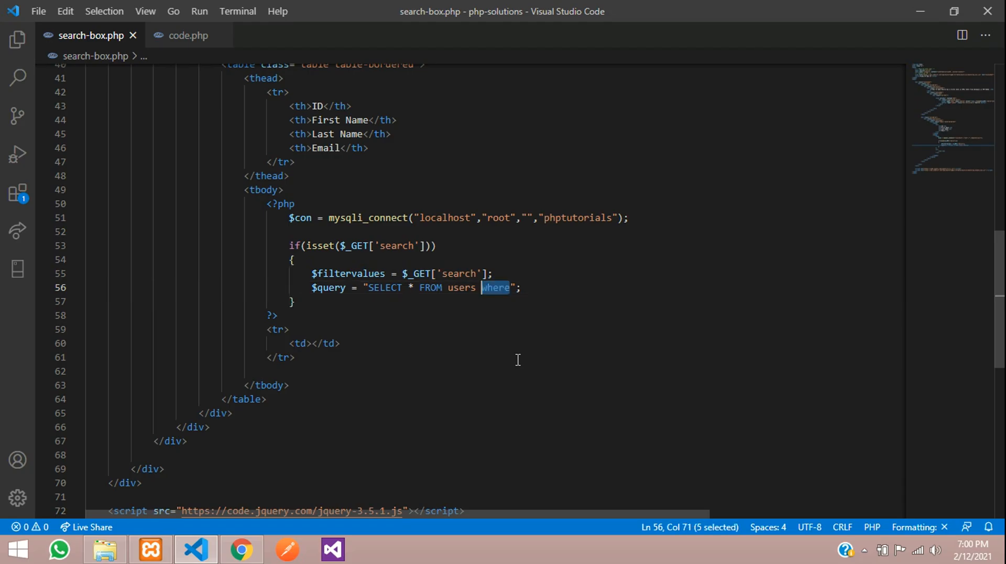
Extend the query with WHERE CONCAT() and place the cursor inside the CONCAT parentheses.
{"action": "key", "text": "Delete"}
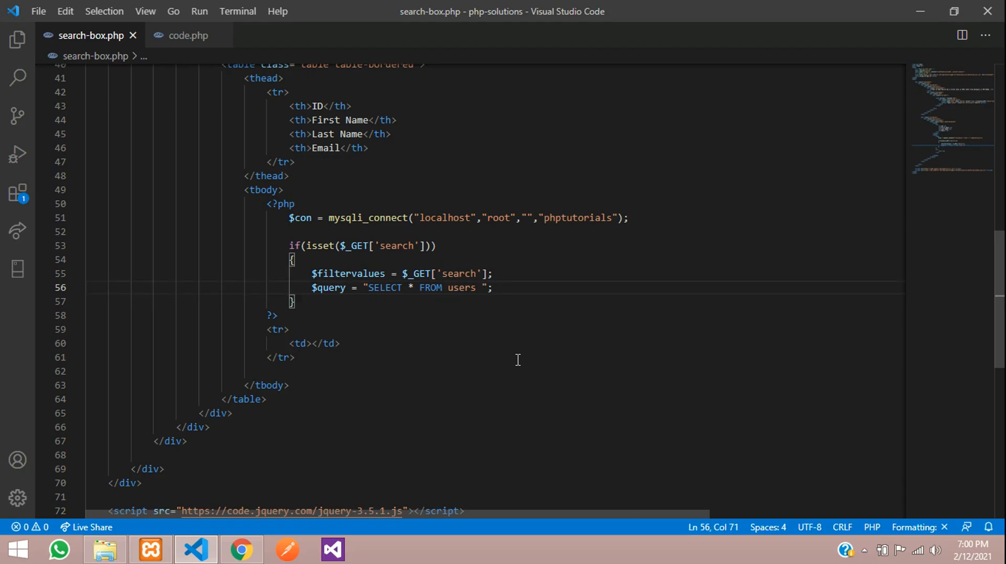
{"action": "type", "text": "WHERE"}
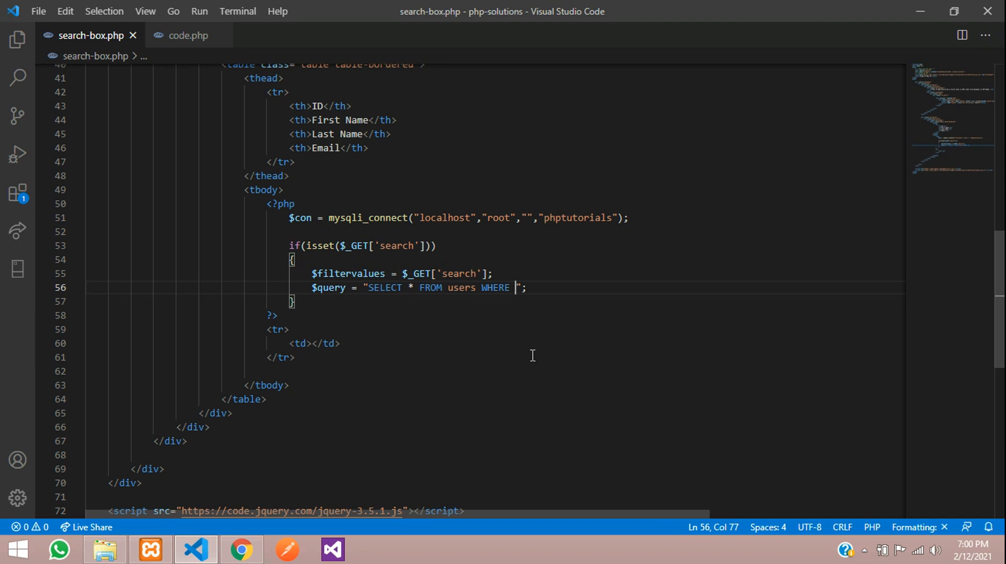
{"action": "type", "text": "CON"}
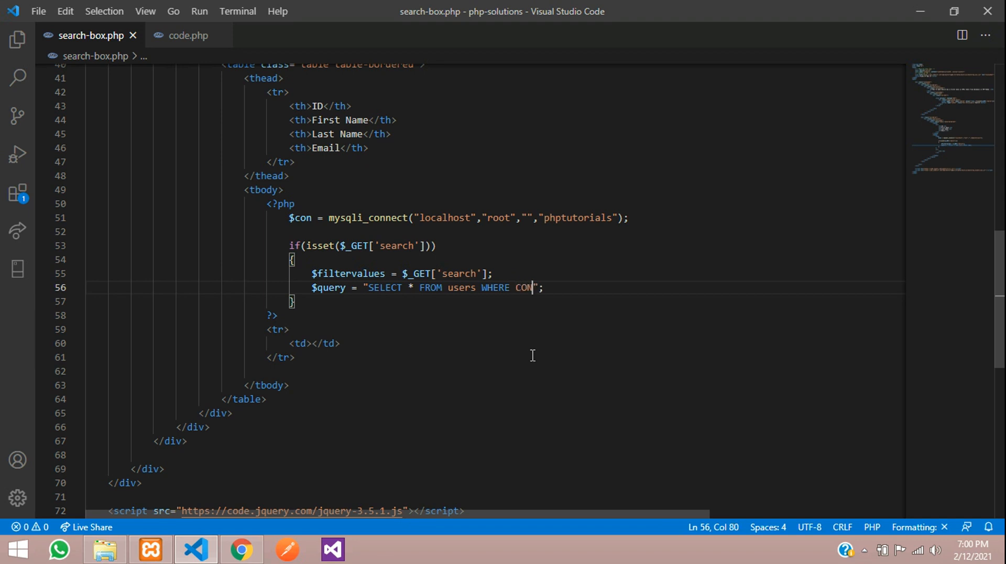
{"action": "type", "text": "CAT()"}
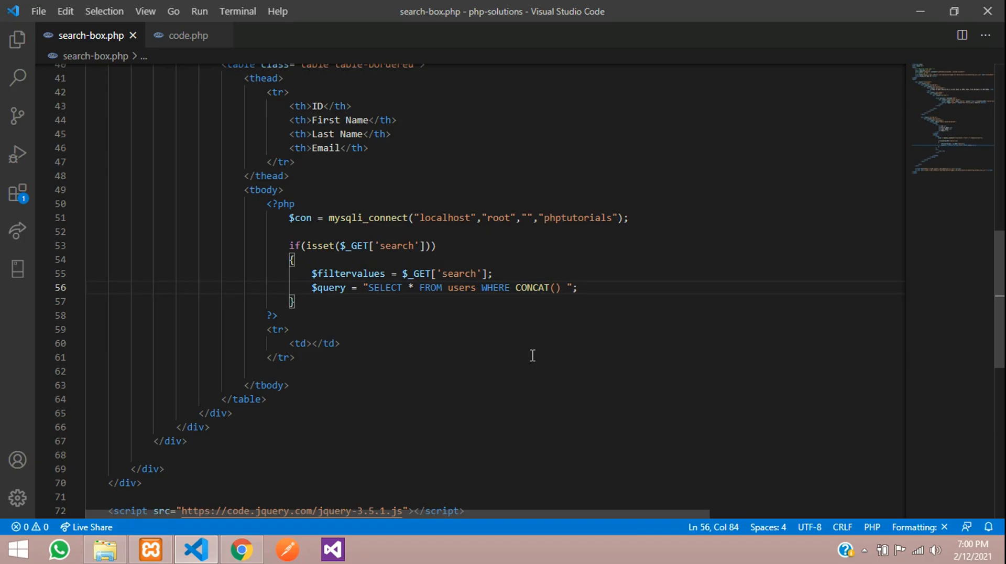
{"action": "left_click", "coordinate": [241, 550]}
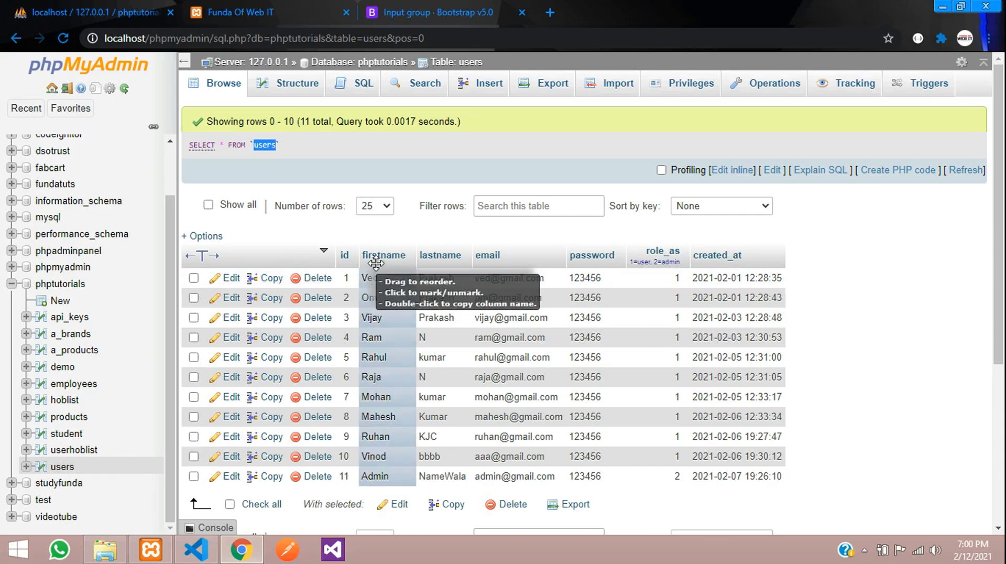
{"action": "mouse_move", "coordinate": [369, 280]}
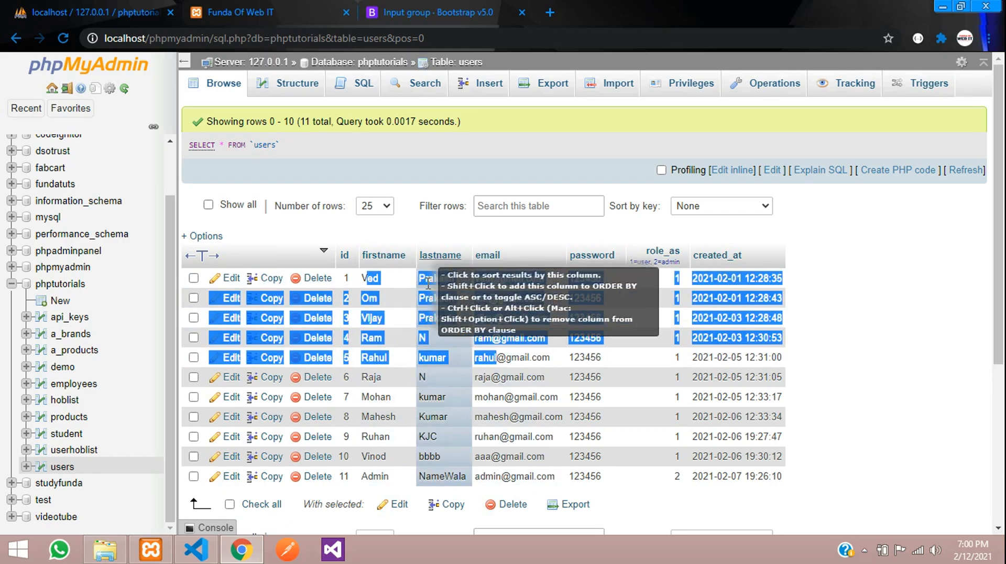
{"action": "mouse_move", "coordinate": [400, 267]}
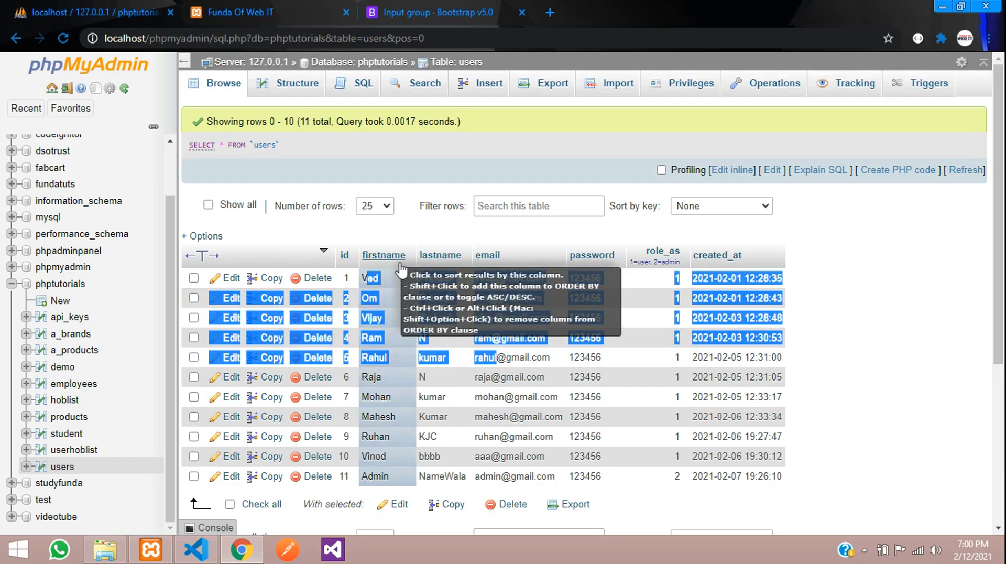
{"action": "mouse_move", "coordinate": [440, 256]}
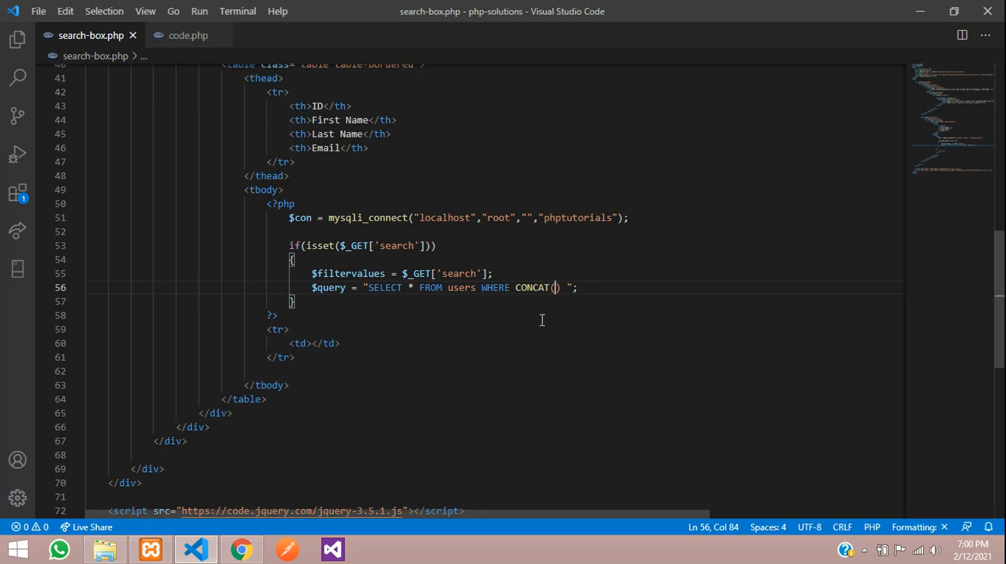
Fill CONCAT with the firstname, lastname and email columns.
{"action": "type", "text": "FIRS"}
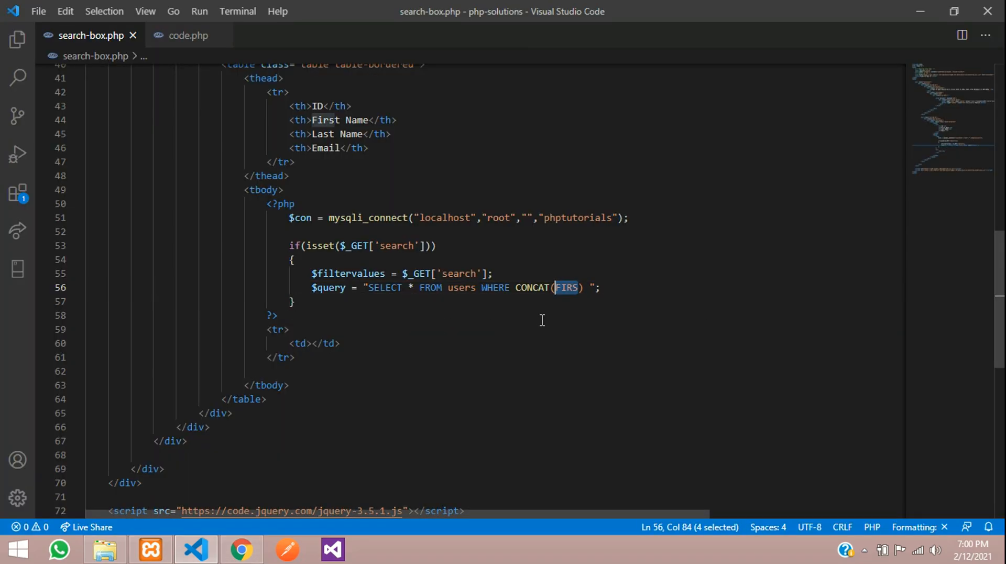
{"action": "type", "text": "first"}
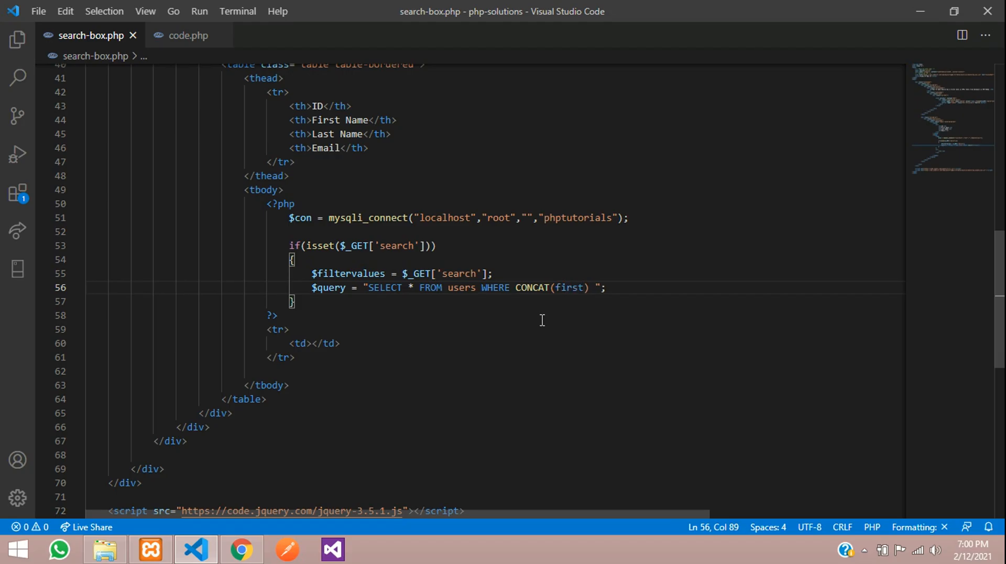
{"action": "type", "text": "lane"}
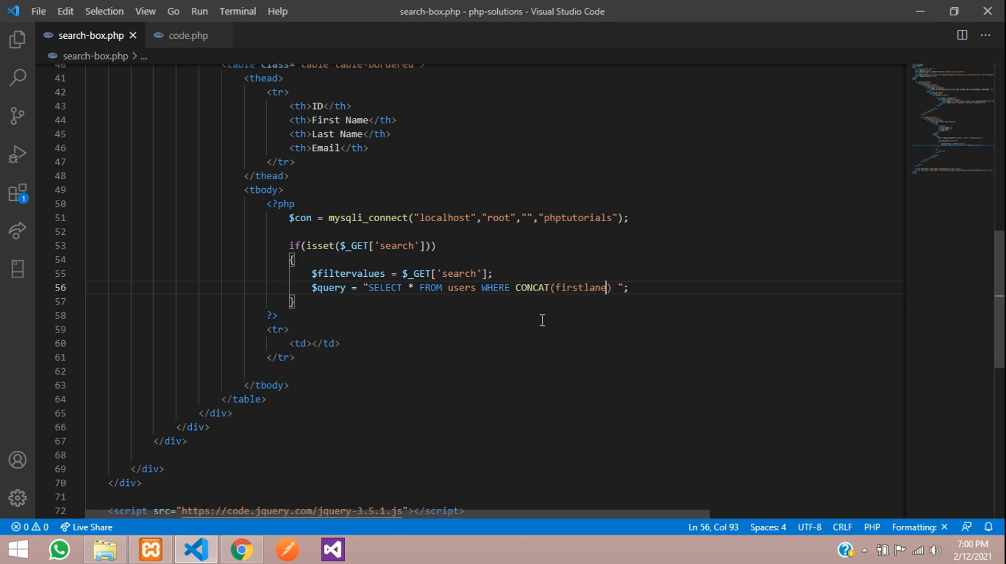
{"action": "type", "text": ","}
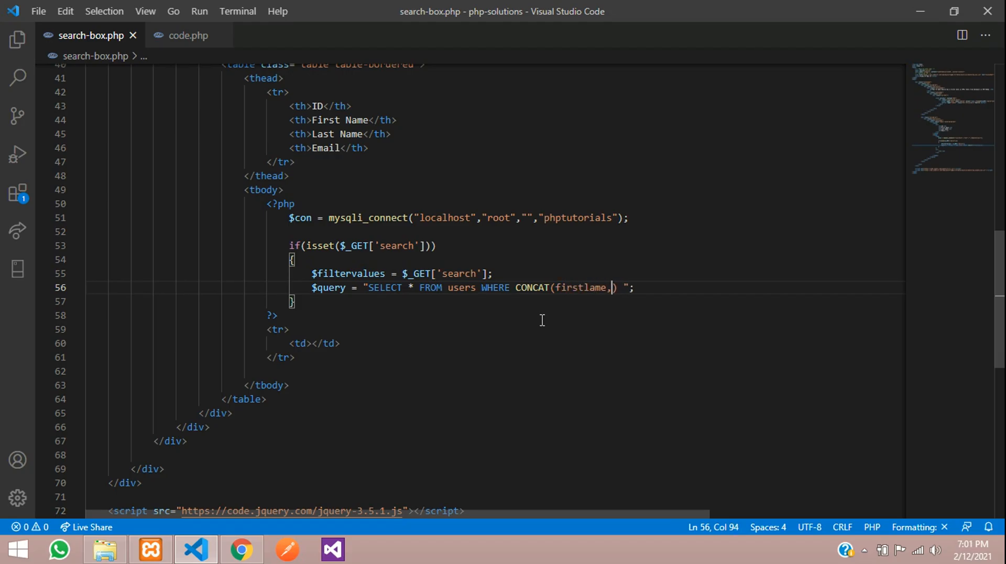
{"action": "type", "text": "lastname"}
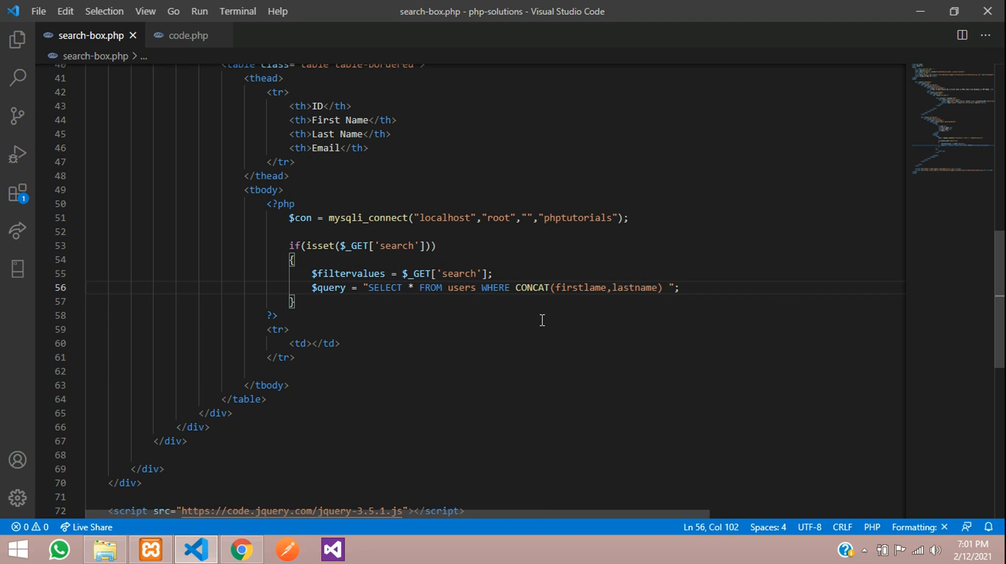
{"action": "type", "text": ",email"}
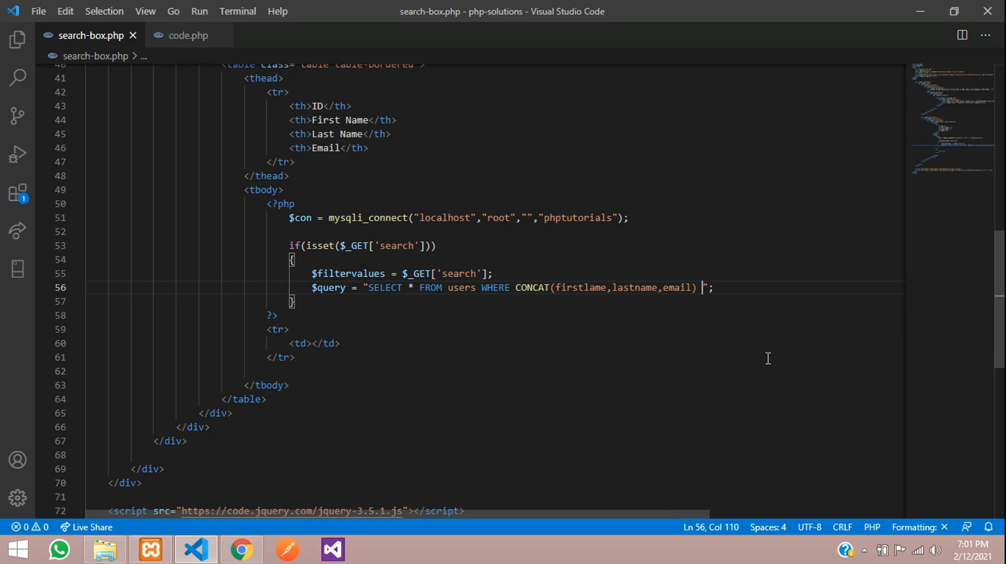
Add LIKE '%$filtervalues%' to the query and correct the misspelled firstname column.
{"action": "type", "text": "LIKE '"}
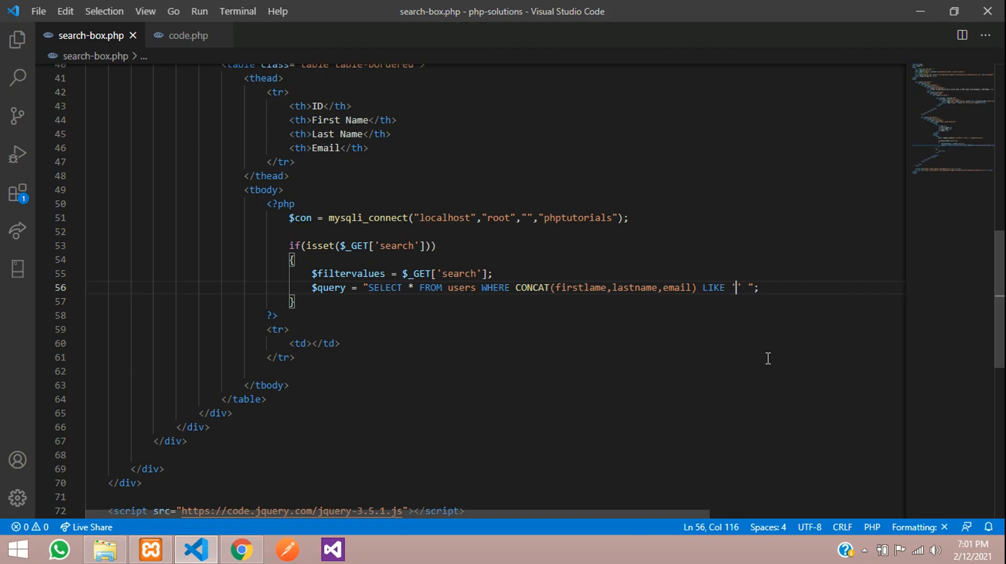
{"action": "type", "text": "%%"}
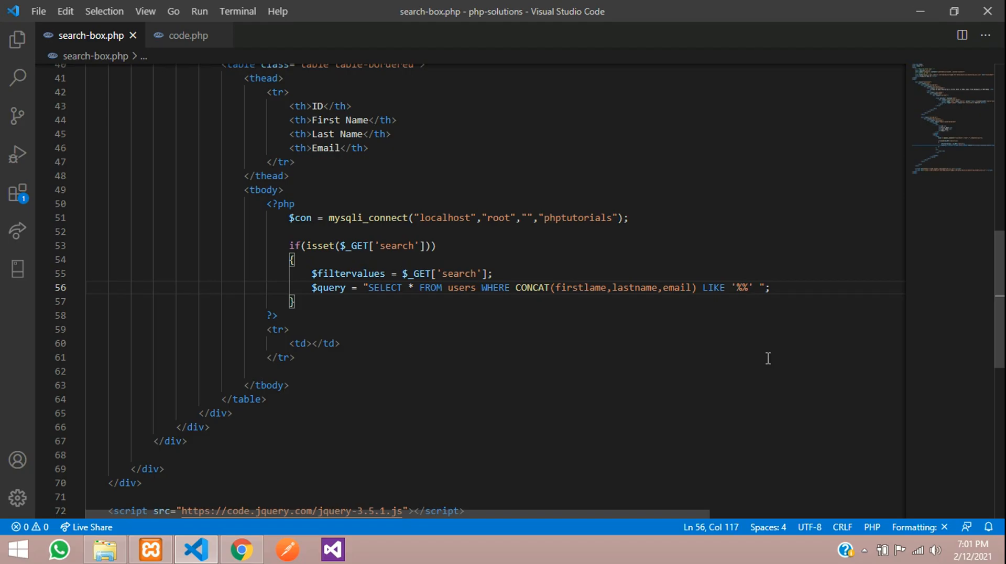
{"action": "double_click", "coordinate": [348, 274]}
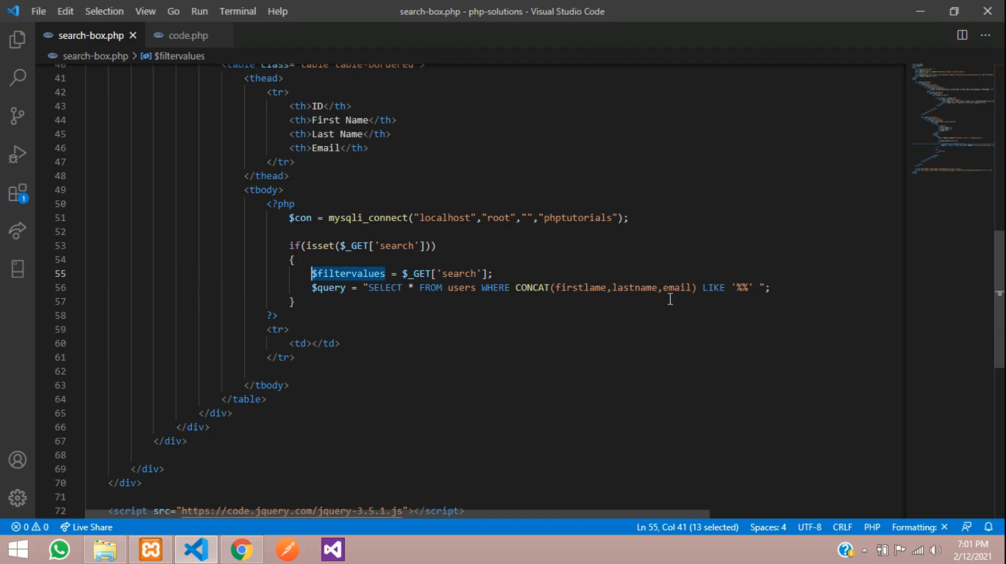
{"action": "type", "text": "$filtervalues"}
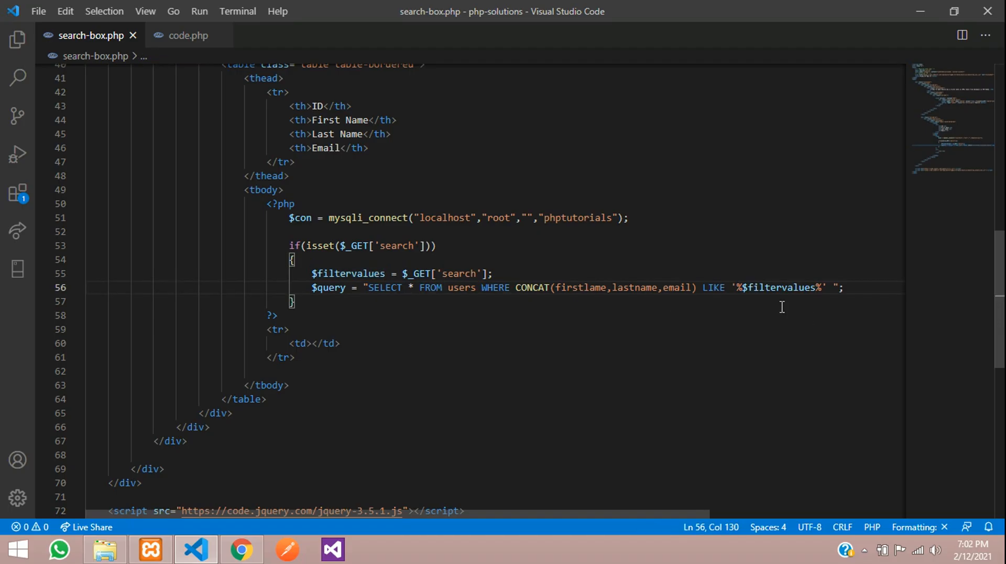
{"action": "left_click", "coordinate": [583, 287]}
{"action": "type", "text": "n"}
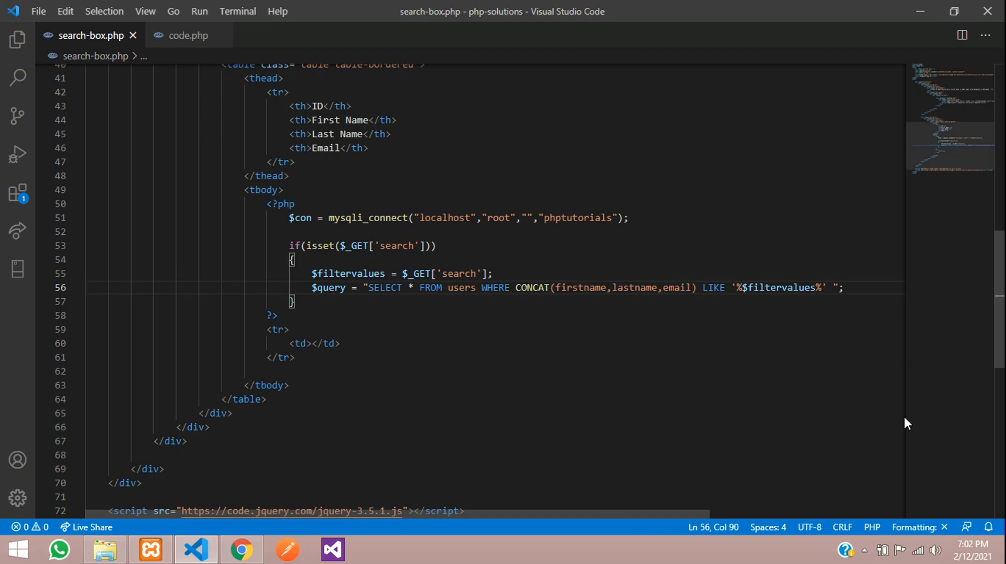
{"action": "double_click", "coordinate": [580, 288]}
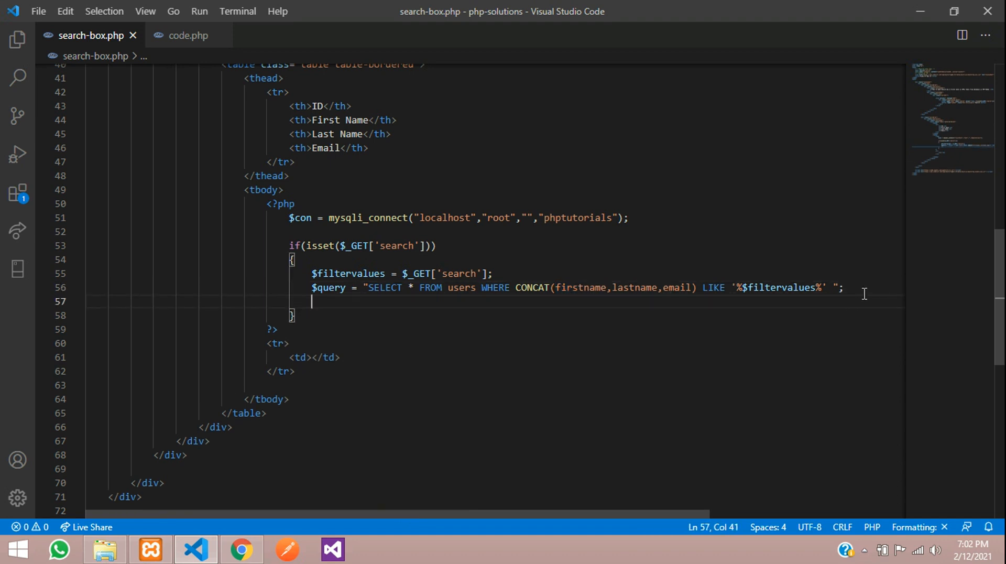
Add $query_run = mysqli_query($con, $query); and begin an if( on the line below.
{"action": "double_click", "coordinate": [328, 287]}
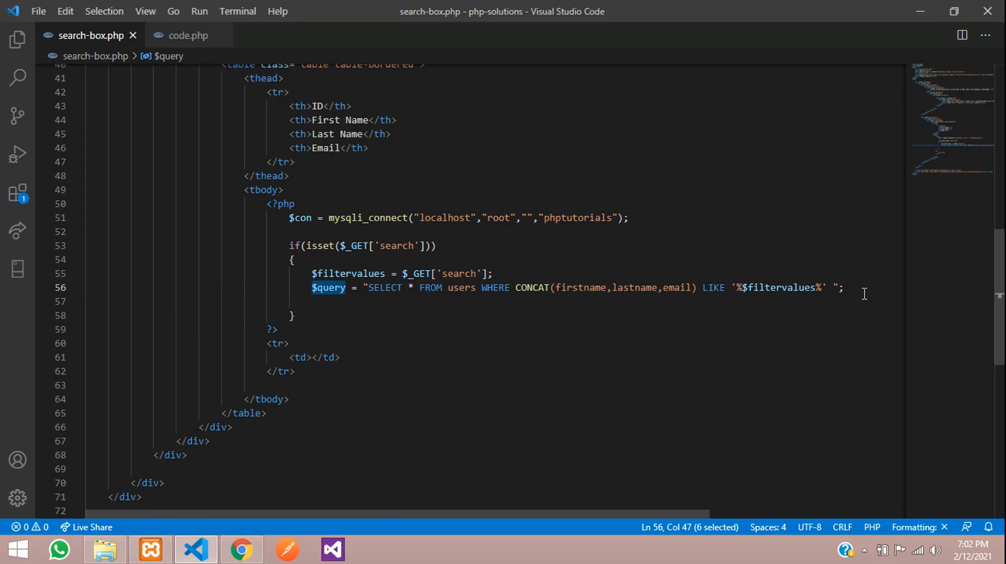
{"action": "type", "text": "$query_run ="}
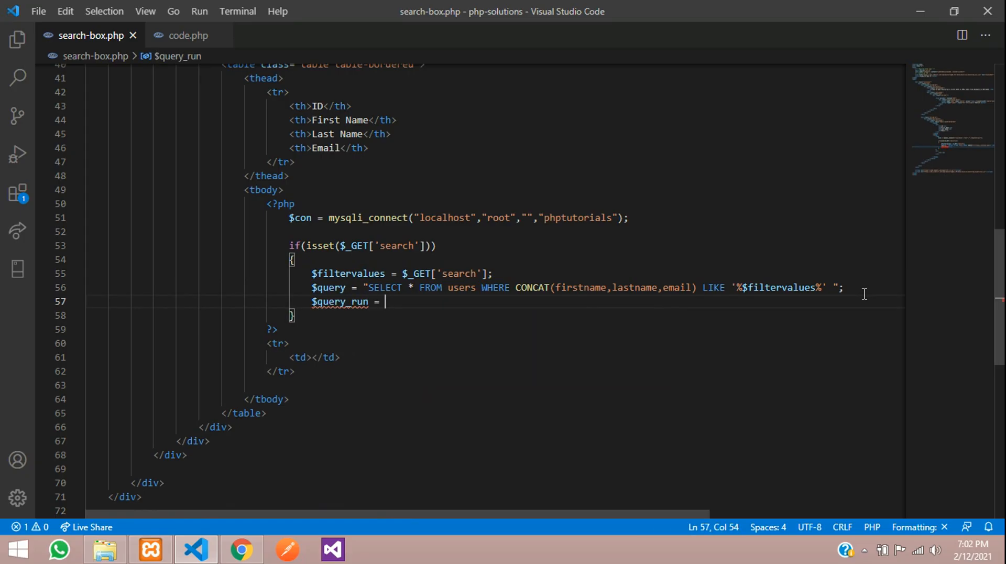
{"action": "type", "text": "mysqli"}
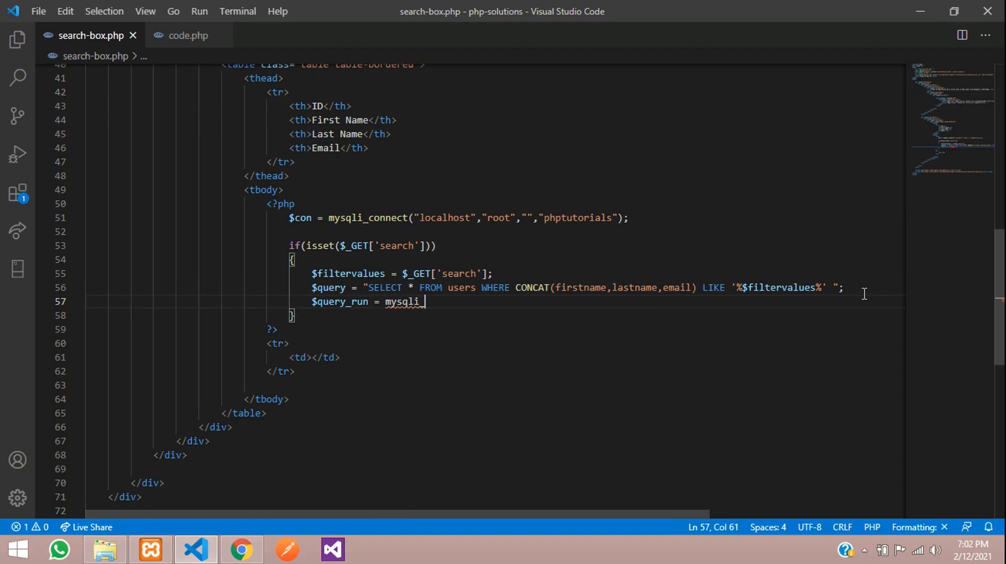
{"action": "type", "text": "_query();"}
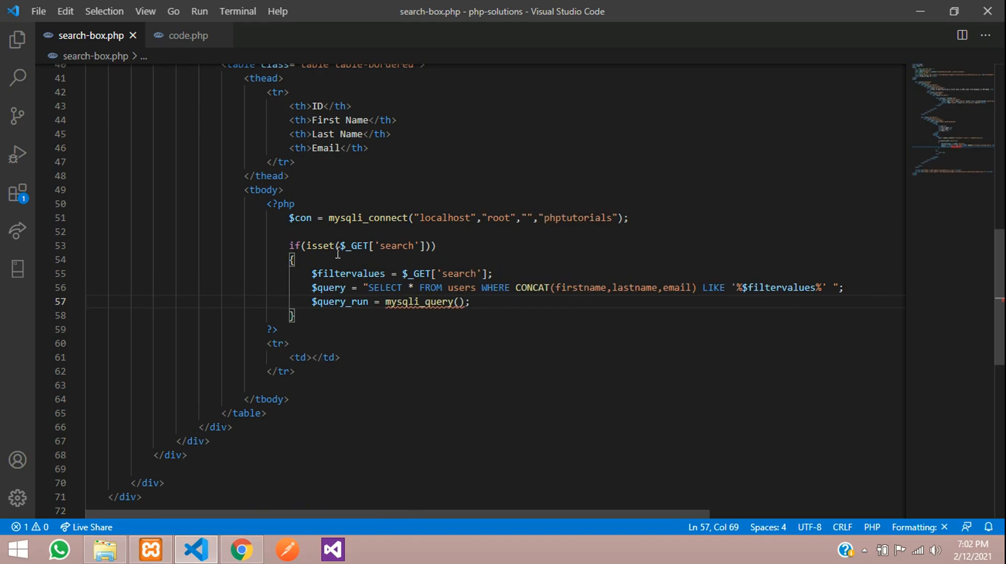
{"action": "double_click", "coordinate": [300, 218]}
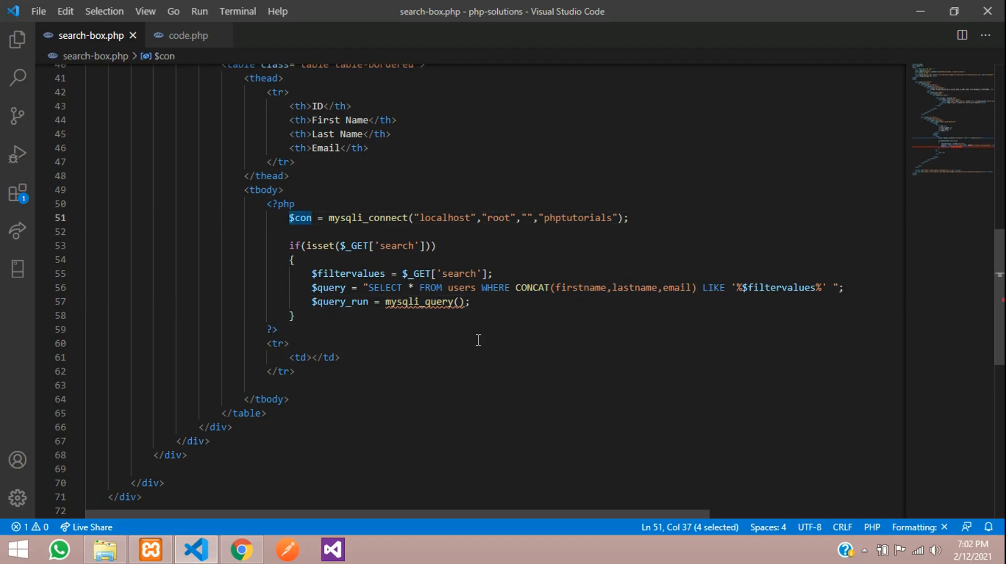
{"action": "type", "text": "$con,"}
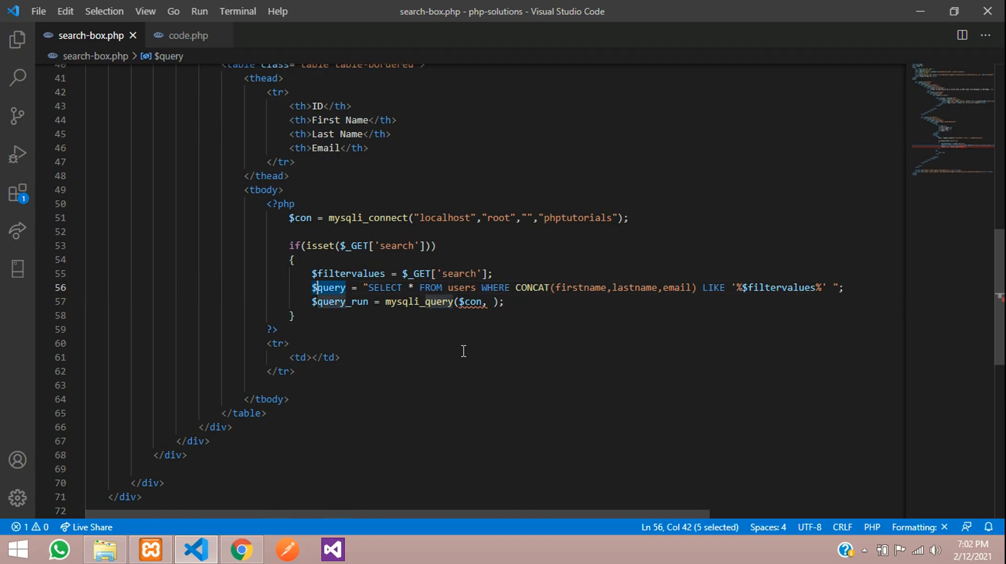
{"action": "left_click", "coordinate": [491, 302]}
{"action": "type", "text": "$query"}
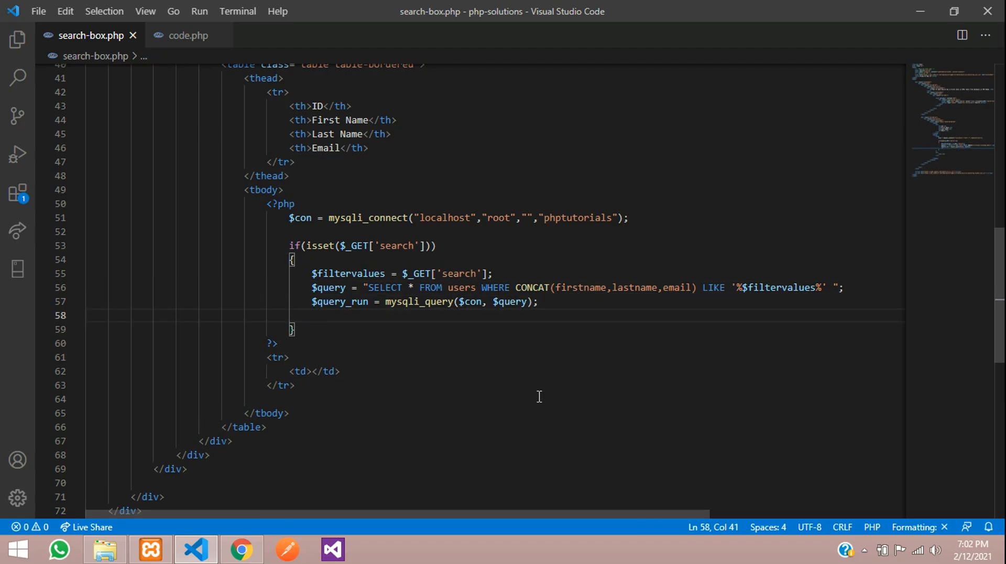
{"action": "type", "text": "if("}
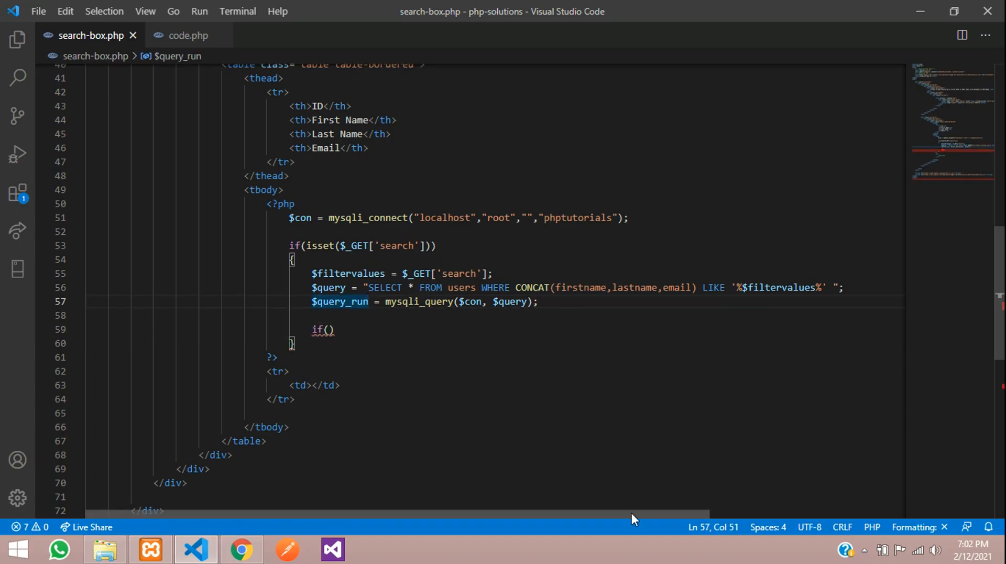
Write if(mysqli_num_rows($query_run) > 0) { } else { } with PHP tags around the else row.
{"action": "double_click", "coordinate": [338, 302]}
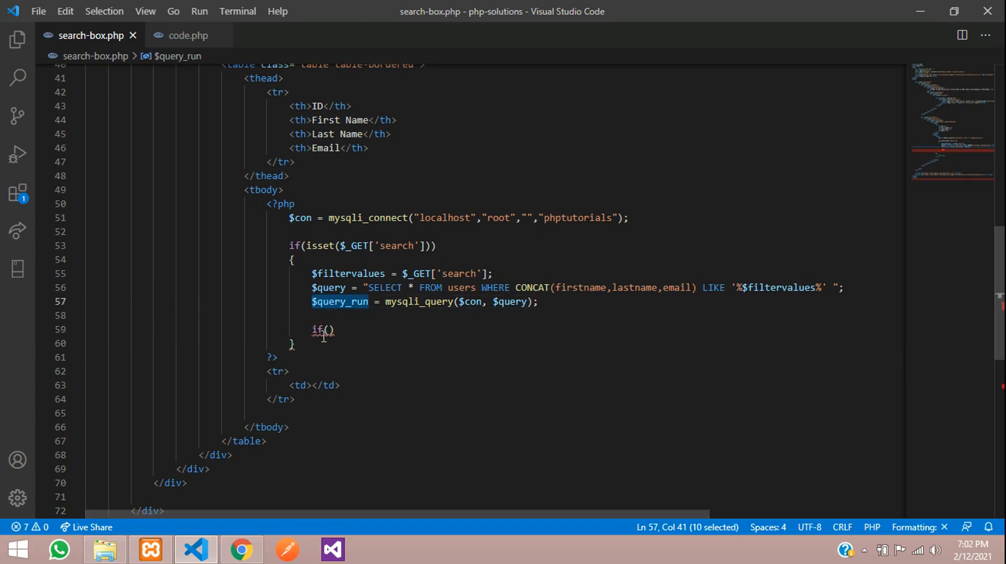
{"action": "type", "text": "mysqli"}
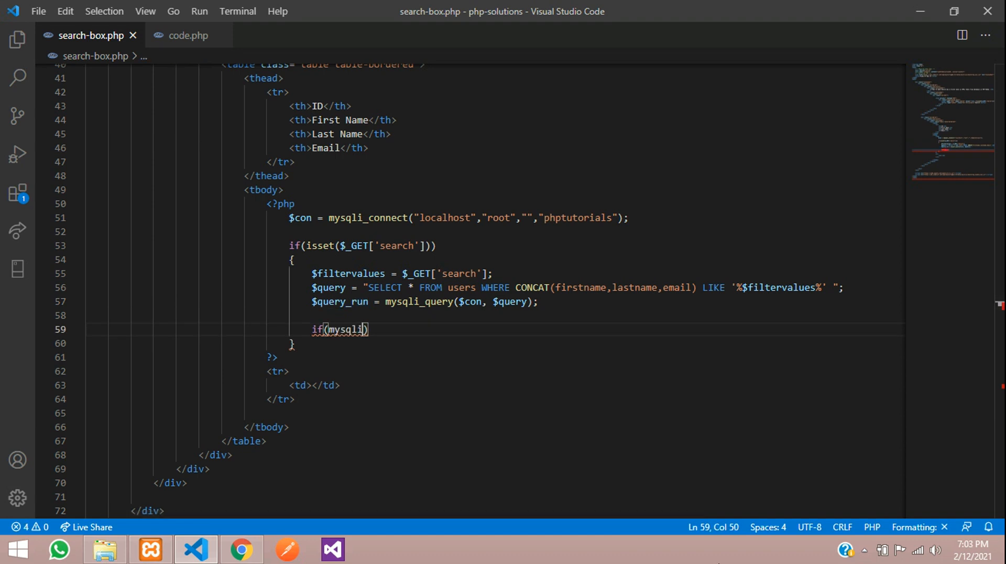
{"action": "type", "text": "_num"}
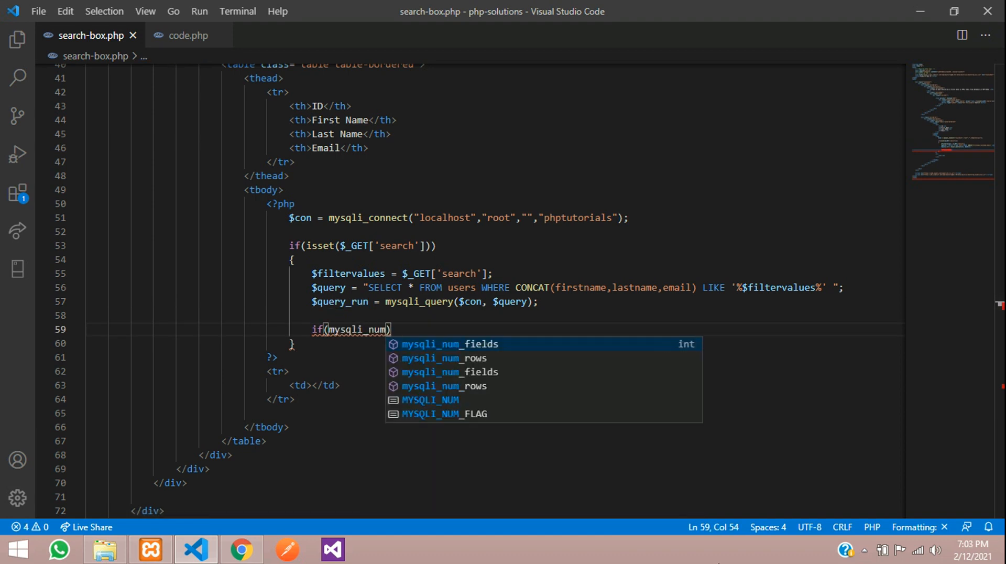
{"action": "type", "text": "_rows($query_run"}
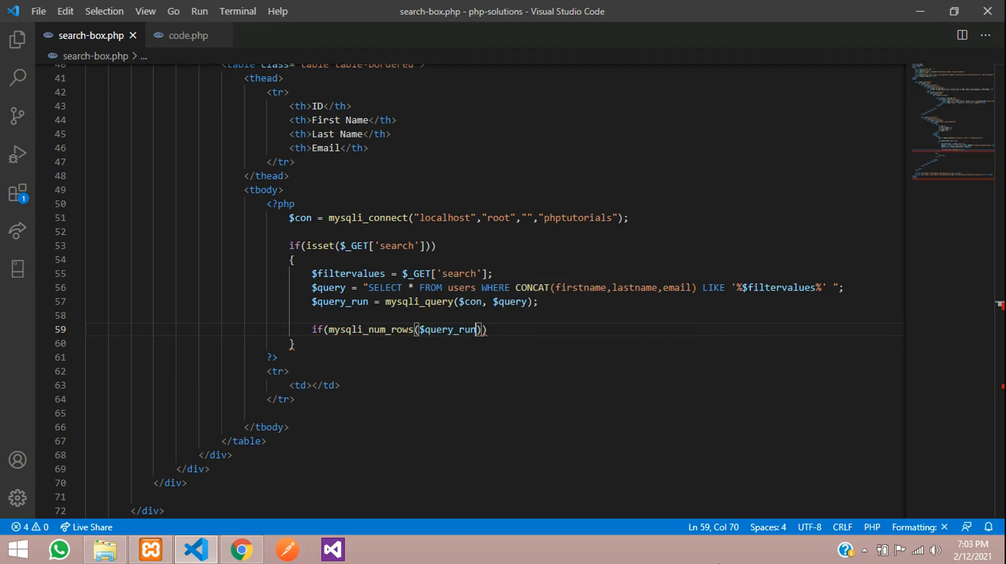
{"action": "type", "text": "> 0"}
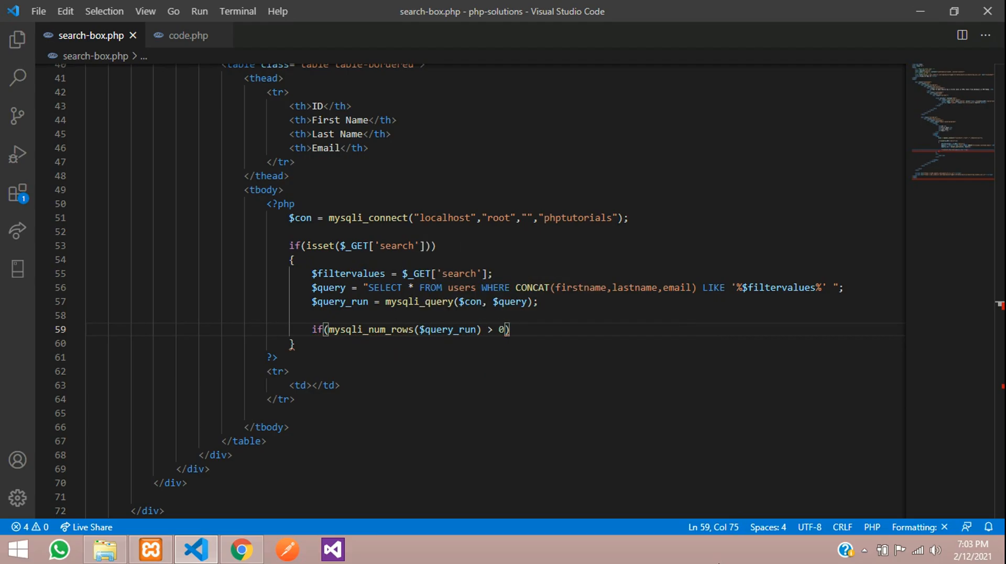
{"action": "key", "text": "Enter"}
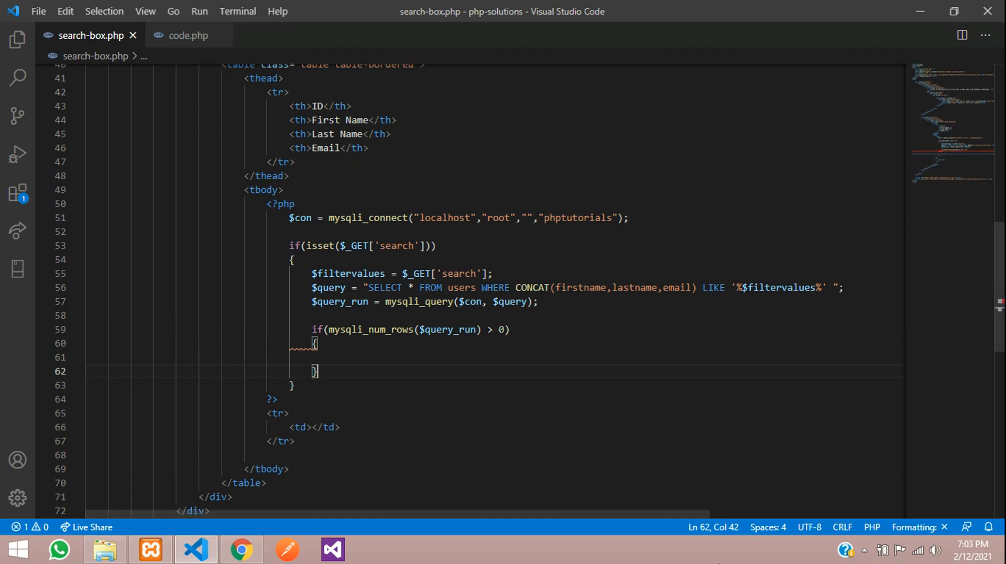
{"action": "type", "text": "else"}
{"action": "type", "text": "?>"}
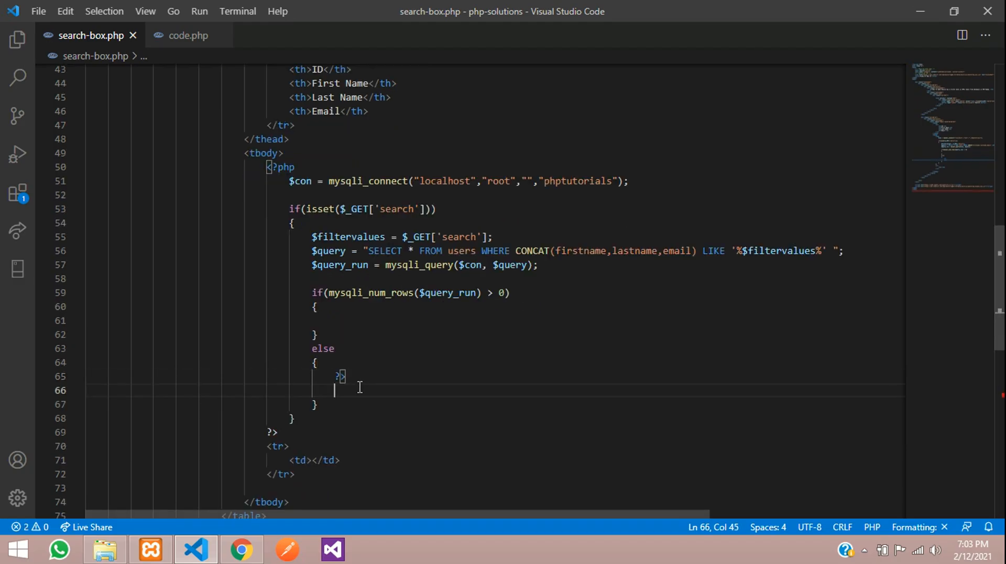
{"action": "type", "text": "<?php"}
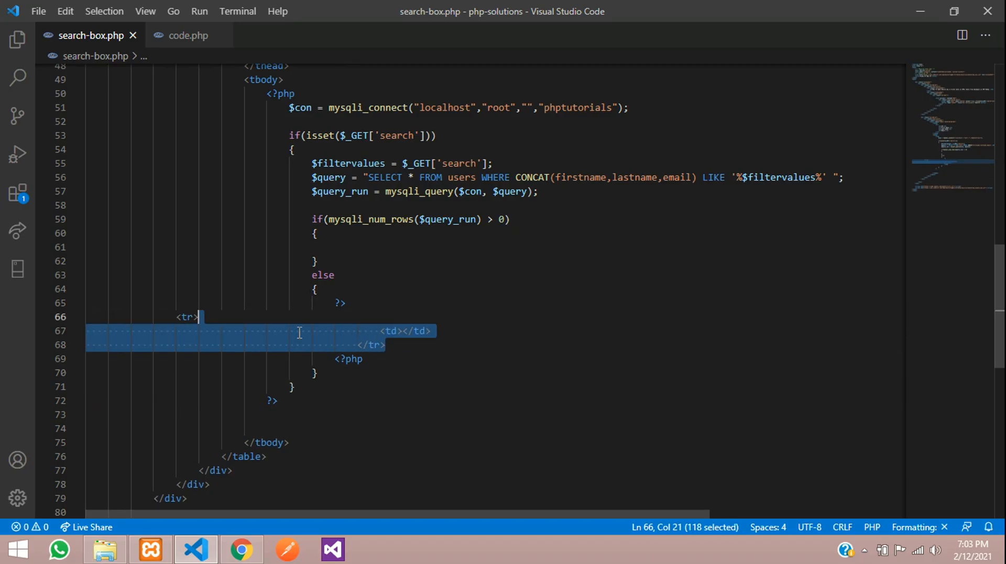
Make the else row a 'No Record Found' cell with colspan="4" and start a foreach in the if.
{"action": "left_click", "coordinate": [431, 355]}
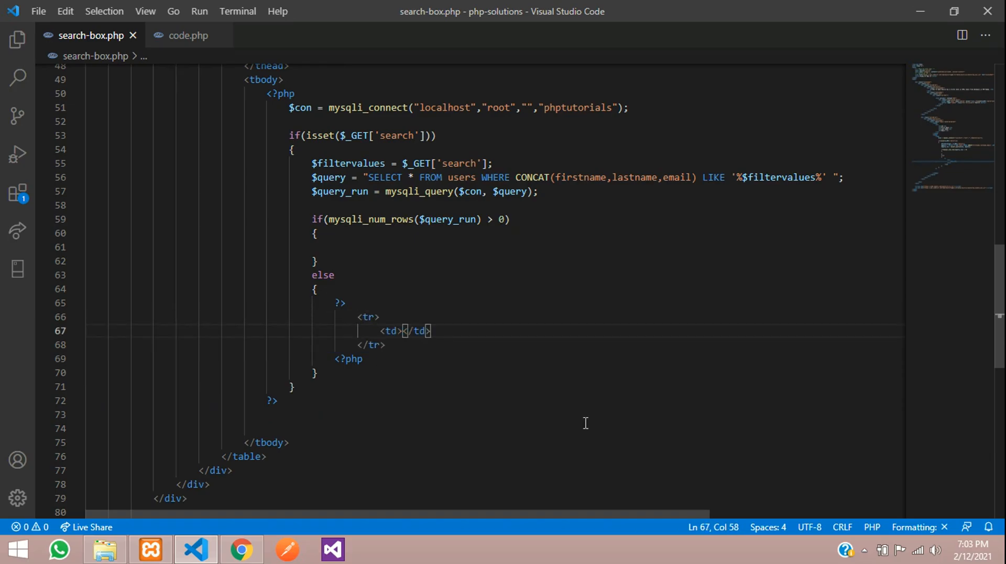
{"action": "type", "text": "No Re"}
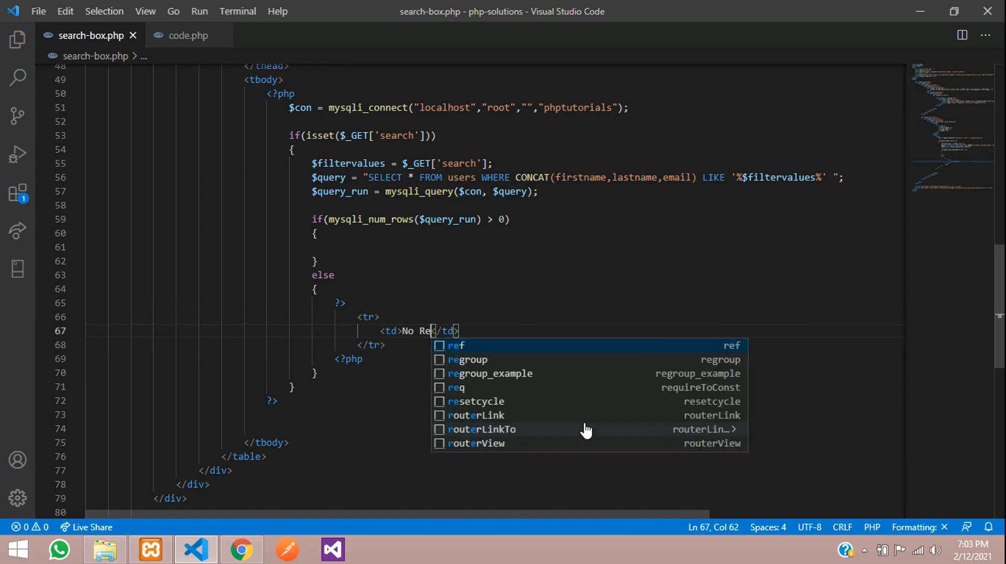
{"action": "type", "text": "cord Found"}
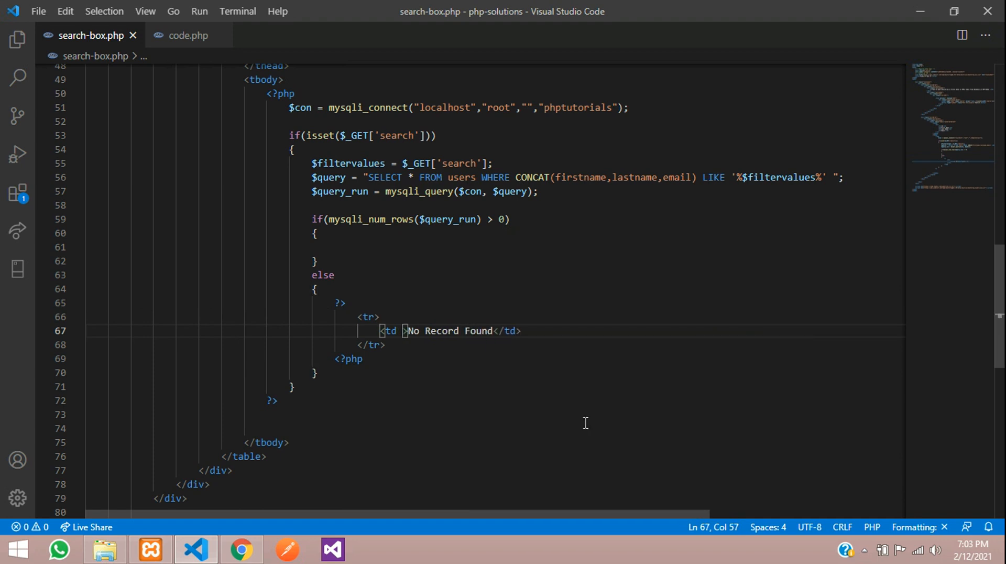
{"action": "type", "text": "colspan=\"4"}
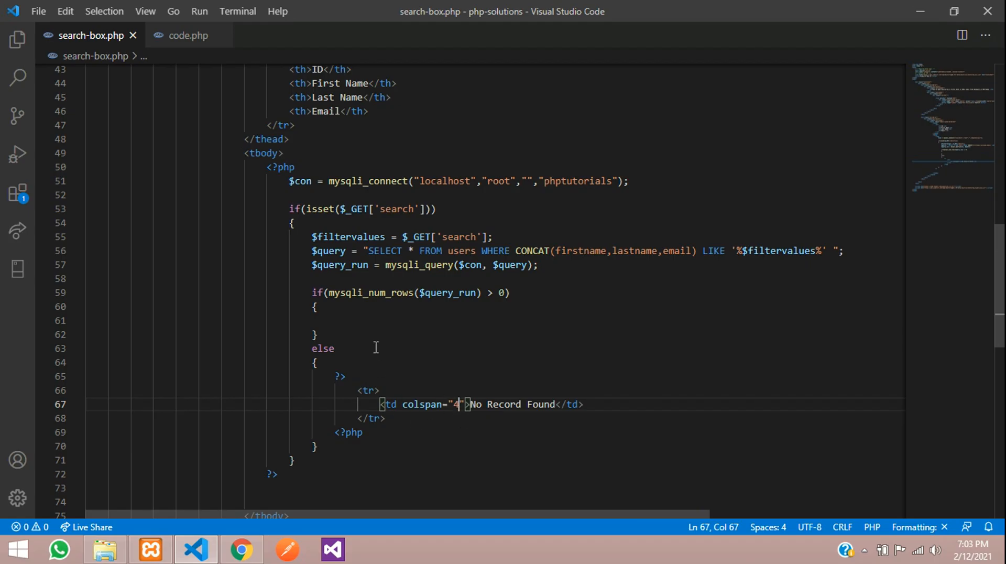
{"action": "type", "text": "foreach("}
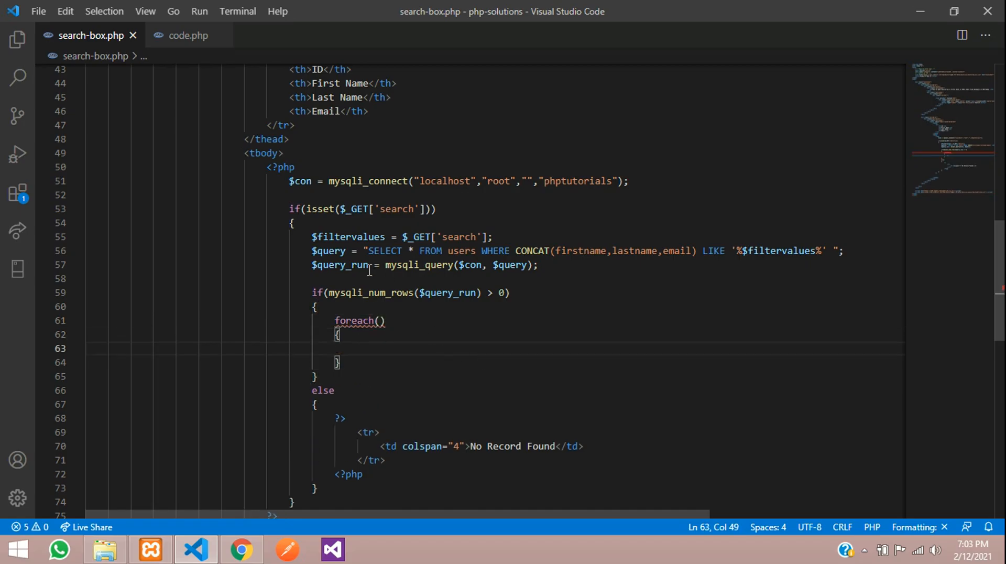
Write foreach($query_run as $items) { ?> <?php } and paste the table row inside, removing colspan.
{"action": "double_click", "coordinate": [340, 265]}
{"action": "type", "text": "$query_run as"}
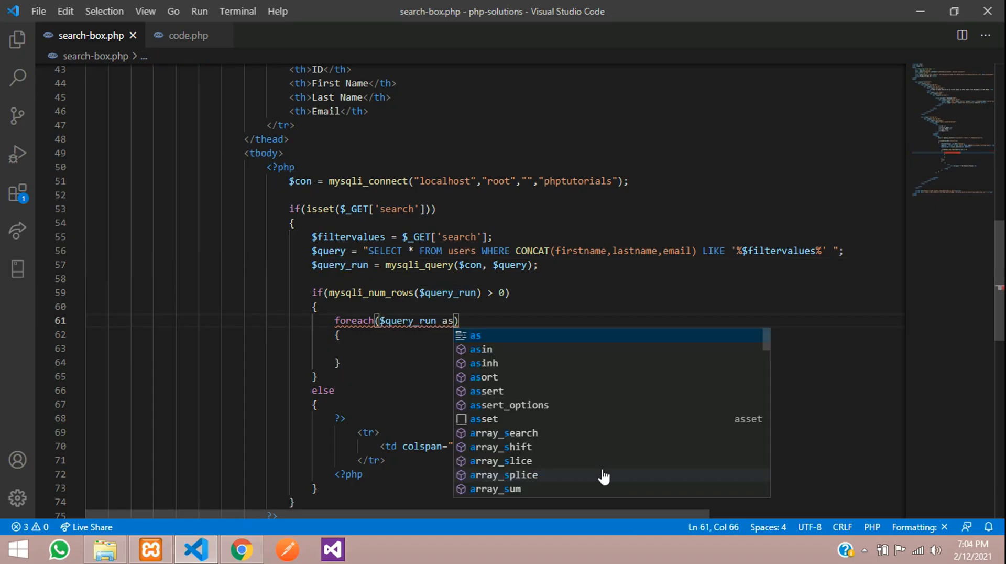
{"action": "type", "text": "$"}
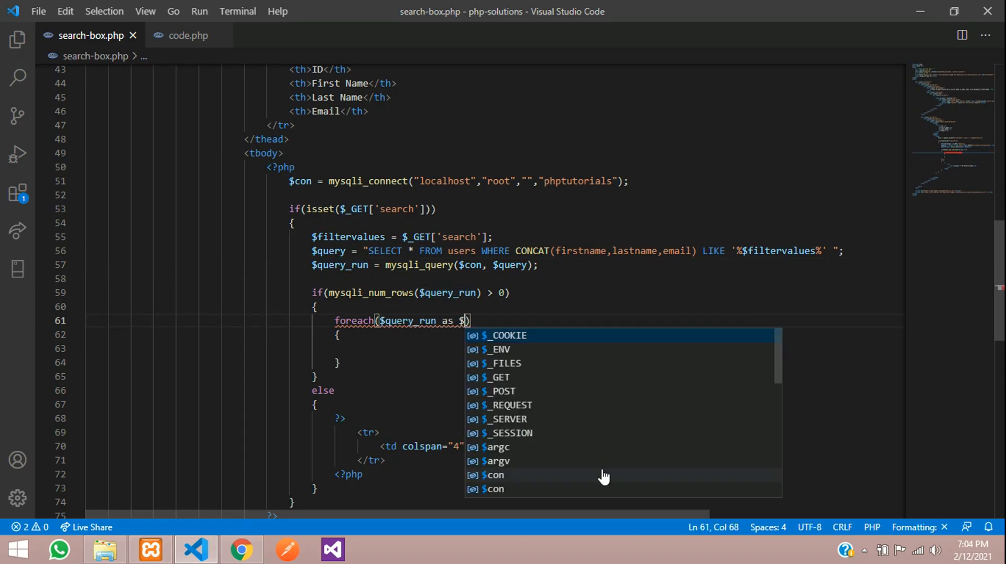
{"action": "type", "text": "$items"}
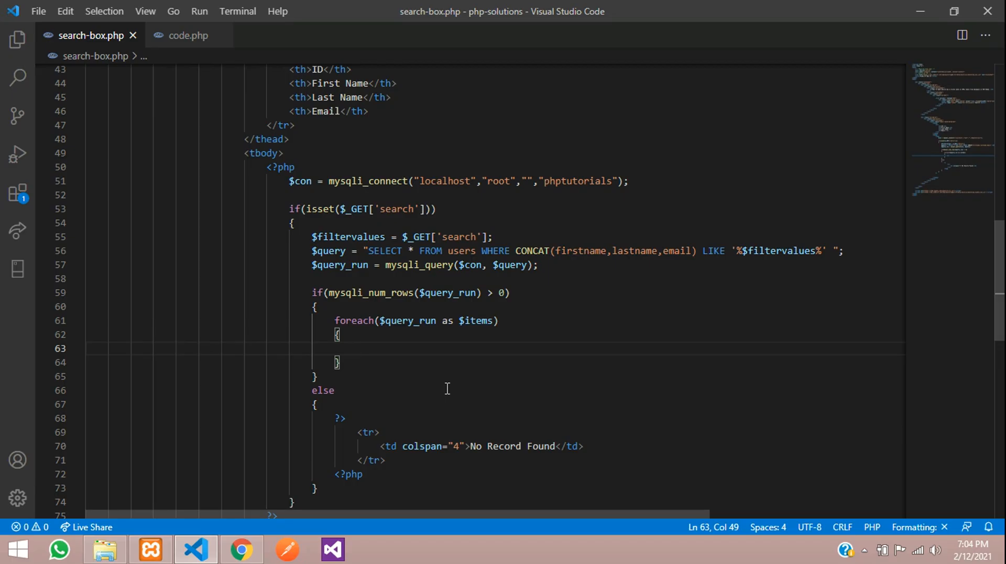
{"action": "type", "text": "?>"}
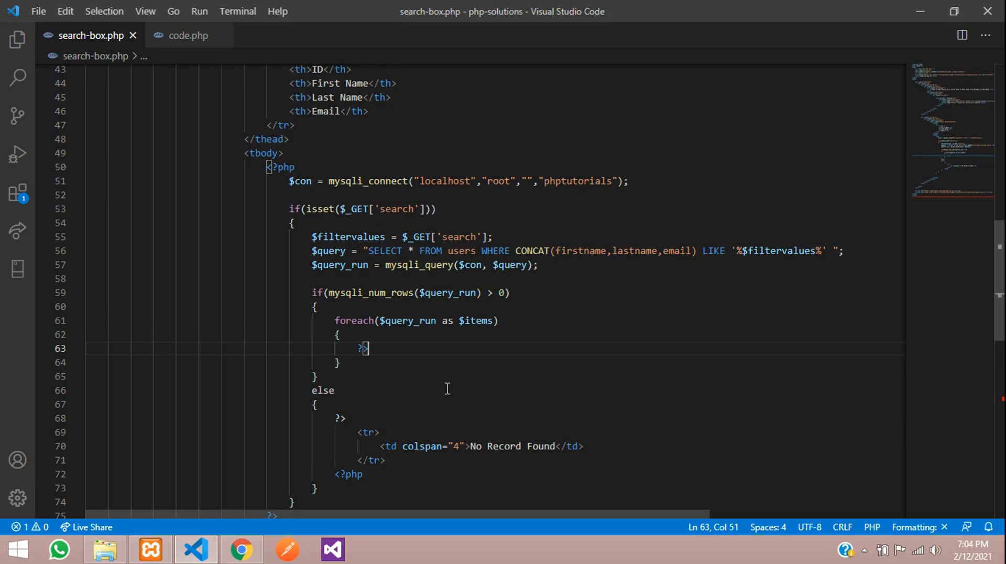
{"action": "type", "text": "<?php"}
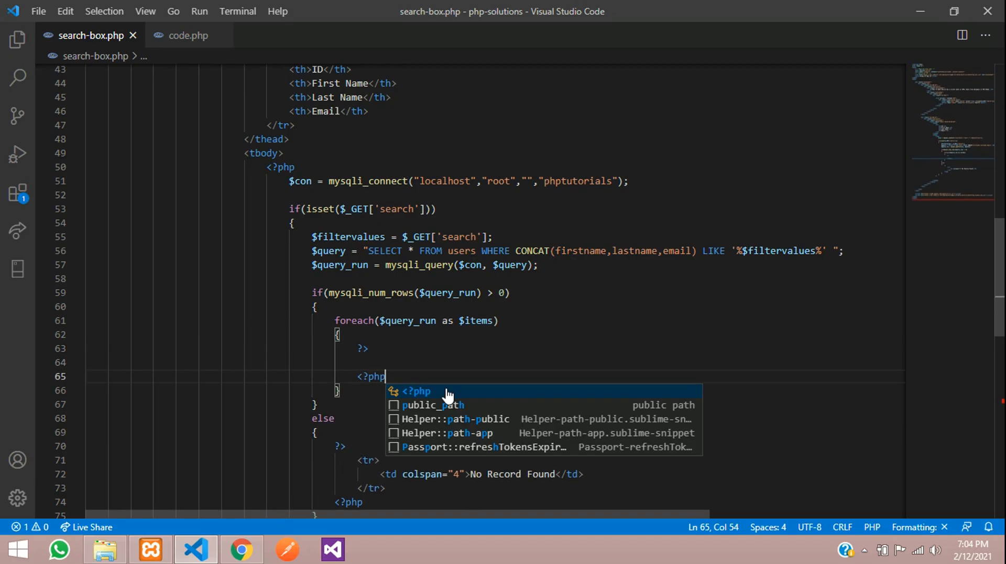
{"action": "key", "text": "Backspace"}
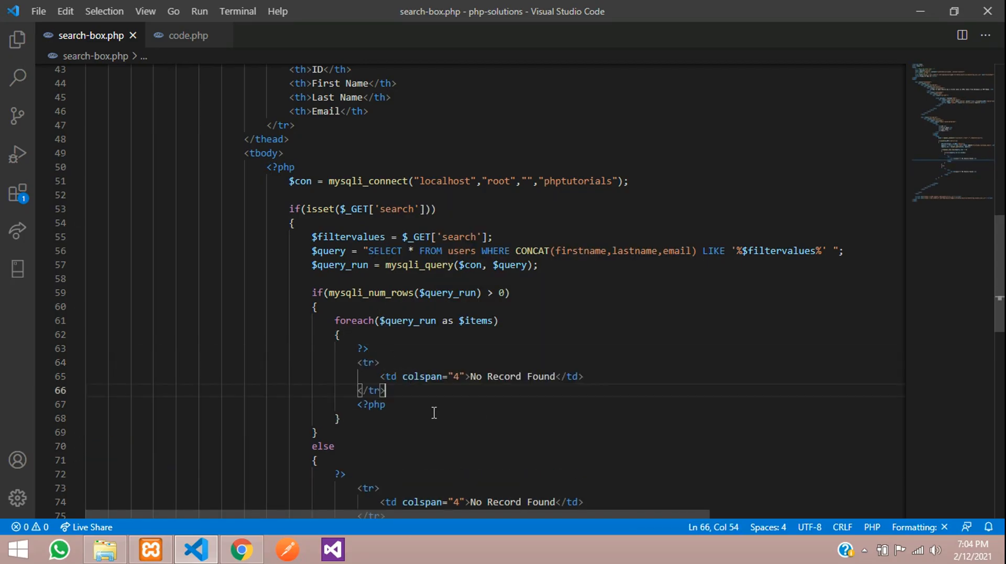
{"action": "double_click", "coordinate": [422, 339]}
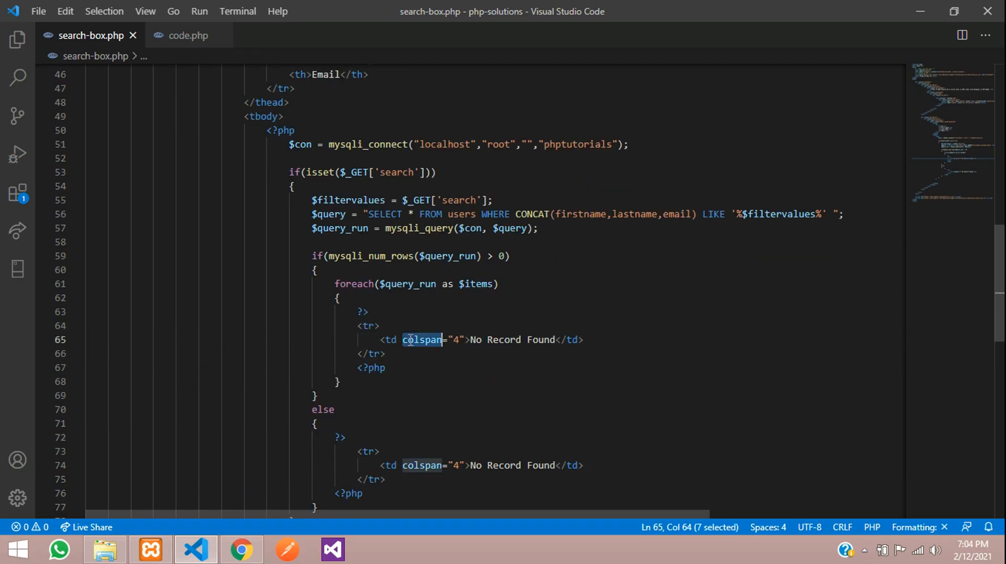
{"action": "key", "text": "Delete"}
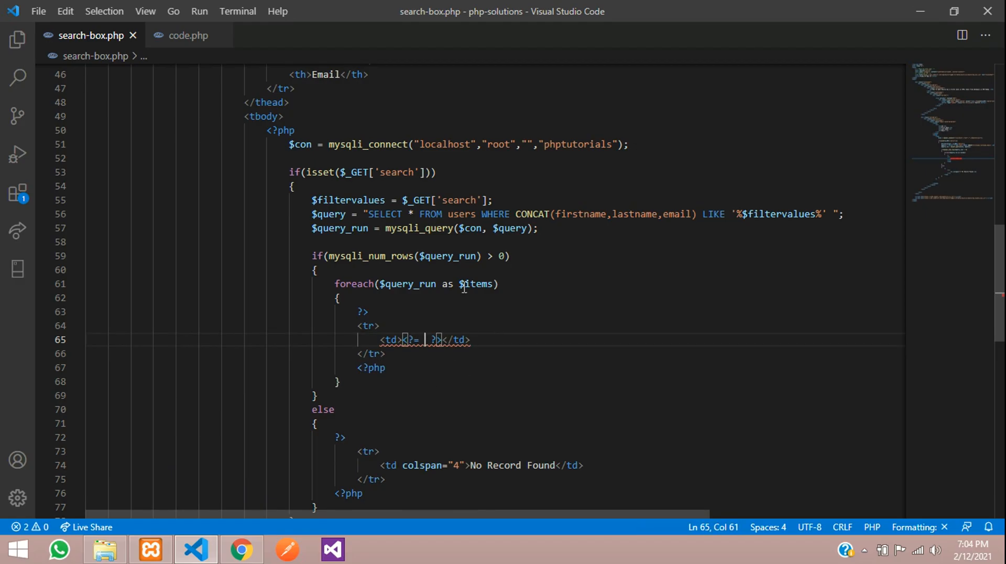
Echo <?= $items['id'] ?>, firstname and lastname cells in the loop's row.
{"action": "double_click", "coordinate": [474, 284]}
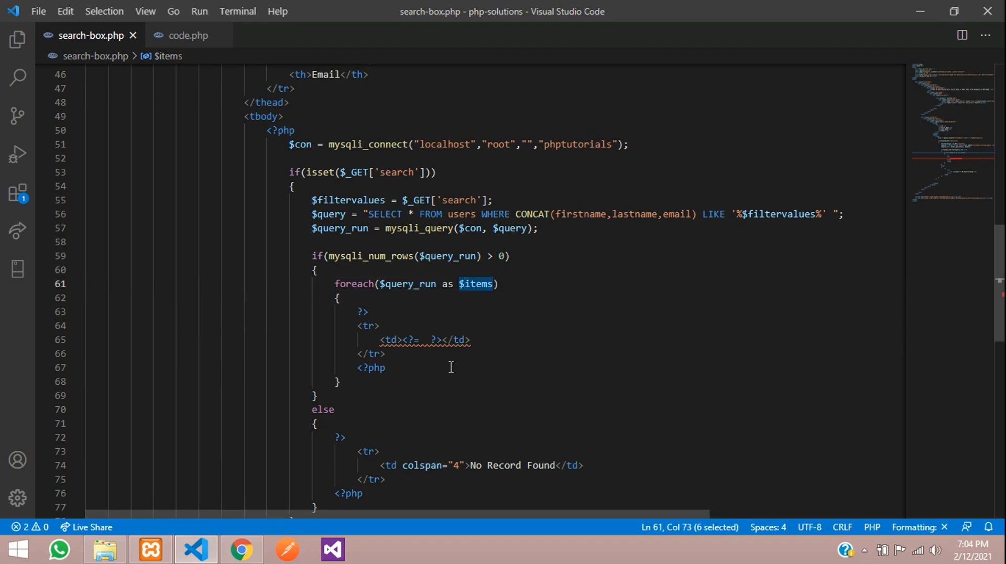
{"action": "type", "text": "$items[]"}
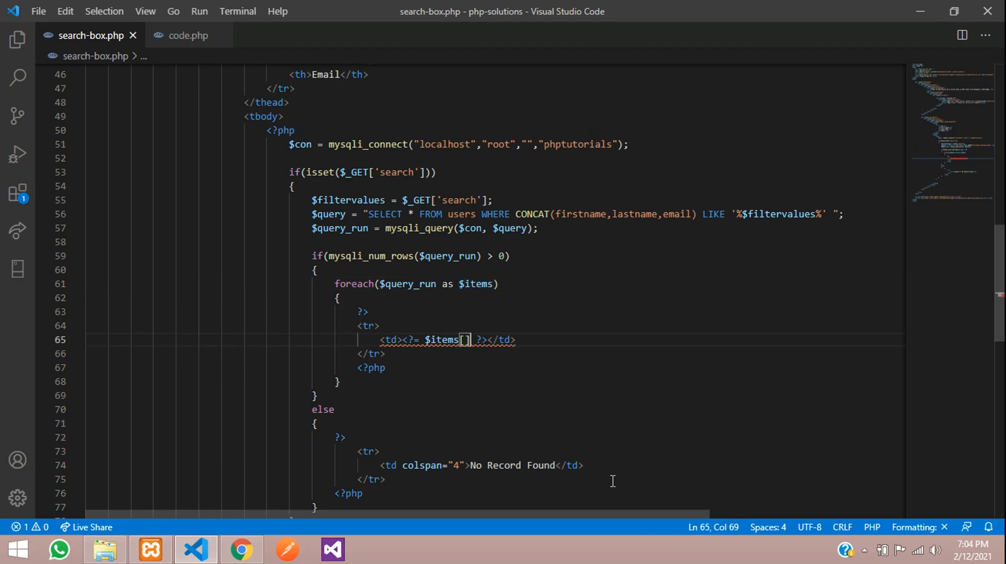
{"action": "type", "text": "''"}
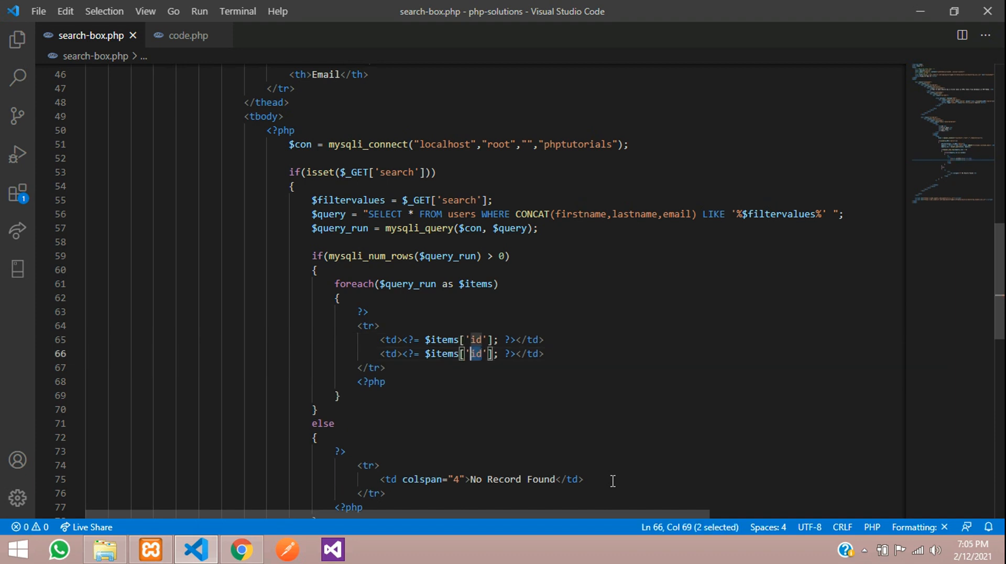
{"action": "type", "text": "firstname"}
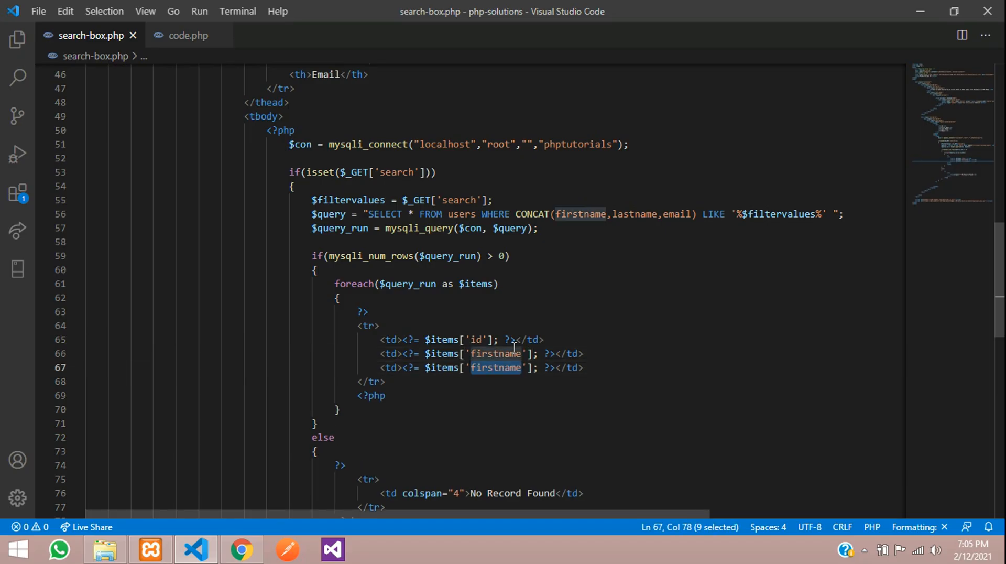
{"action": "type", "text": "lastname"}
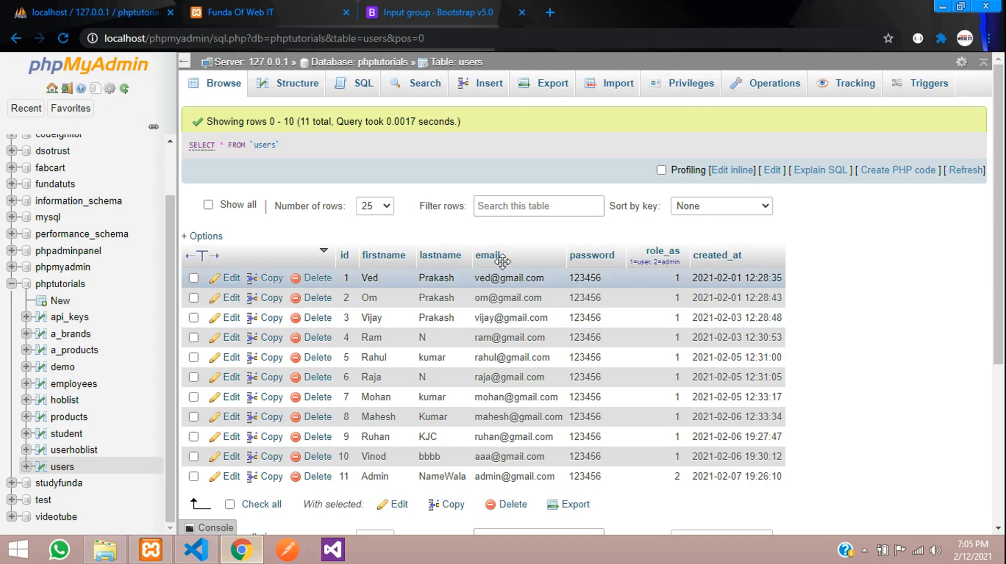
{"action": "left_click", "coordinate": [241, 12]}
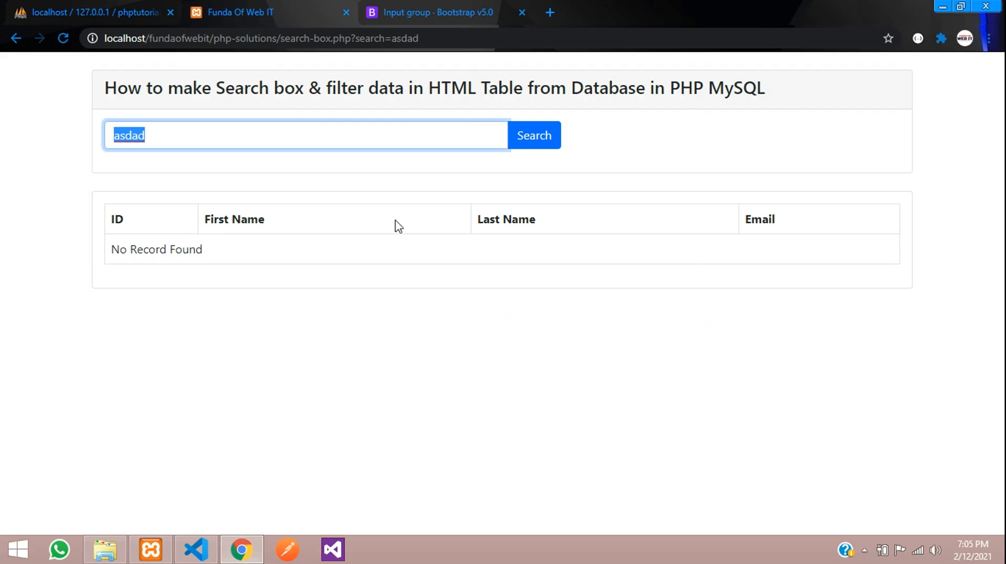
{"action": "key", "text": "Delete"}
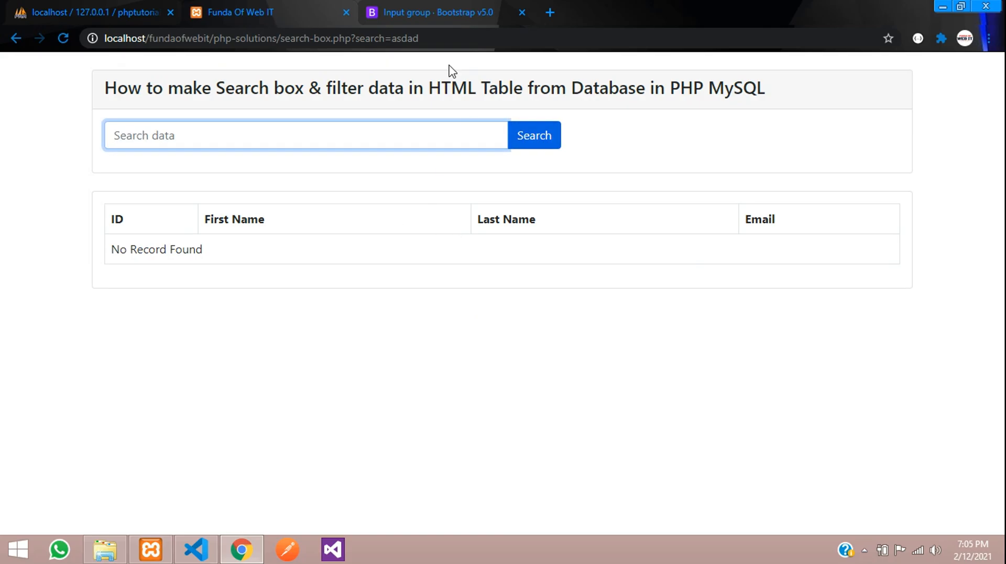
{"action": "left_click", "coordinate": [256, 37]}
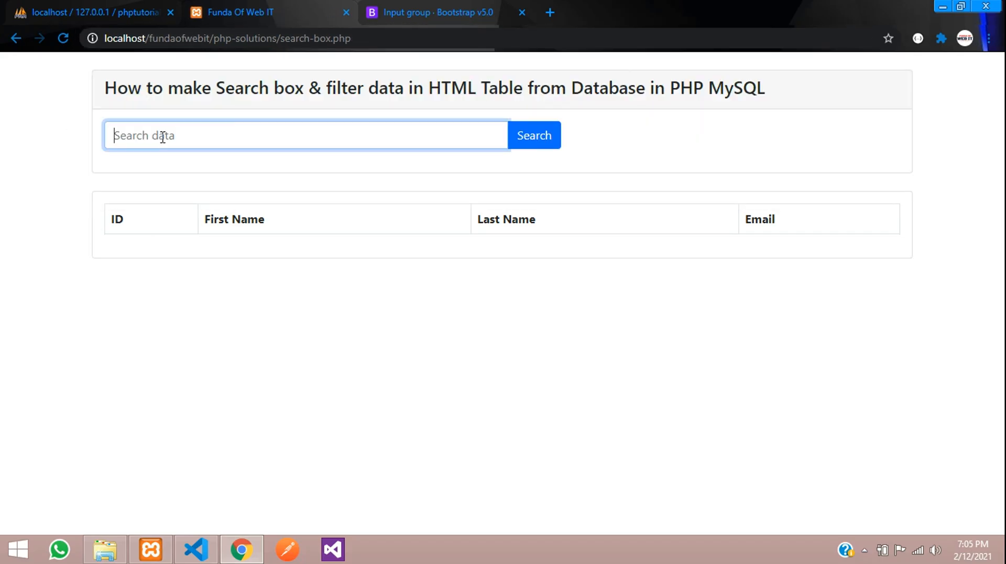
{"action": "type", "text": "ved"}
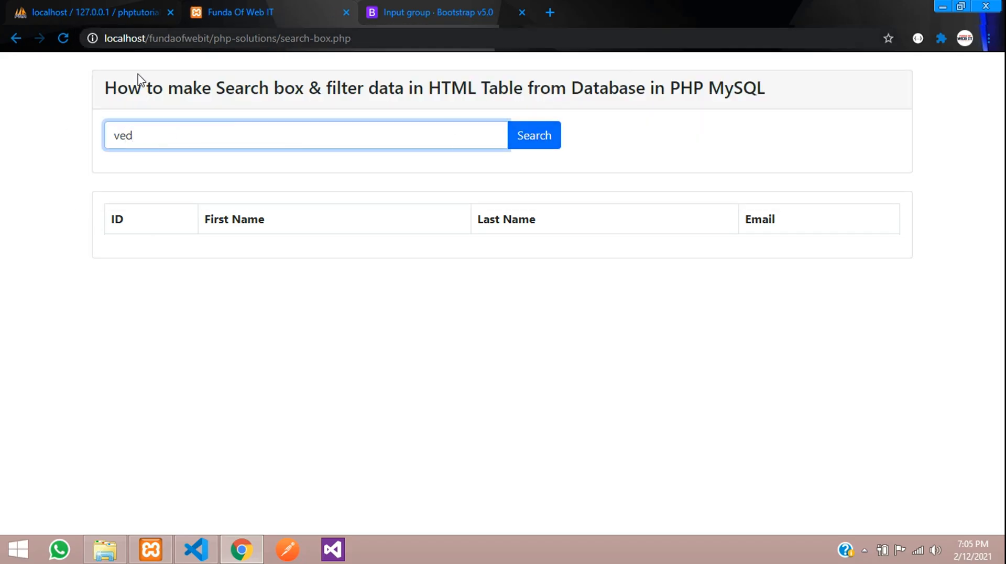
{"action": "left_click", "coordinate": [94, 13]}
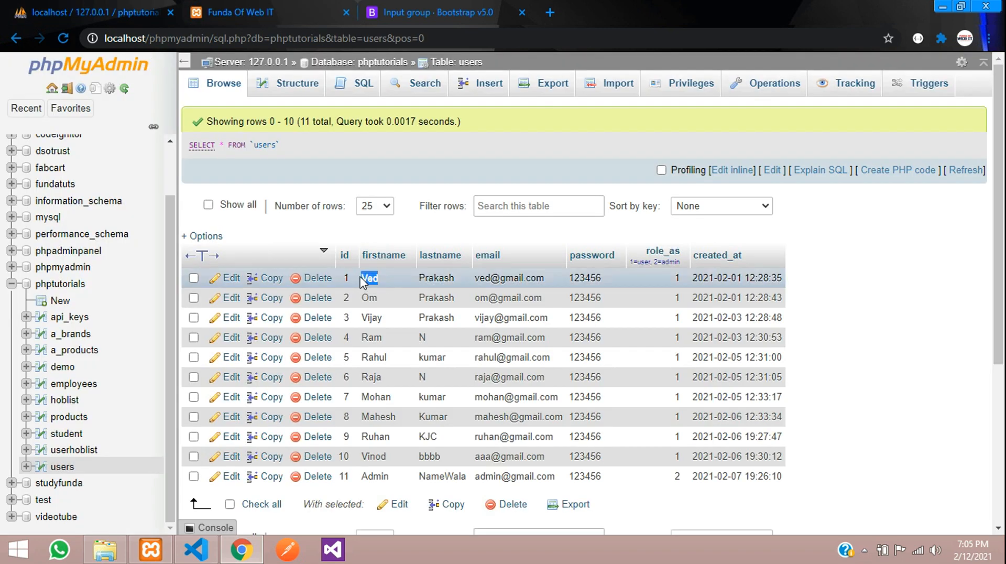
{"action": "left_click", "coordinate": [241, 13]}
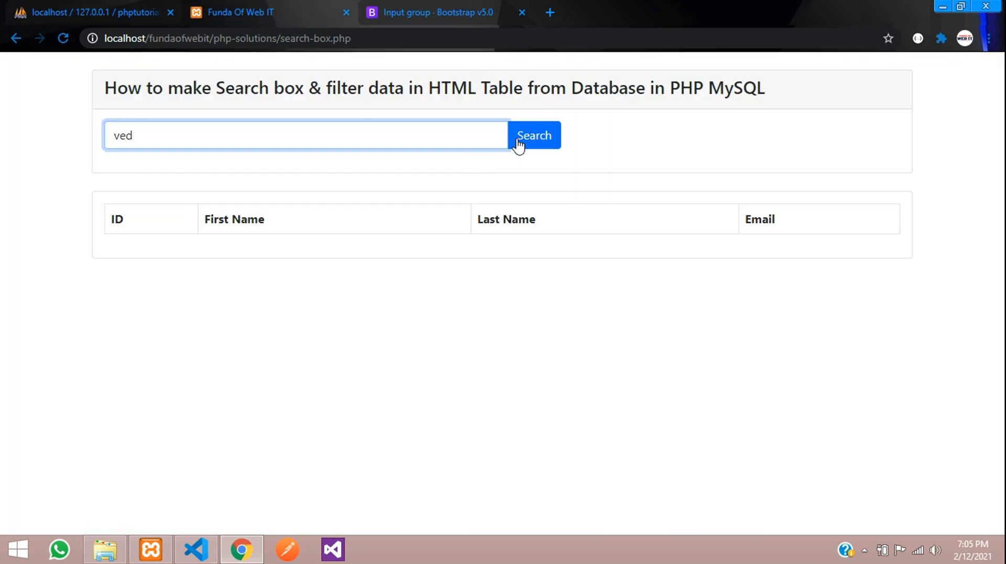
{"action": "left_click", "coordinate": [534, 135]}
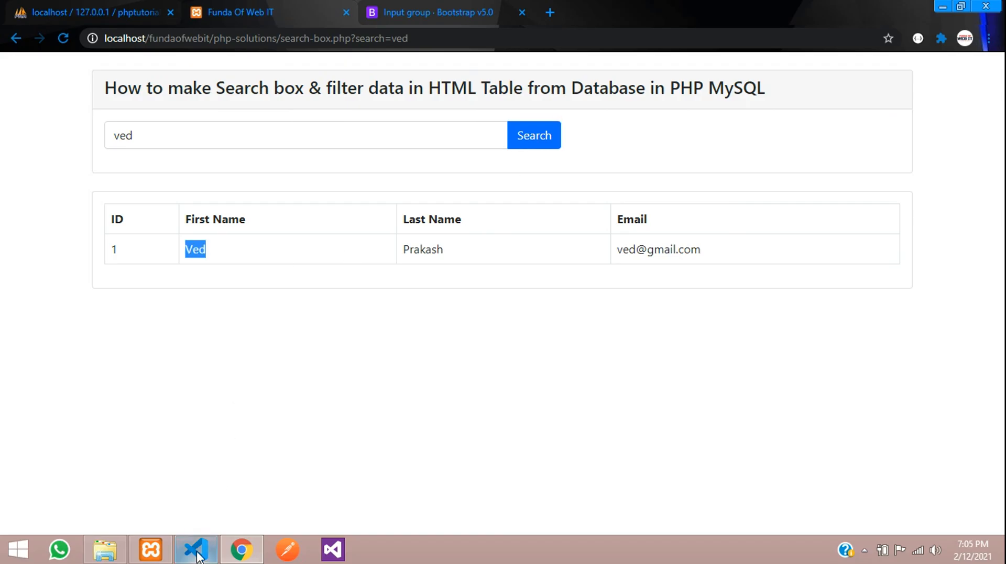
Add the required attribute to the search input after name="search" in search-box.php.
{"action": "left_click", "coordinate": [195, 550]}
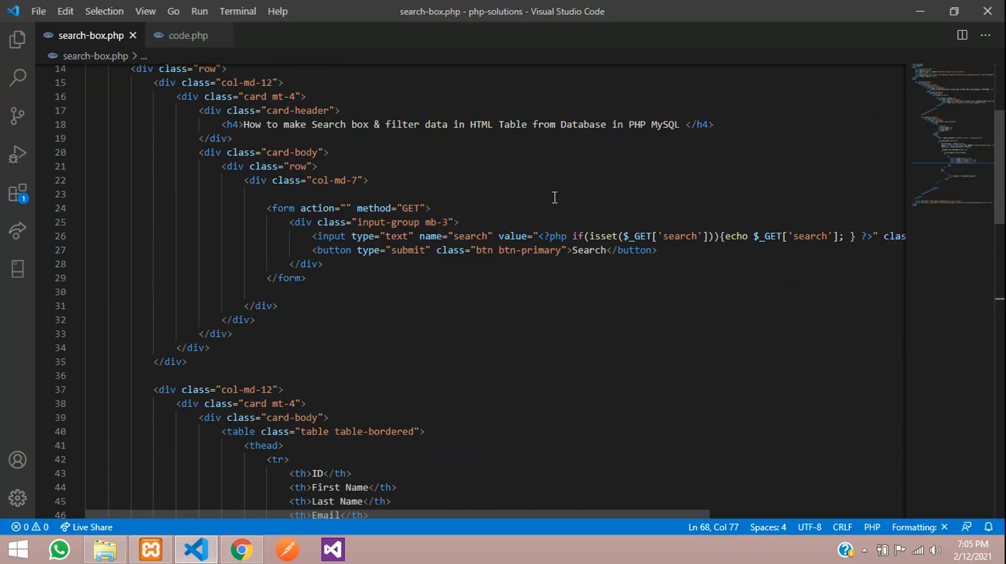
{"action": "left_click", "coordinate": [491, 236]}
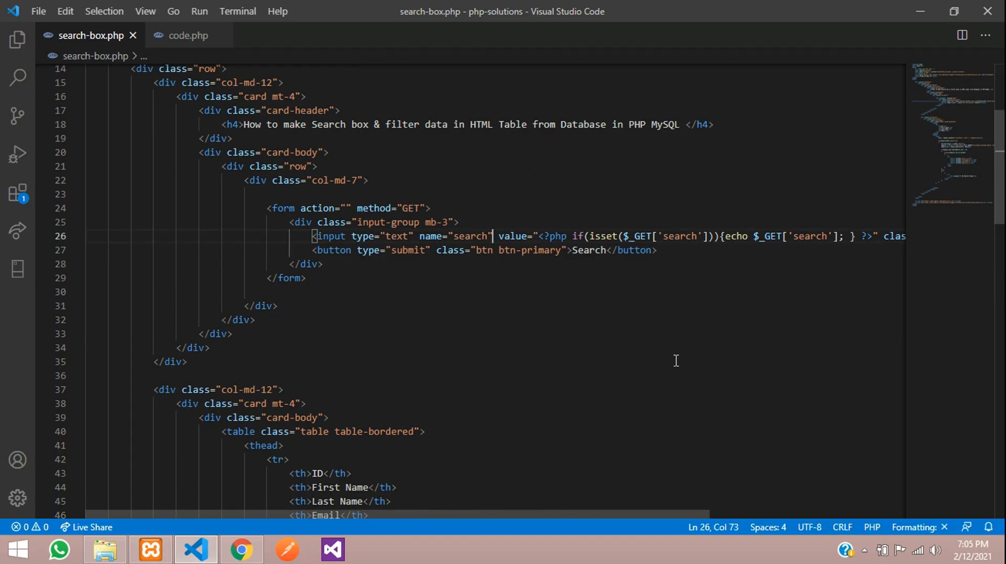
{"action": "type", "text": "required"}
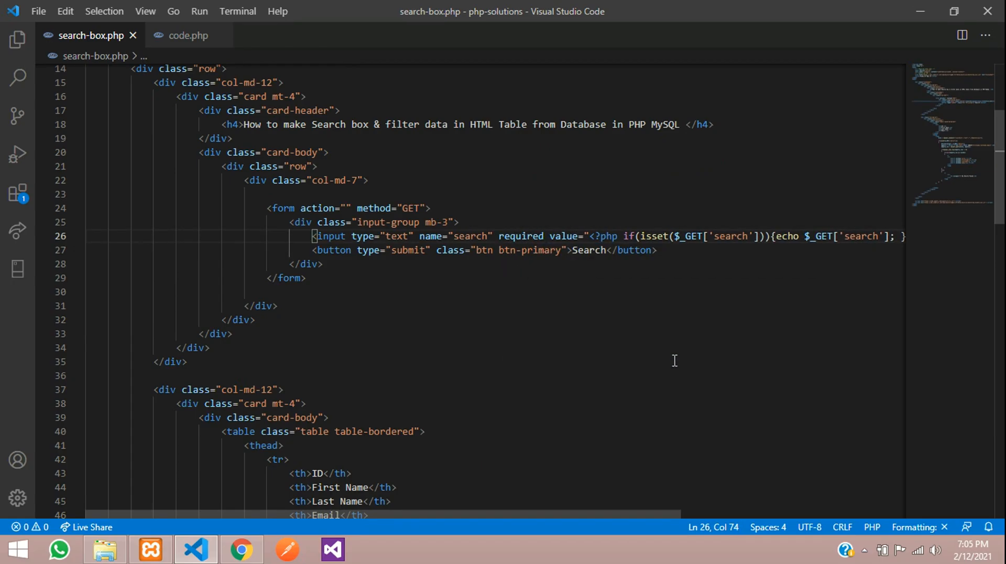
Reload in Chrome, confirm an empty search shows the fill-out warning, then search 'a'.
{"action": "left_click", "coordinate": [241, 550]}
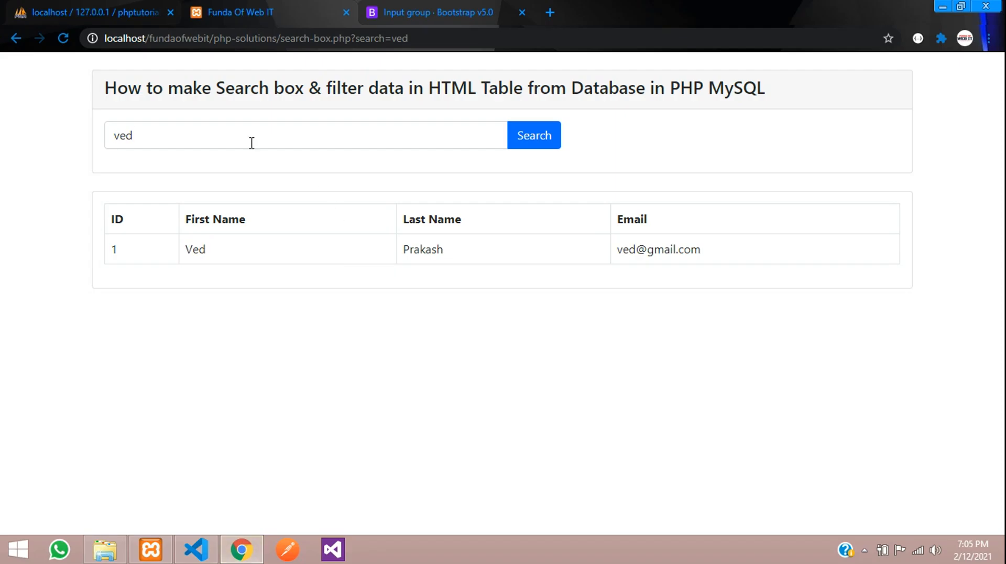
{"action": "left_click", "coordinate": [533, 136]}
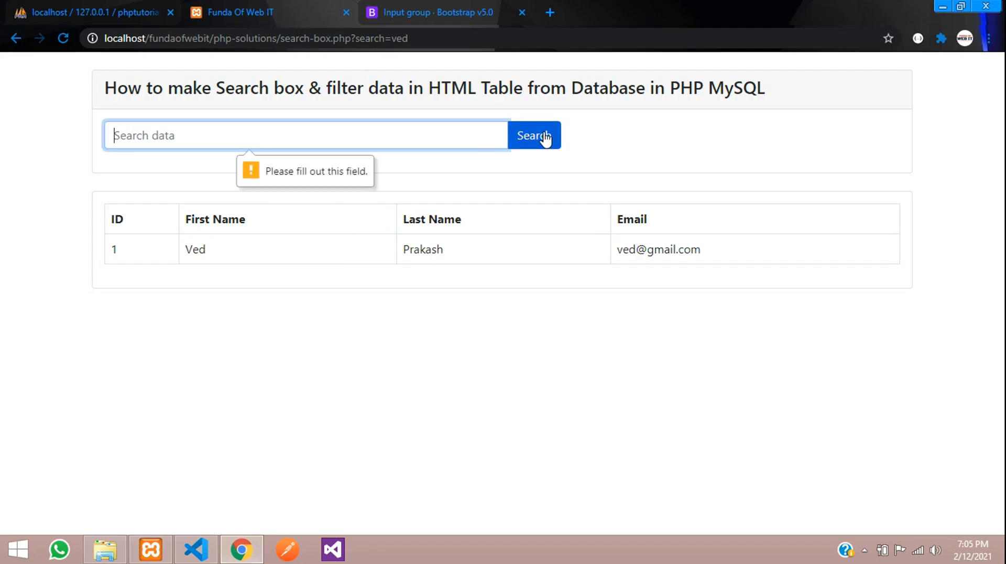
{"action": "mouse_move", "coordinate": [382, 131]}
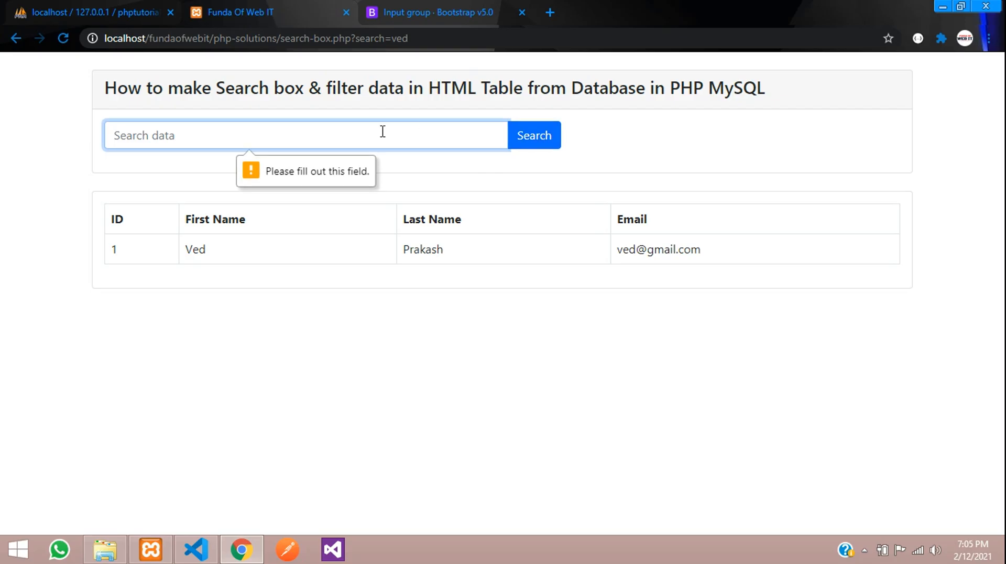
{"action": "left_click", "coordinate": [527, 136]}
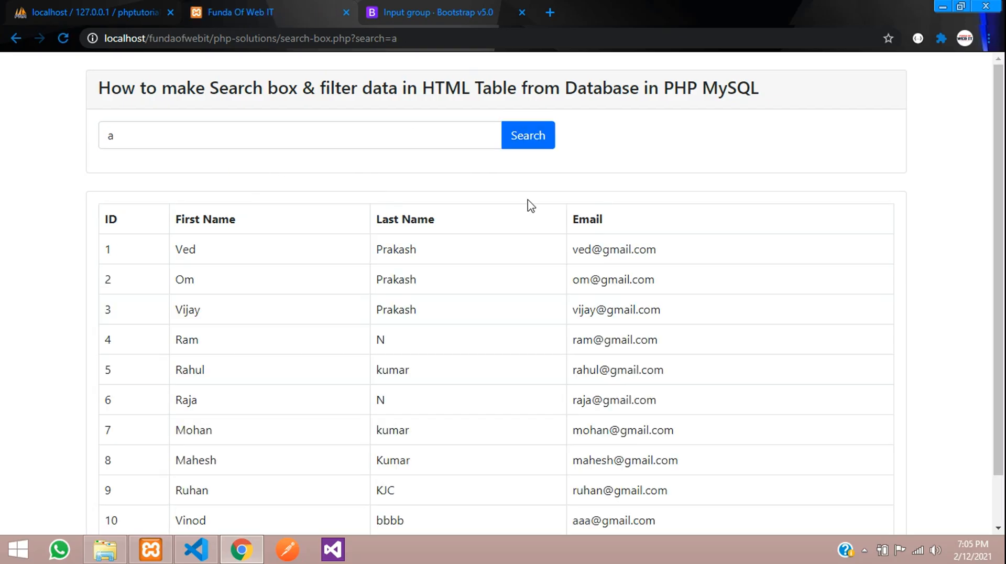
{"action": "scroll", "scroll_direction": "down", "scroll_amount": 3}
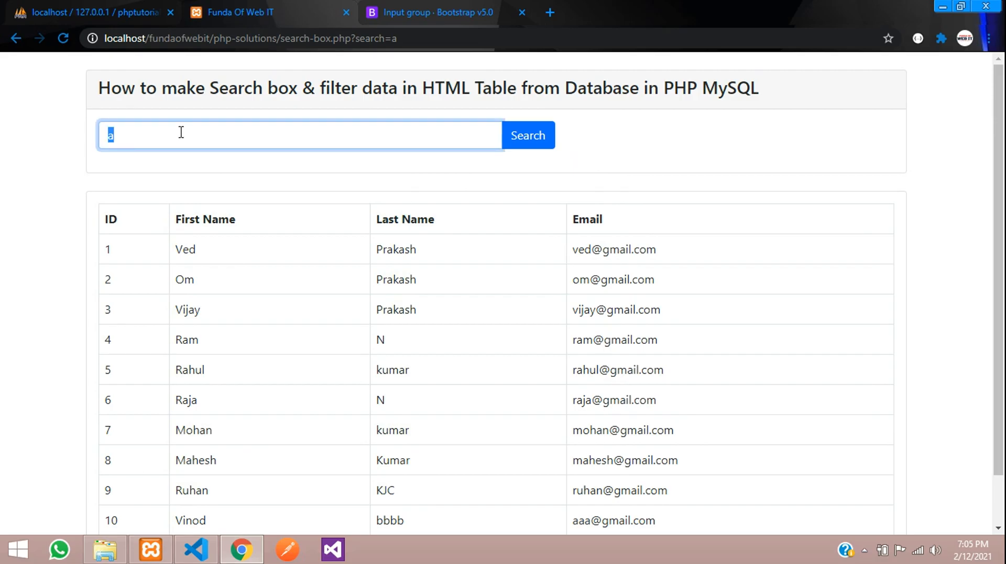
Search 'r' for nine matches, then 'V' to list only Ved, Vijay and Vinod.
{"action": "type", "text": "r"}
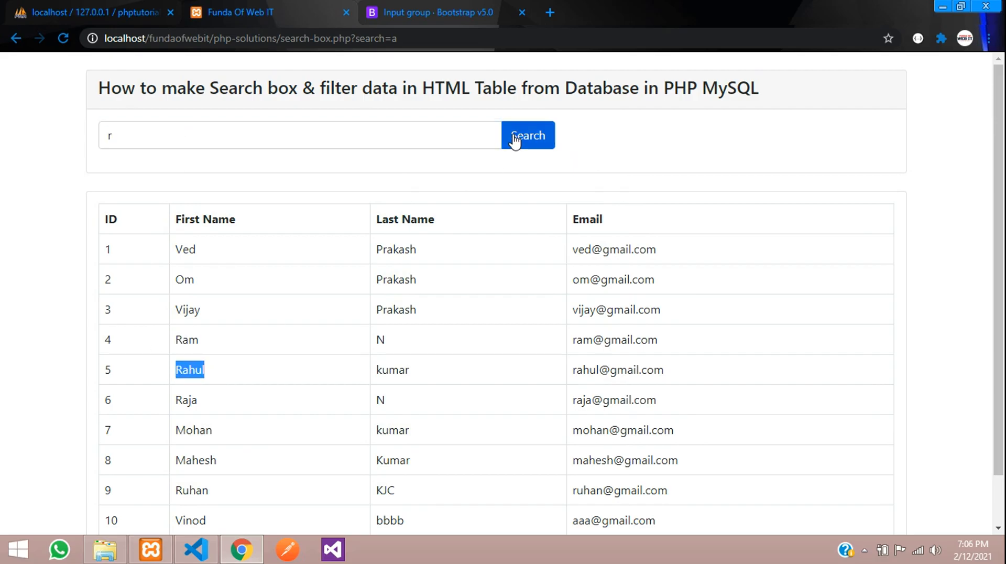
{"action": "left_click", "coordinate": [528, 135]}
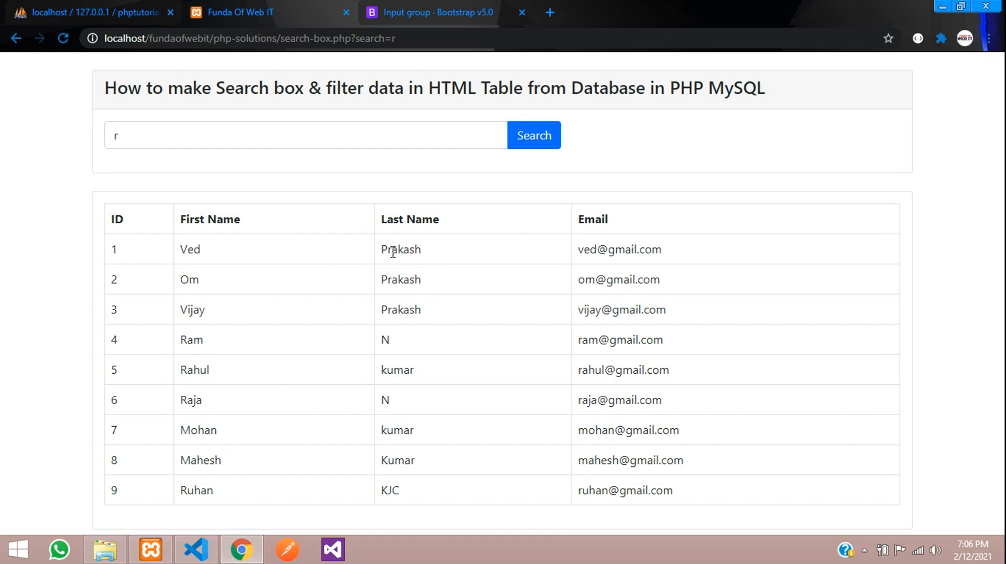
{"action": "key", "text": "ctrl+f"}
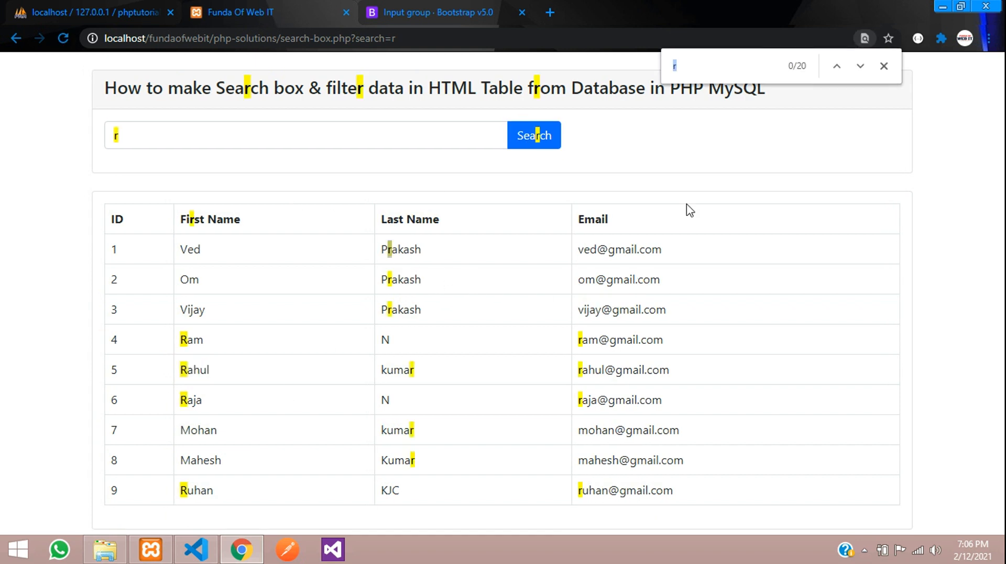
{"action": "mouse_move", "coordinate": [302, 331]}
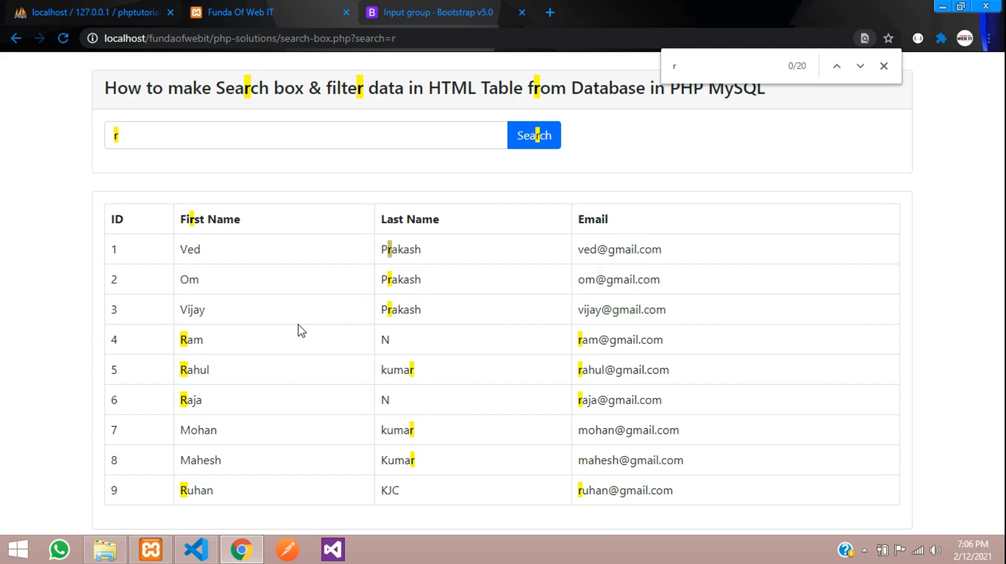
{"action": "mouse_move", "coordinate": [202, 289]}
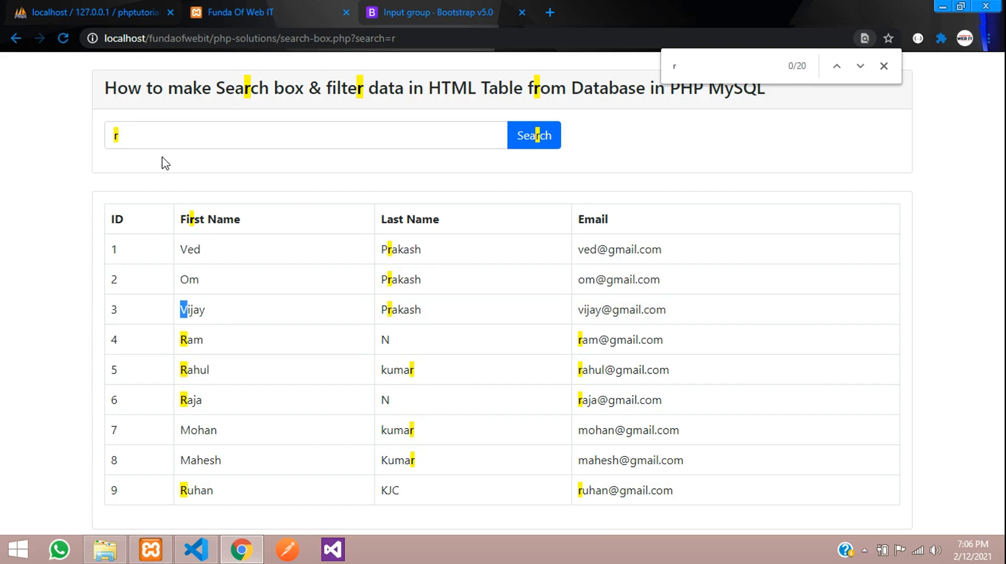
{"action": "type", "text": "V"}
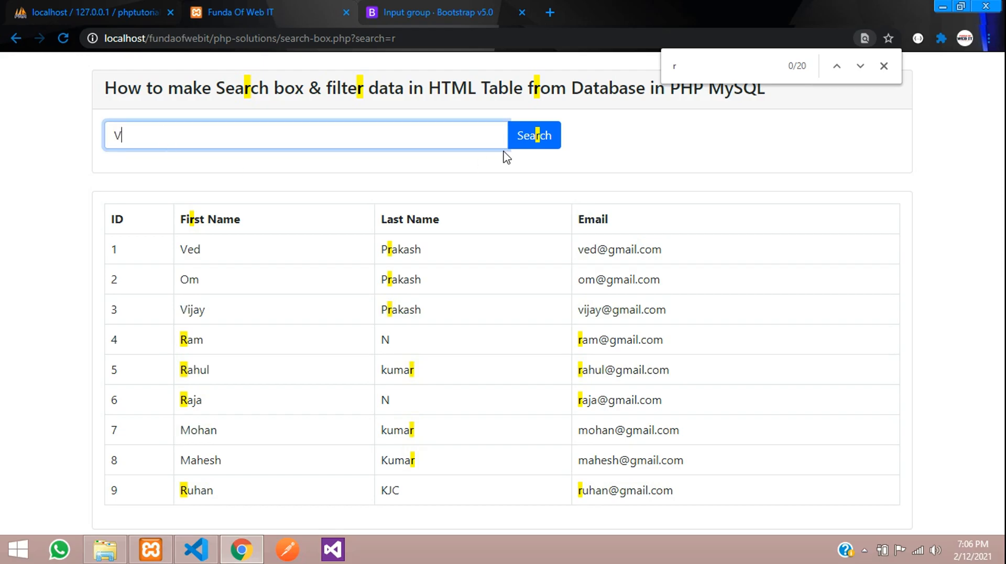
{"action": "left_click", "coordinate": [534, 135]}
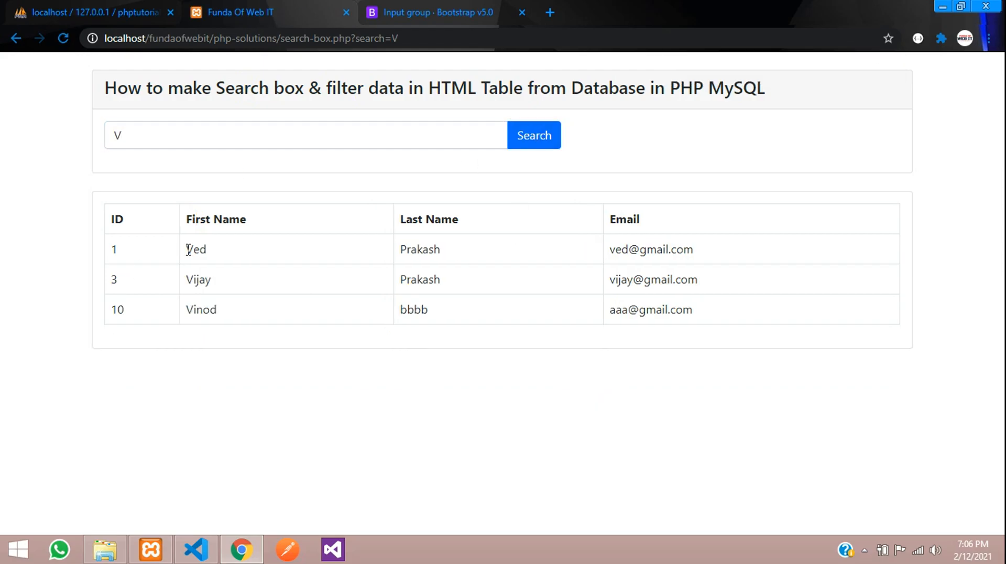
{"action": "double_click", "coordinate": [198, 279]}
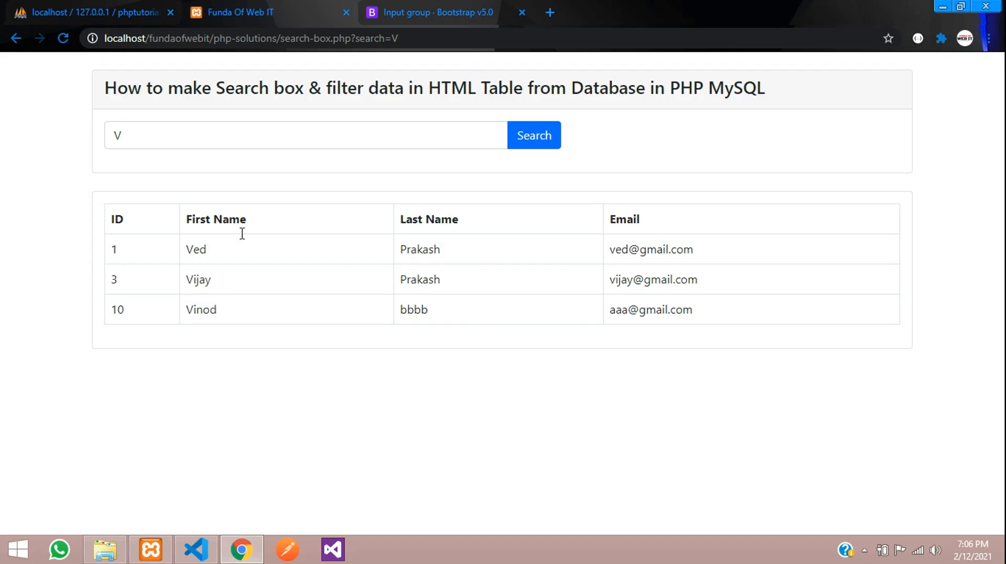
{"action": "mouse_move", "coordinate": [244, 140]}
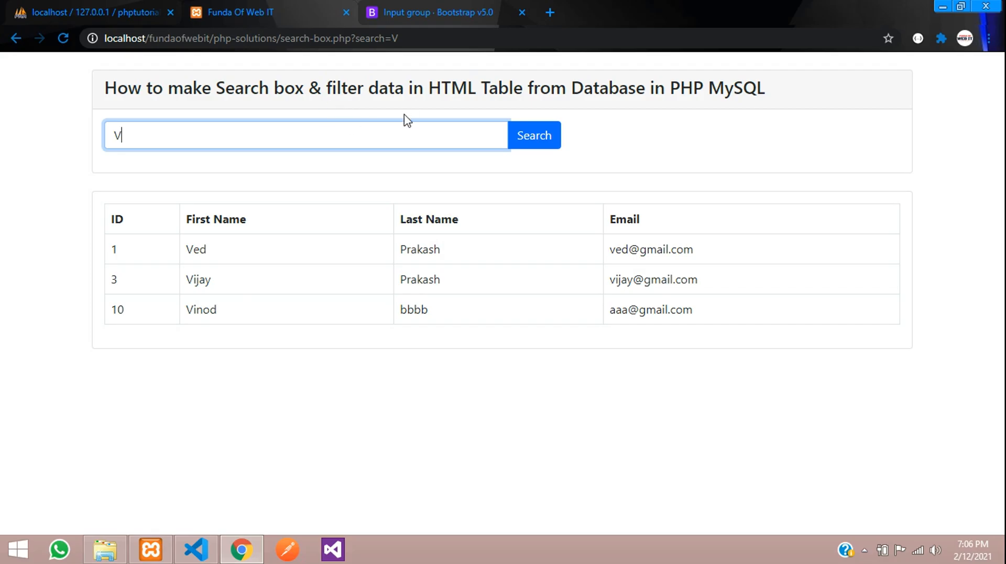
{"action": "mouse_move", "coordinate": [327, 250]}
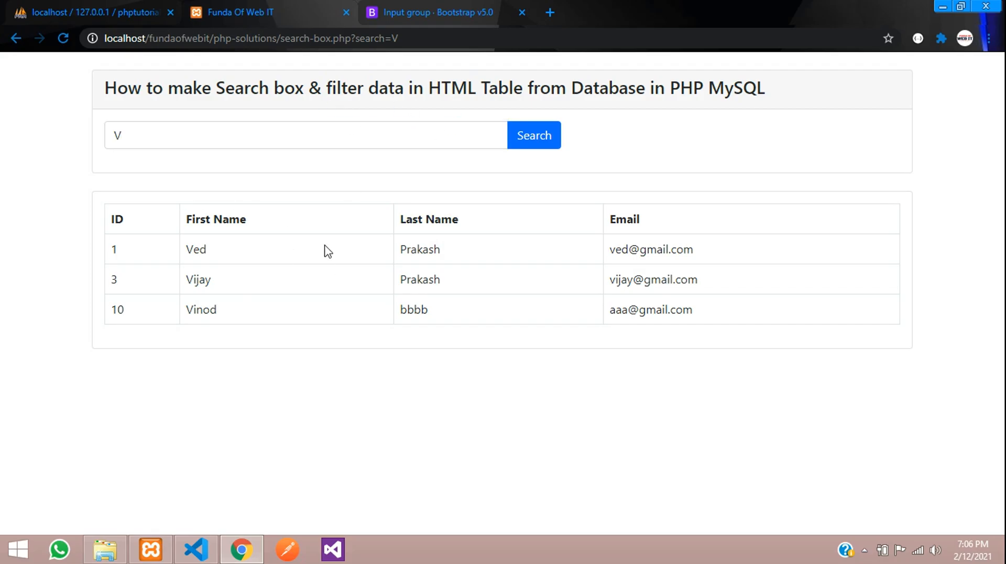
{"action": "mouse_move", "coordinate": [380, 254]}
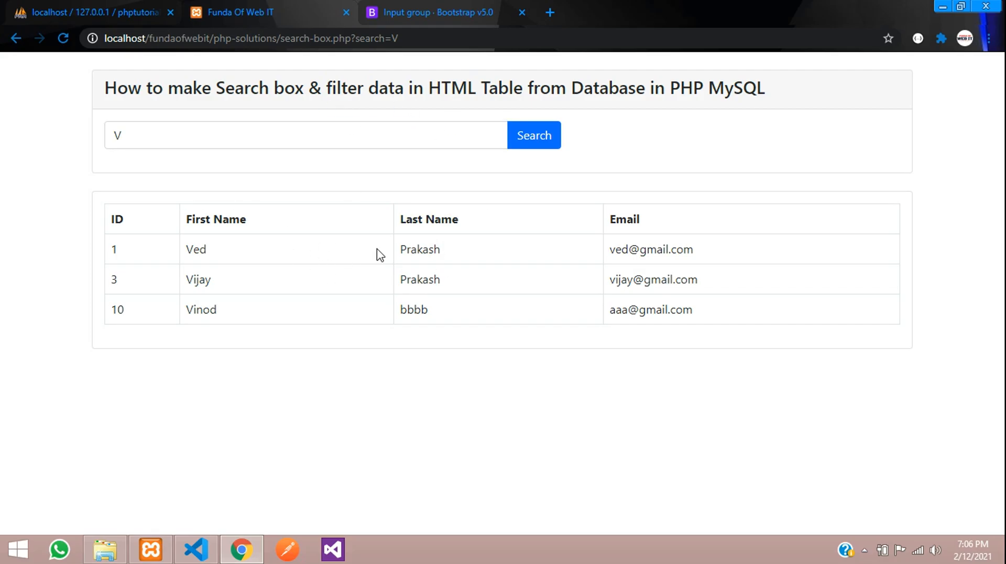
{"action": "mouse_move", "coordinate": [374, 267]}
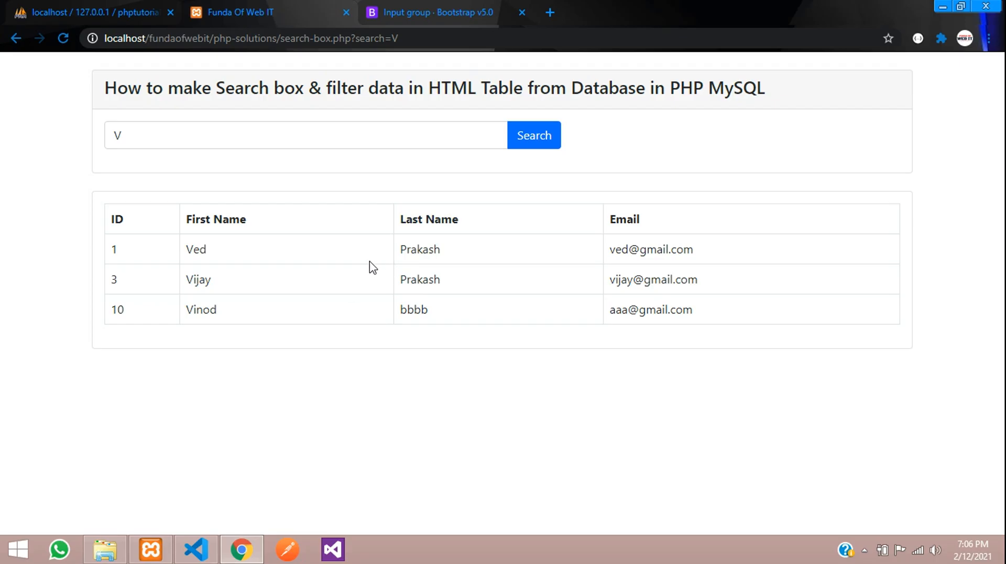
{"action": "mouse_move", "coordinate": [367, 266]}
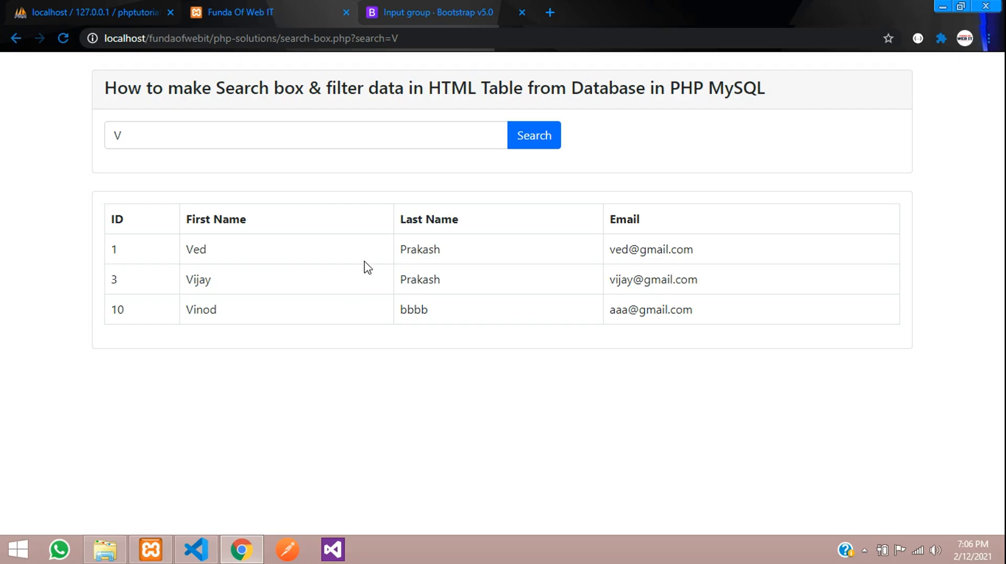